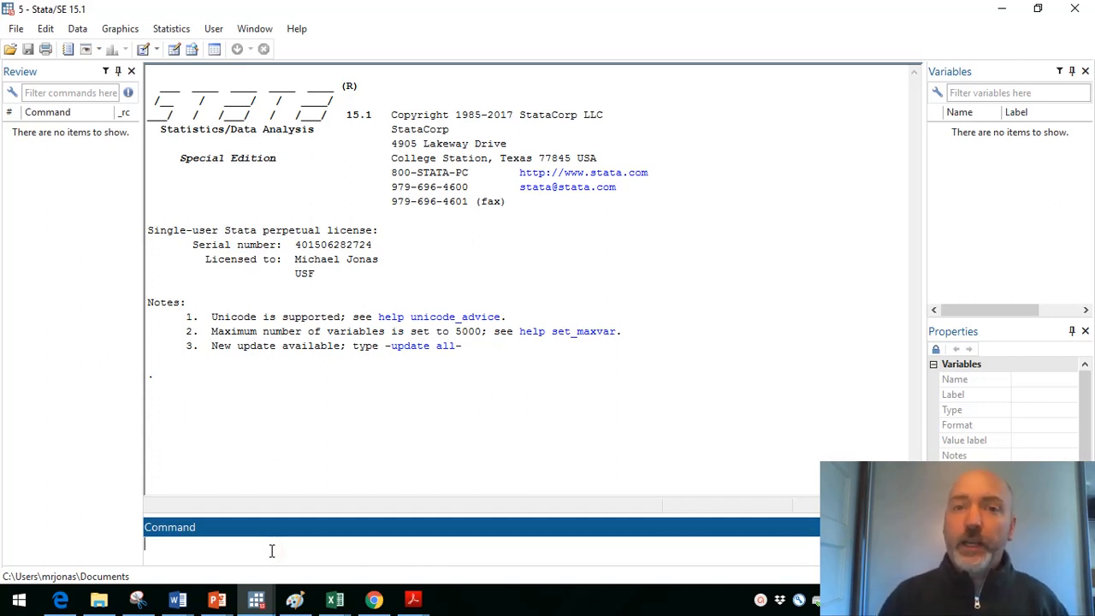
Step: Run ssc install freduse to install or update the FRED data package
{"action": "type", "text": "s"}
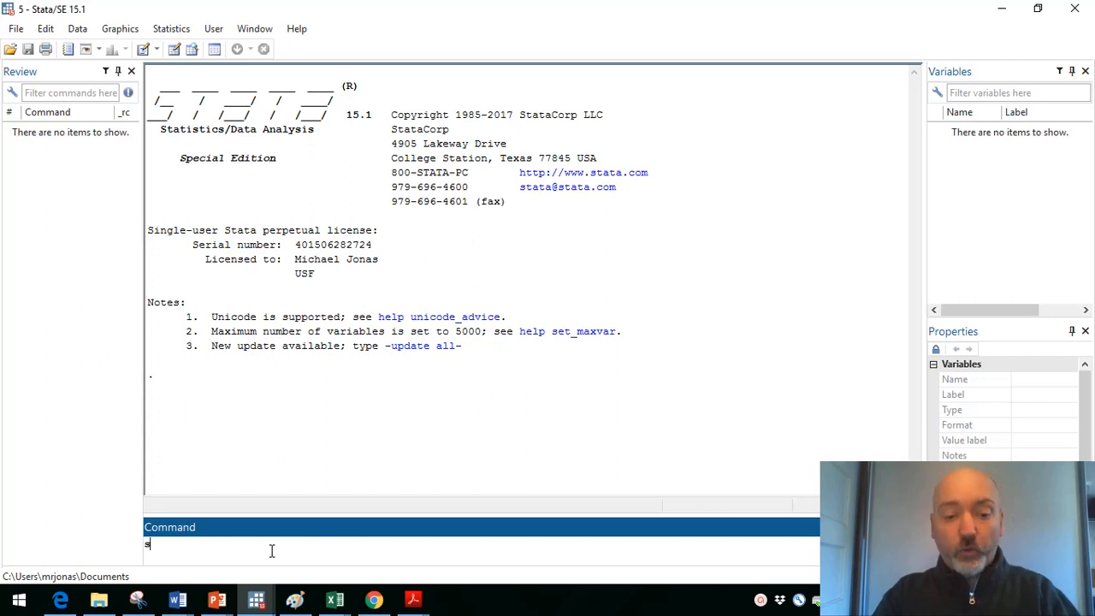
{"action": "type", "text": "sc"}
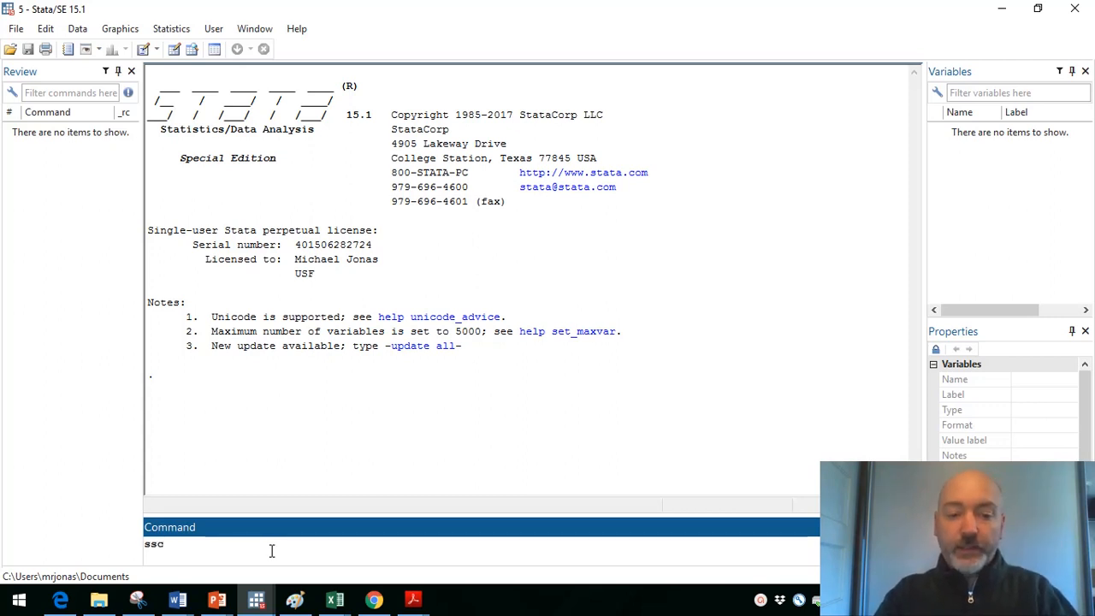
{"action": "type", "text": "install"}
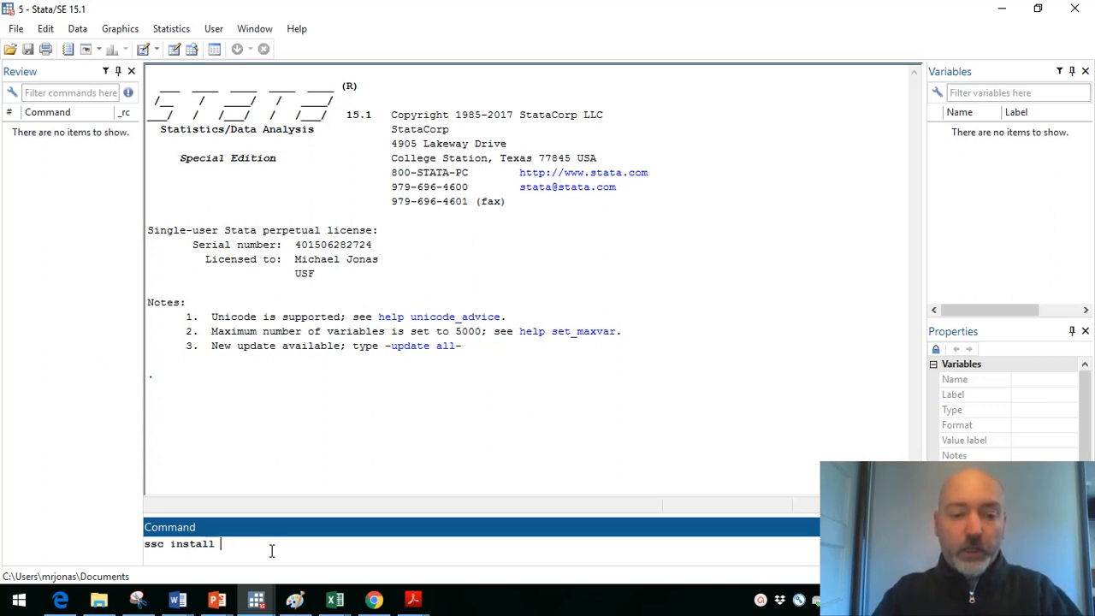
{"action": "type", "text": "freduse"}
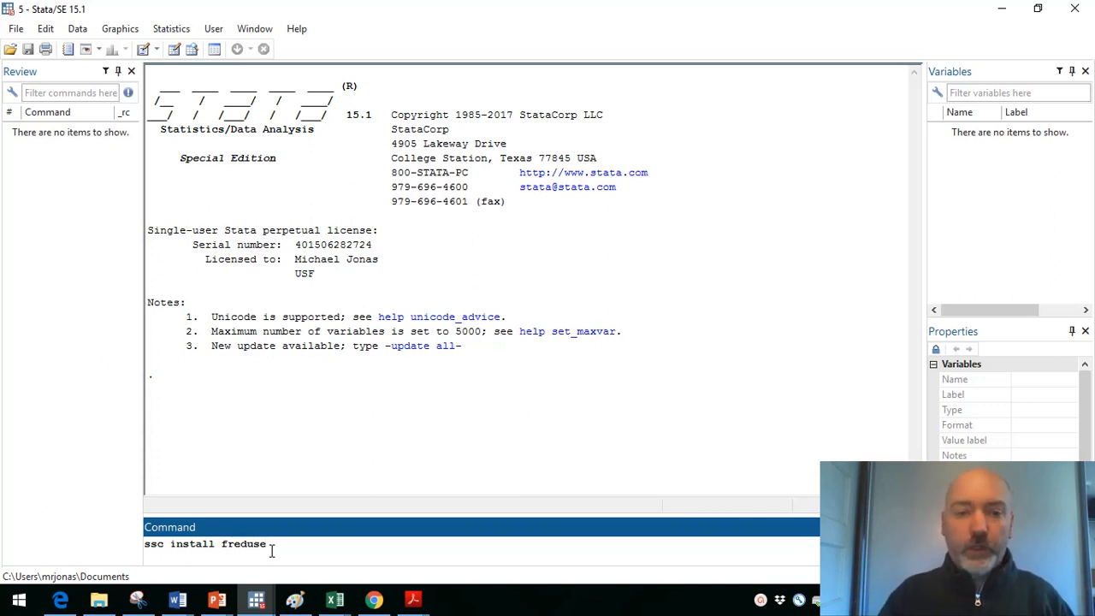
{"action": "key", "text": "Return"}
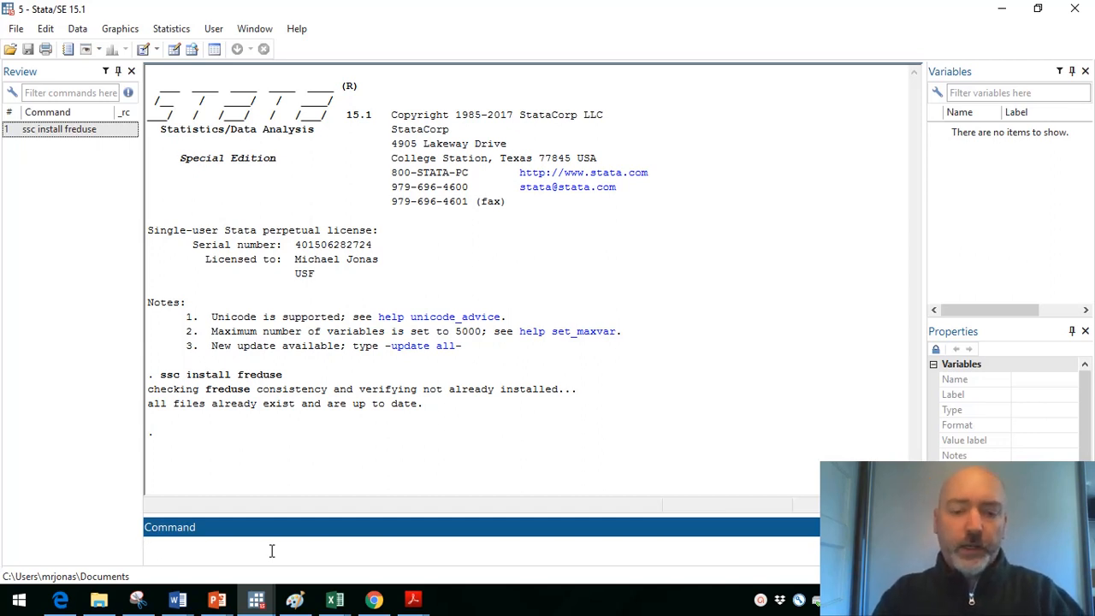
Step: Enter freduse NASDAQCOM to import the NASDAQ Composite series from FRED
{"action": "type", "text": "fre"}
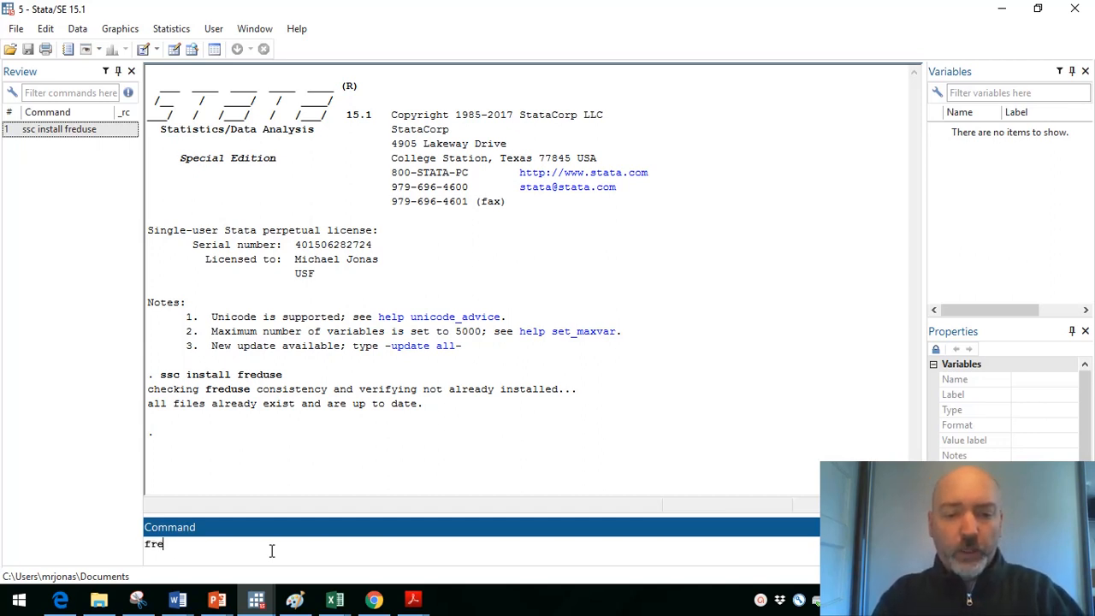
{"action": "type", "text": "duse"}
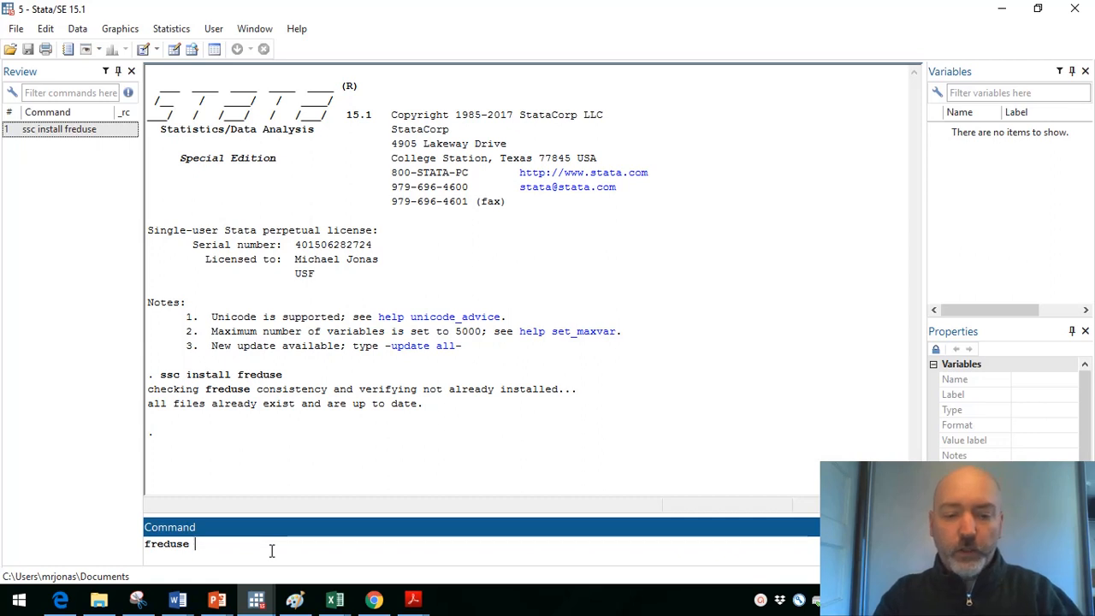
{"action": "type", "text": "NASD"}
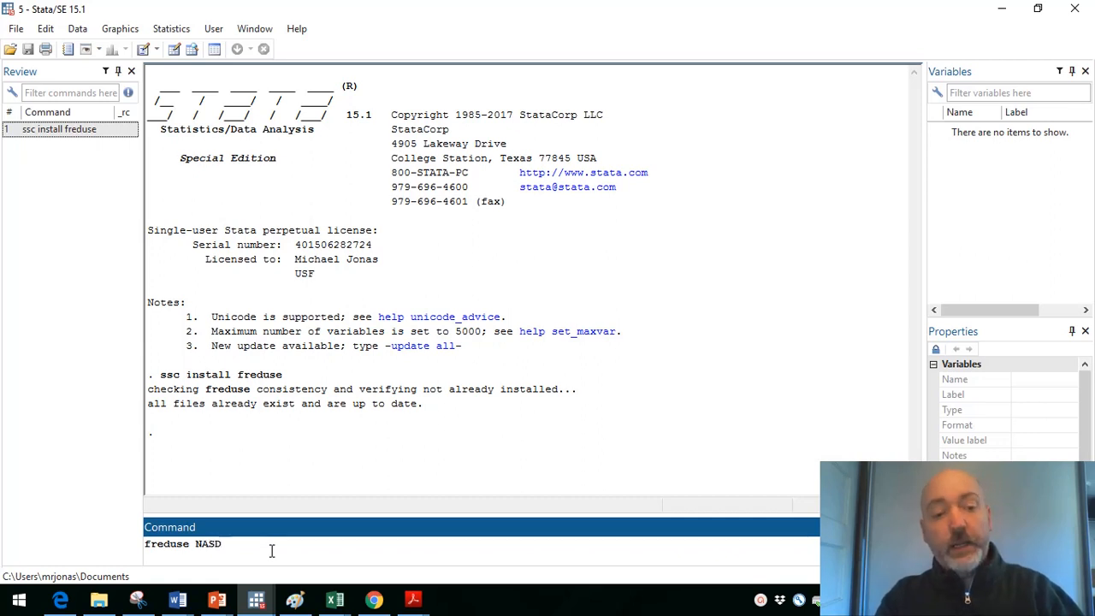
{"action": "type", "text": "AQ"}
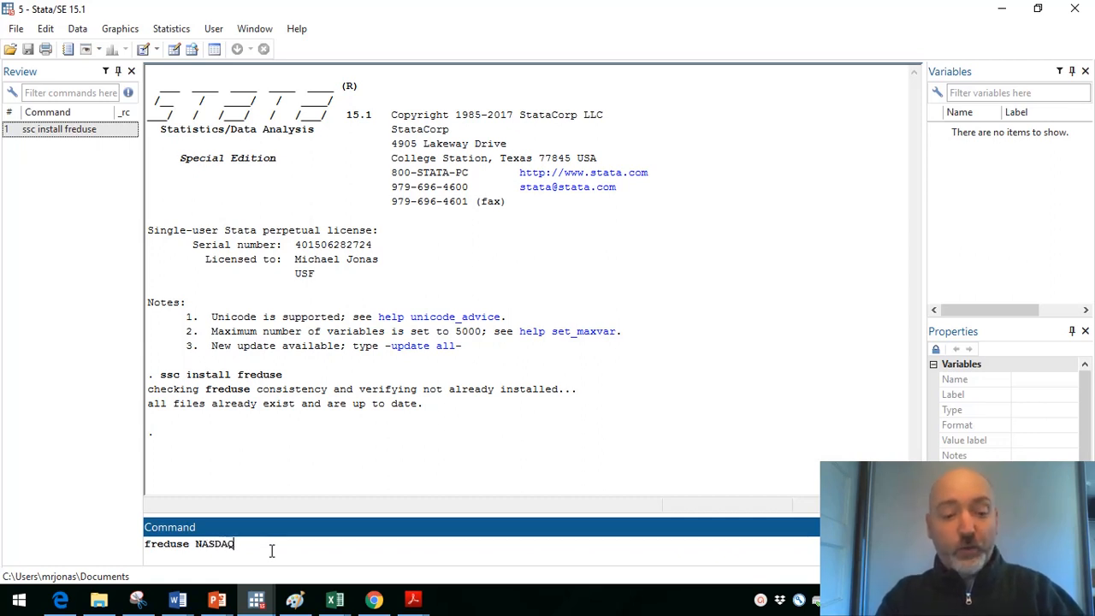
{"action": "type", "text": "COM"}
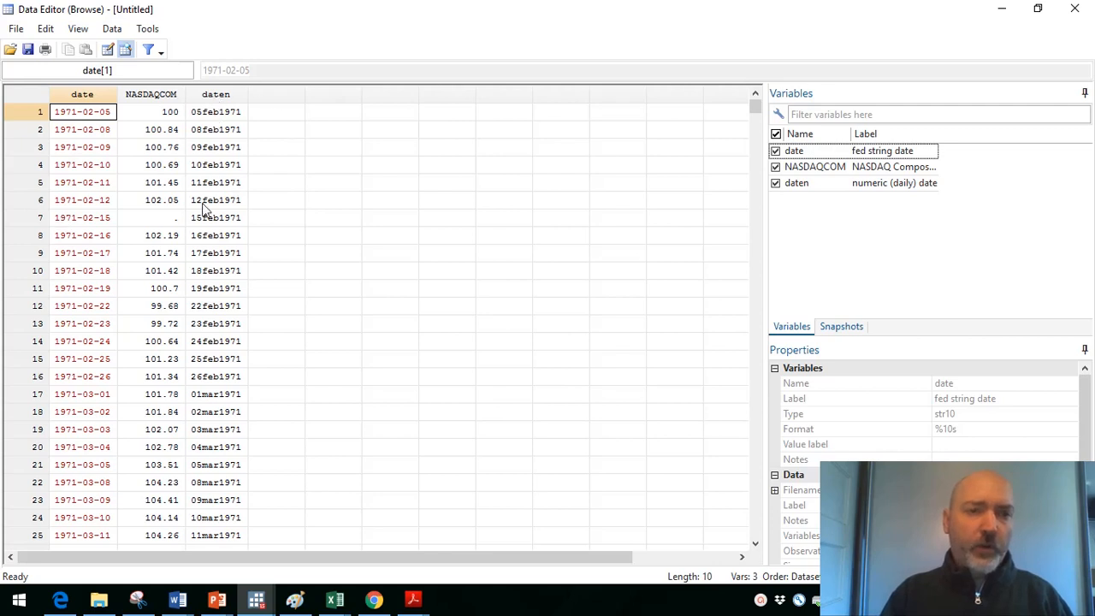
{"action": "mouse_move", "coordinate": [229, 124]}
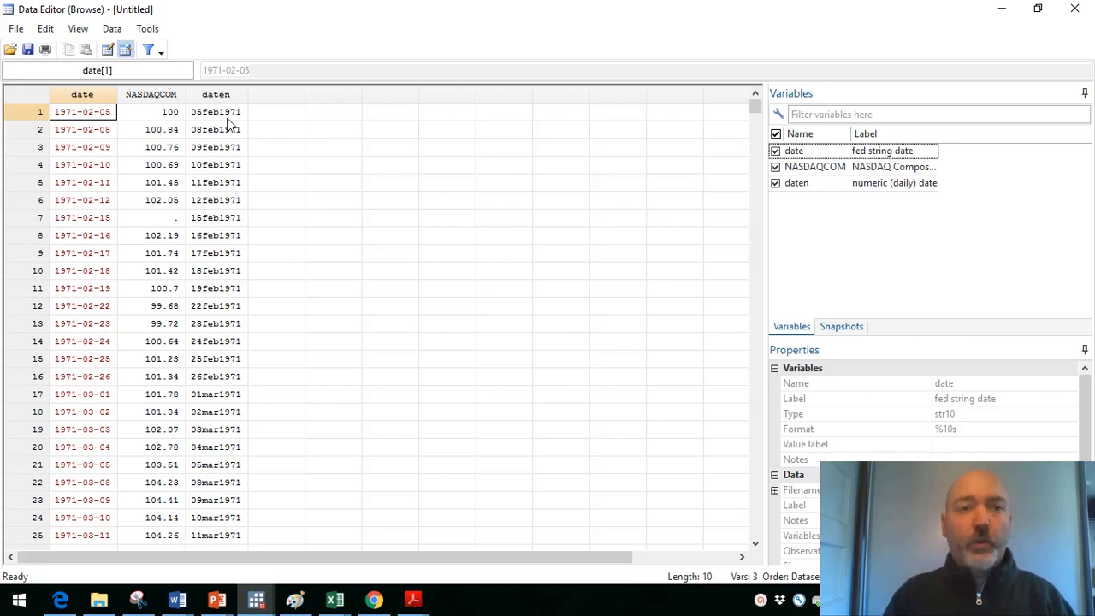
{"action": "mouse_move", "coordinate": [157, 221]}
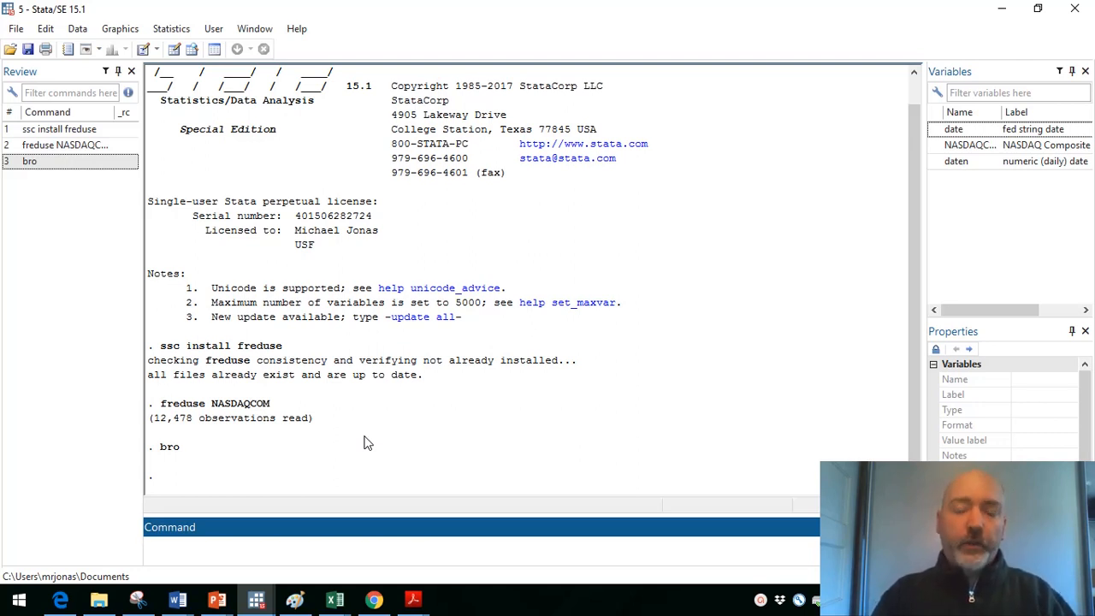
Step: Drop observations with missing NASDAQCOM (drop if NASDAQCOM==.), removing 412 rows
{"action": "type", "text": "drop"}
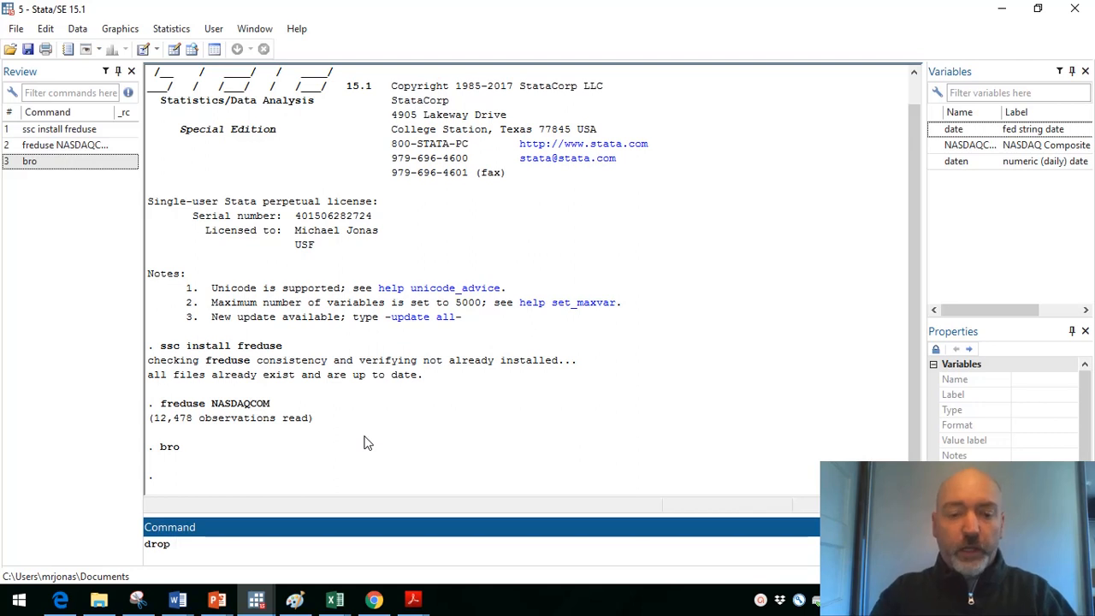
{"action": "type", "text": "if"}
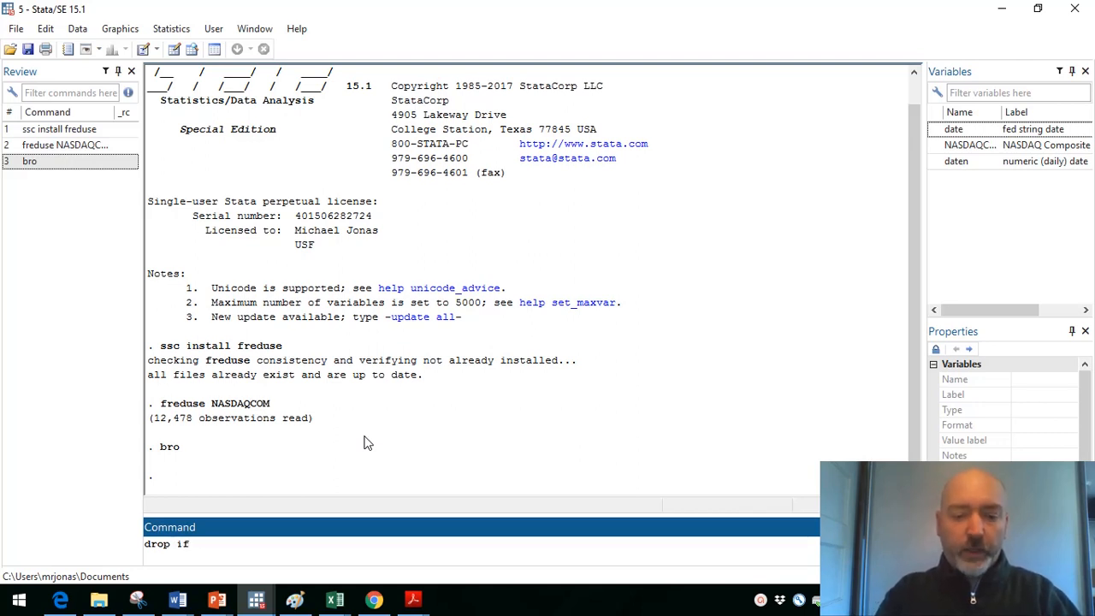
{"action": "type", "text": "NASDAQC"}
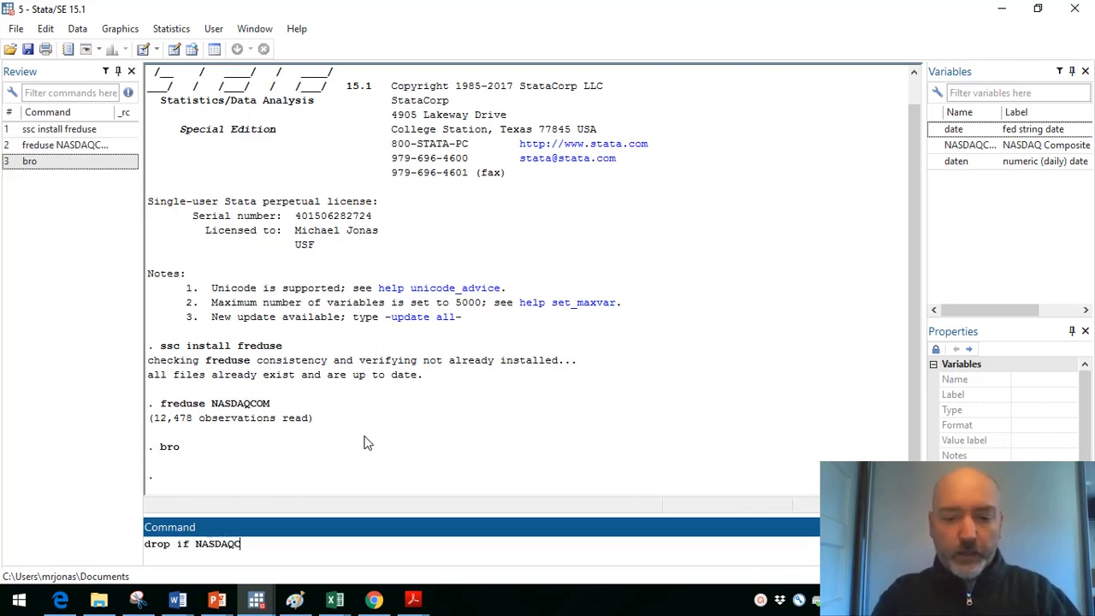
{"action": "type", "text": "OM"}
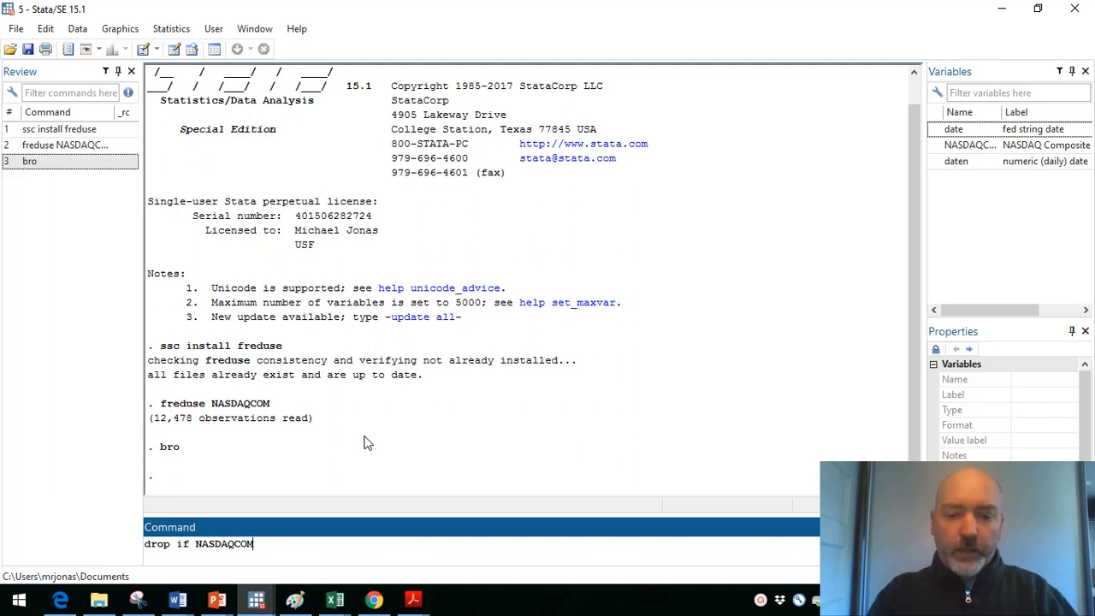
{"action": "type", "text": "=="}
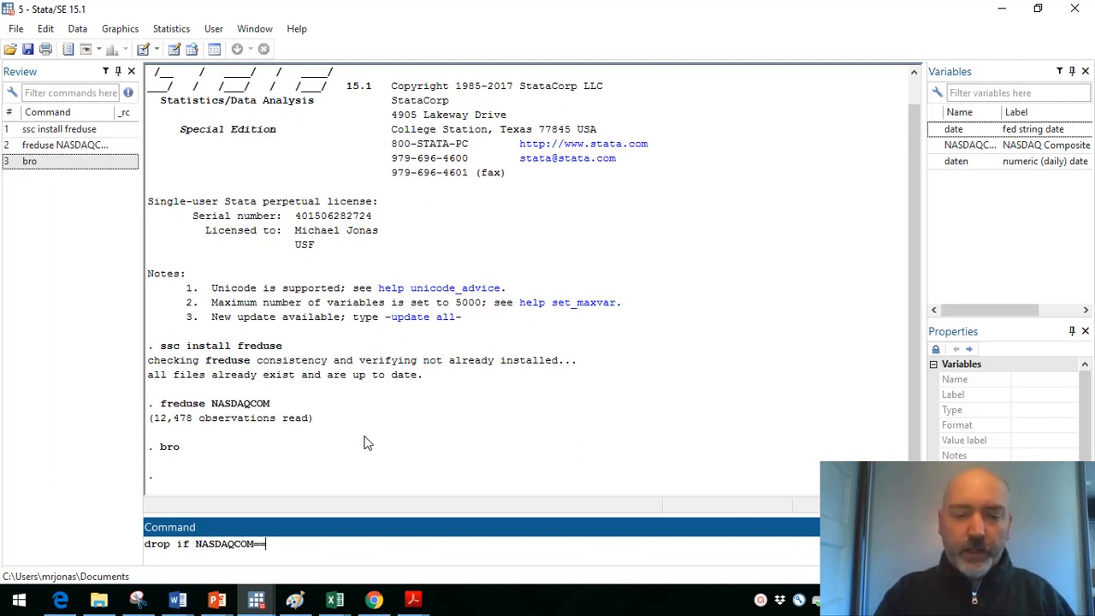
{"action": "type", "text": "."}
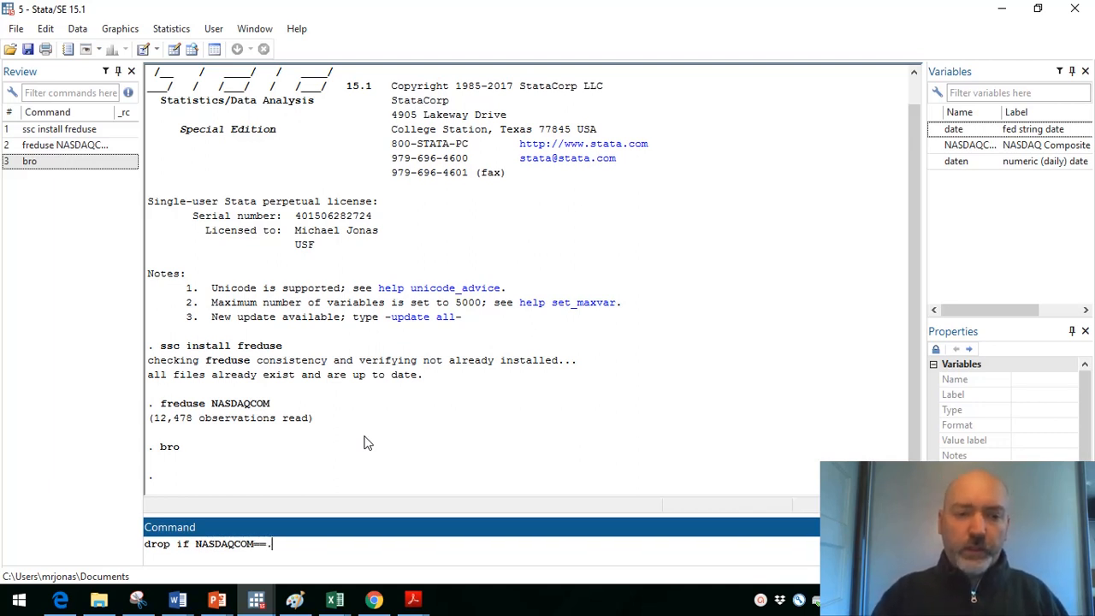
{"action": "key", "text": "Return"}
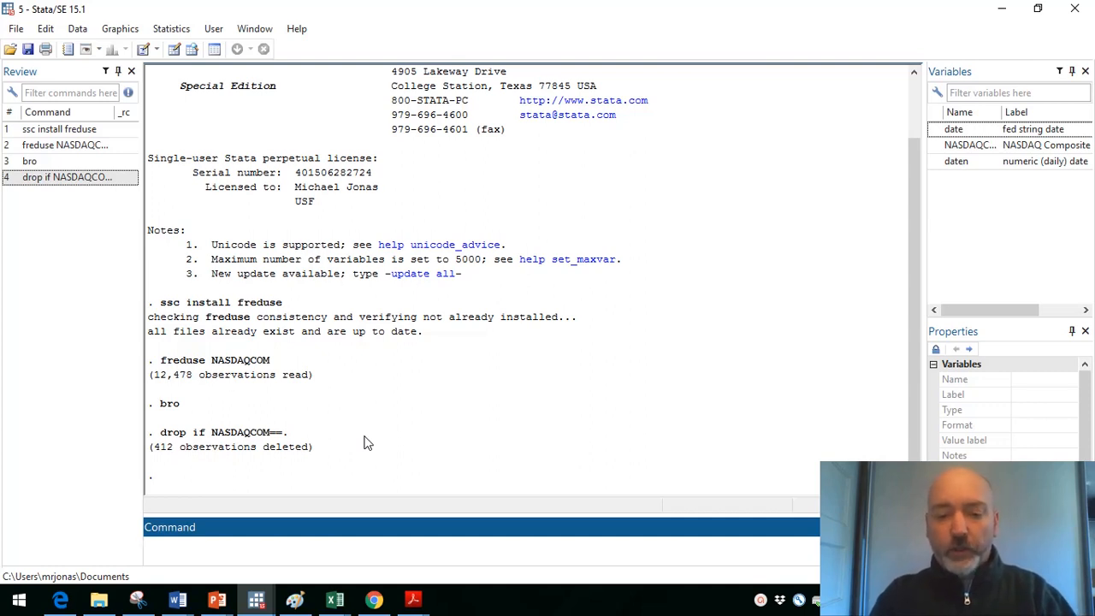
Step: Create the observation index variable t with gen t=_n
{"action": "type", "text": "gen"}
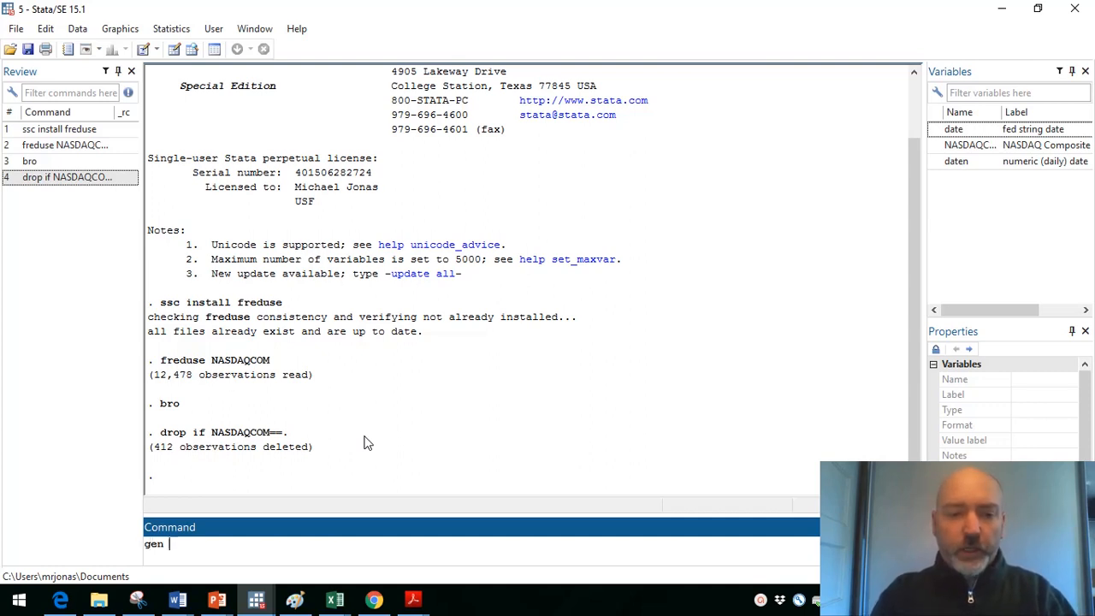
{"action": "type", "text": "t"}
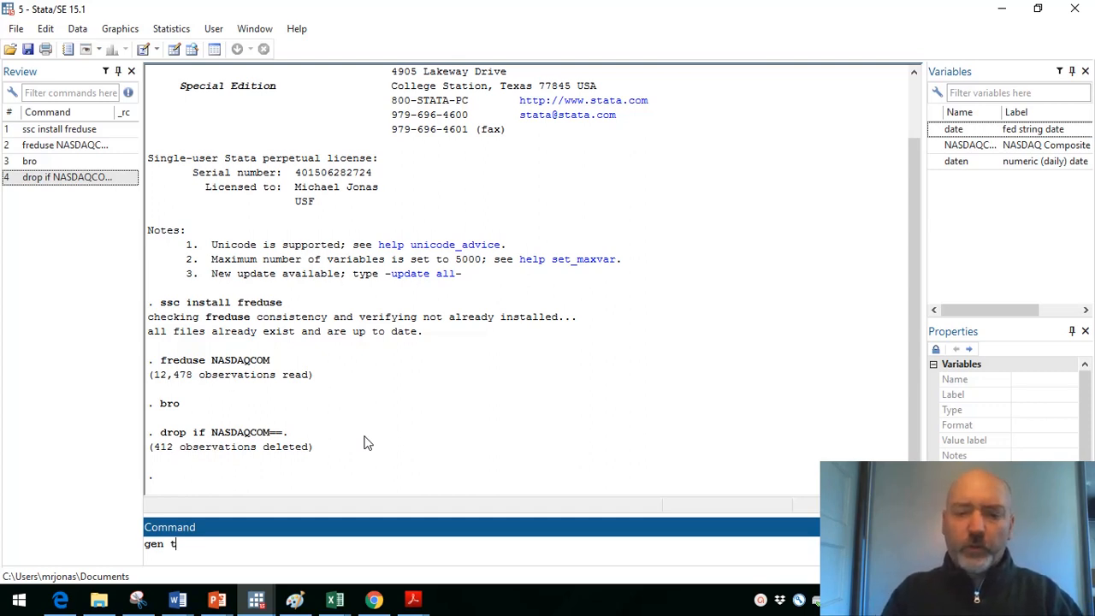
{"action": "type", "text": "=_"}
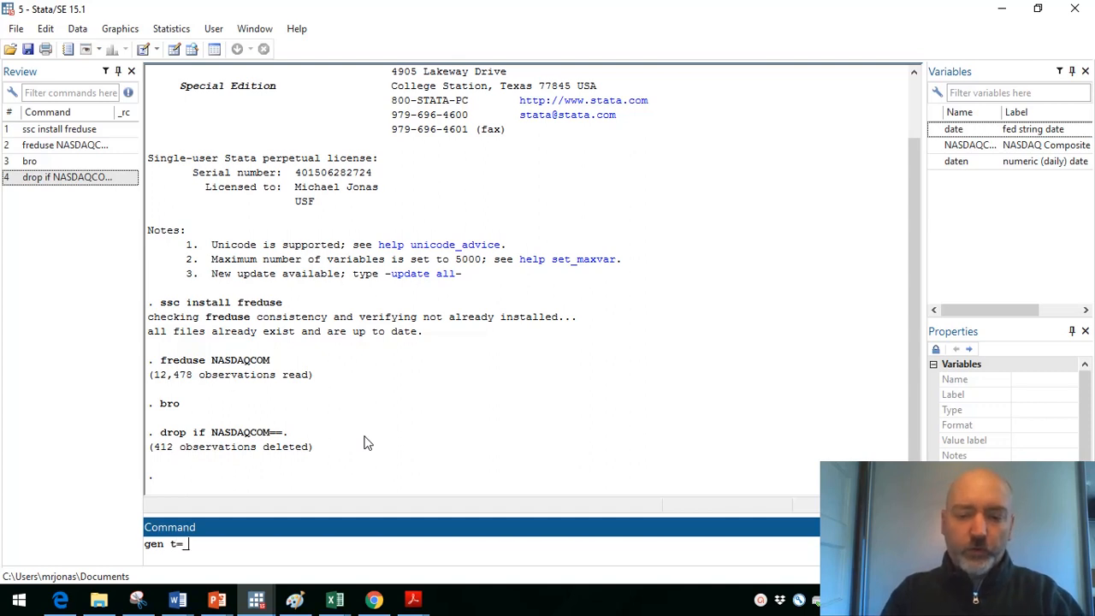
{"action": "key", "text": "Return"}
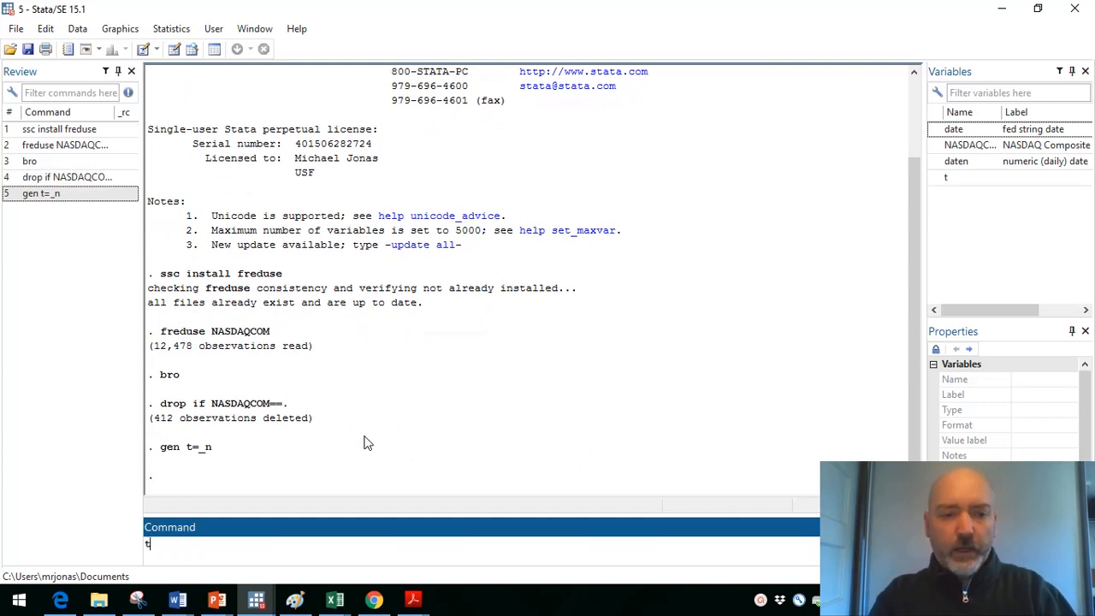
Step: Declare t as the time variable with tsset, running 1 to 12066
{"action": "type", "text": "sset"}
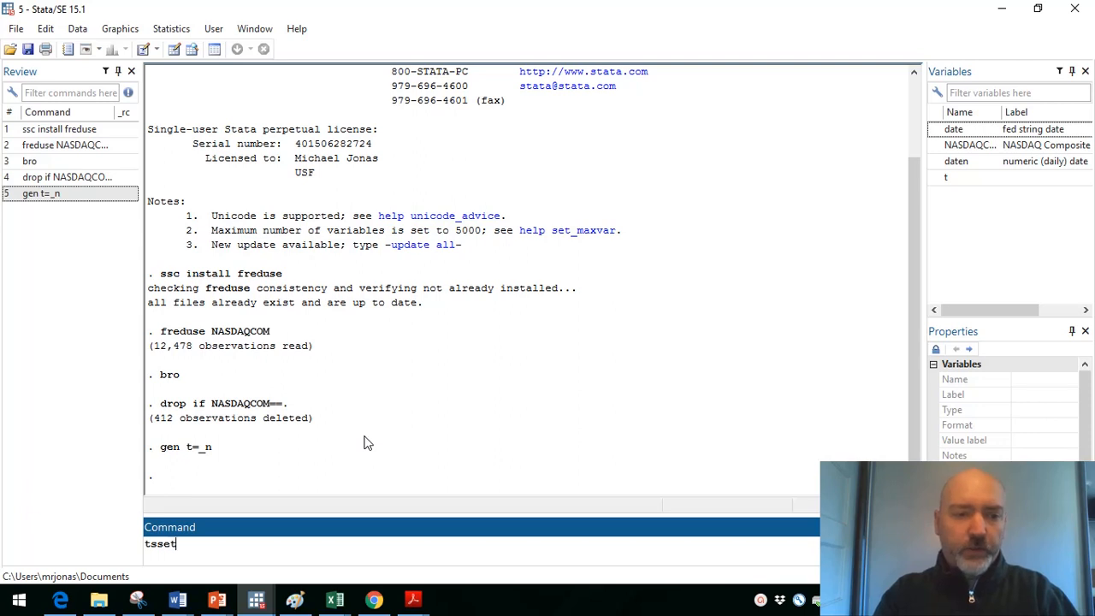
{"action": "key", "text": "Return"}
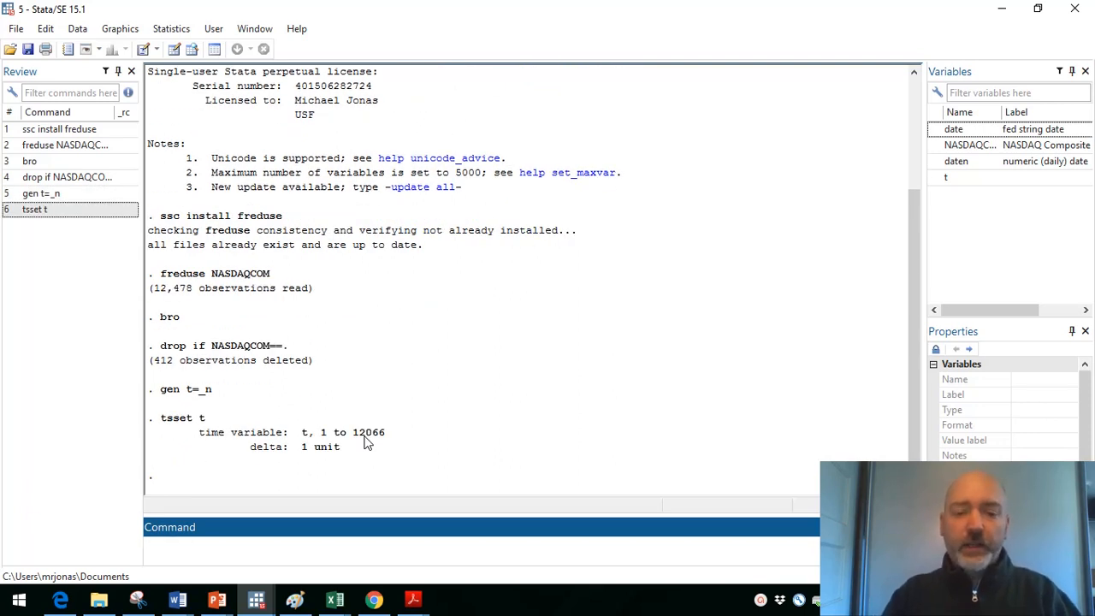
{"action": "type", "text": "gen"}
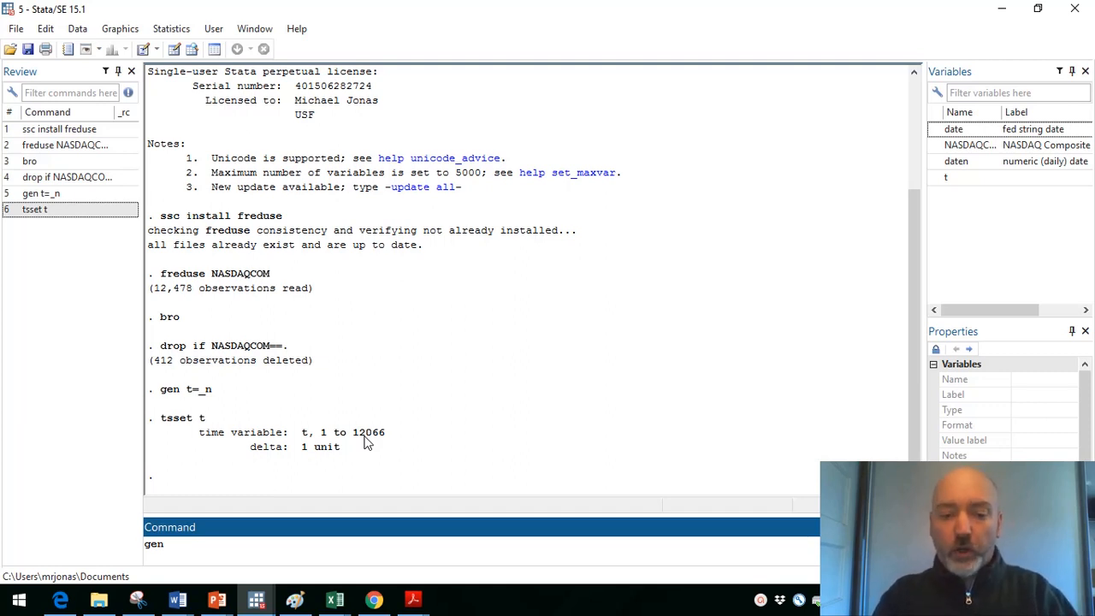
Step: Generate rnas = d.NASDAQCOM/l.NASDAQCOM as the daily NASDAQ return
{"action": "type", "text": "rna"}
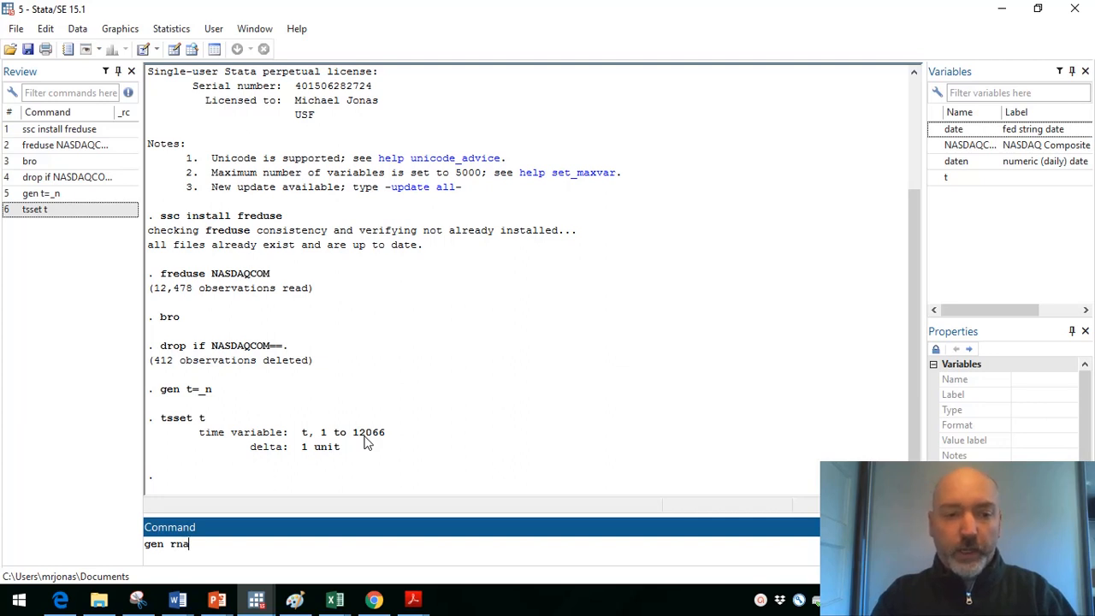
{"action": "type", "text": "s="}
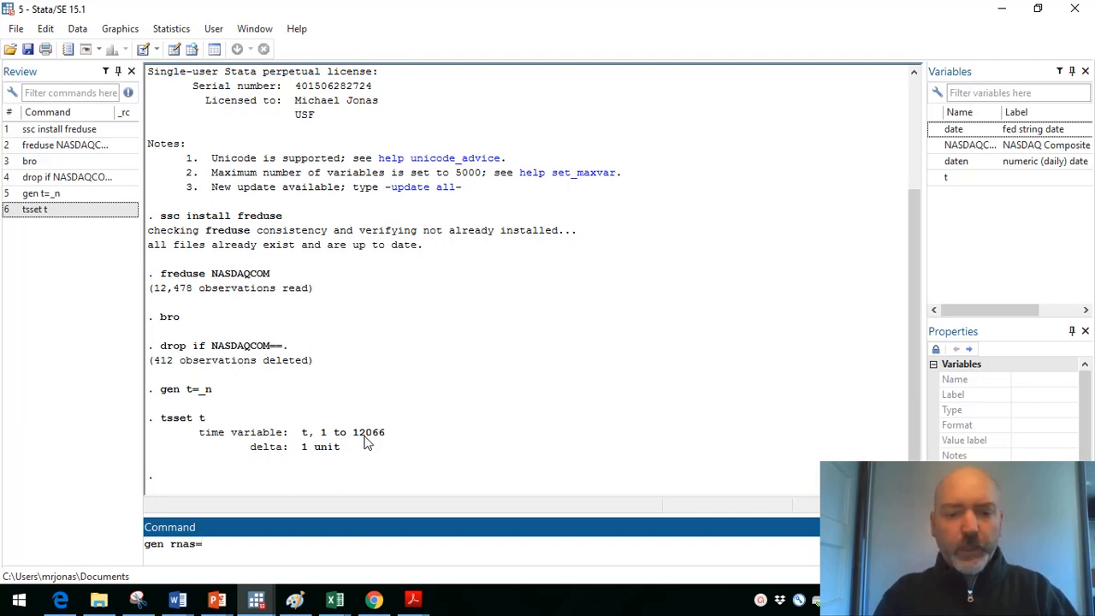
{"action": "type", "text": "d"}
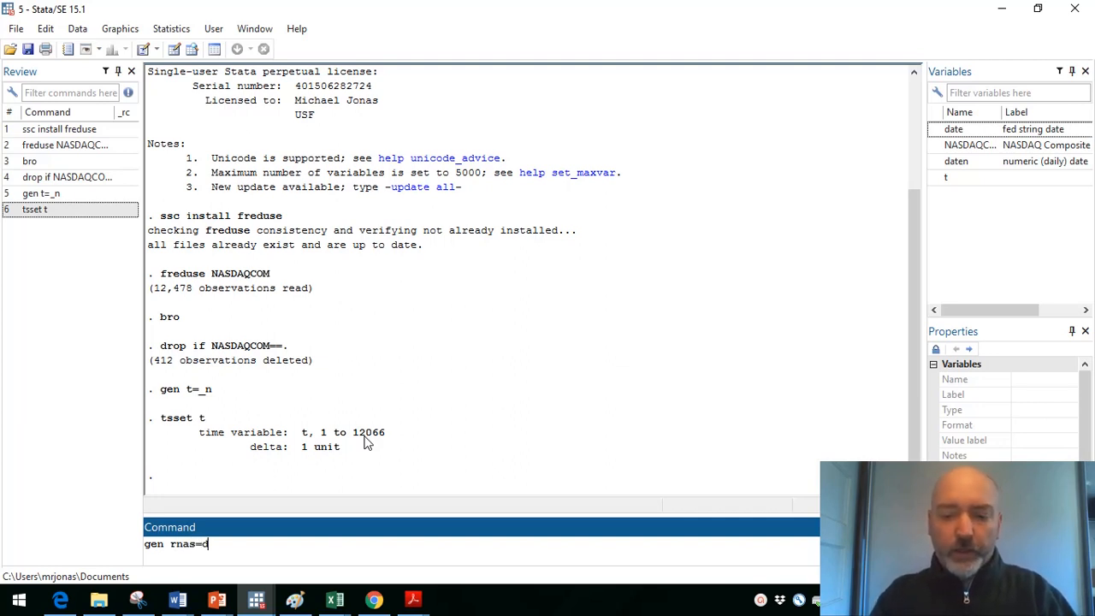
{"action": "type", "text": ".NASDAQCOM"}
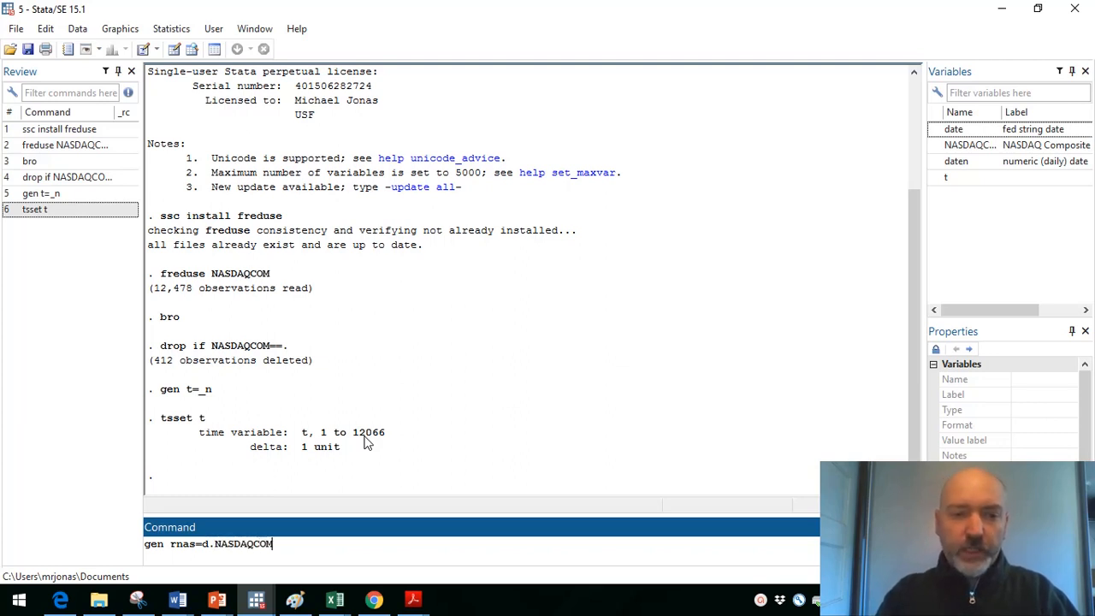
{"action": "type", "text": "/"}
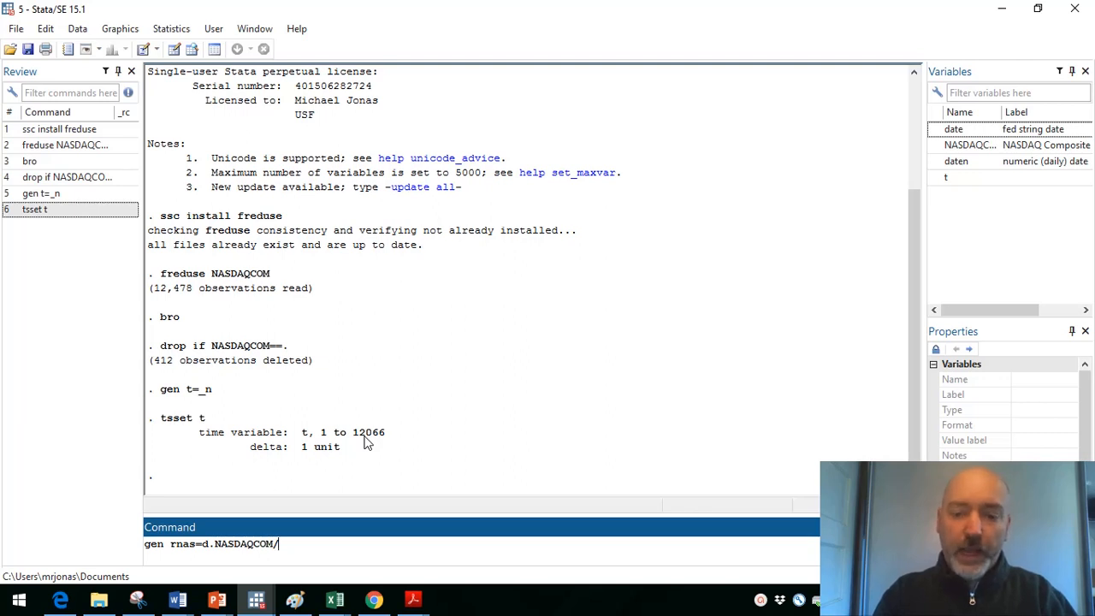
{"action": "type", "text": "1."}
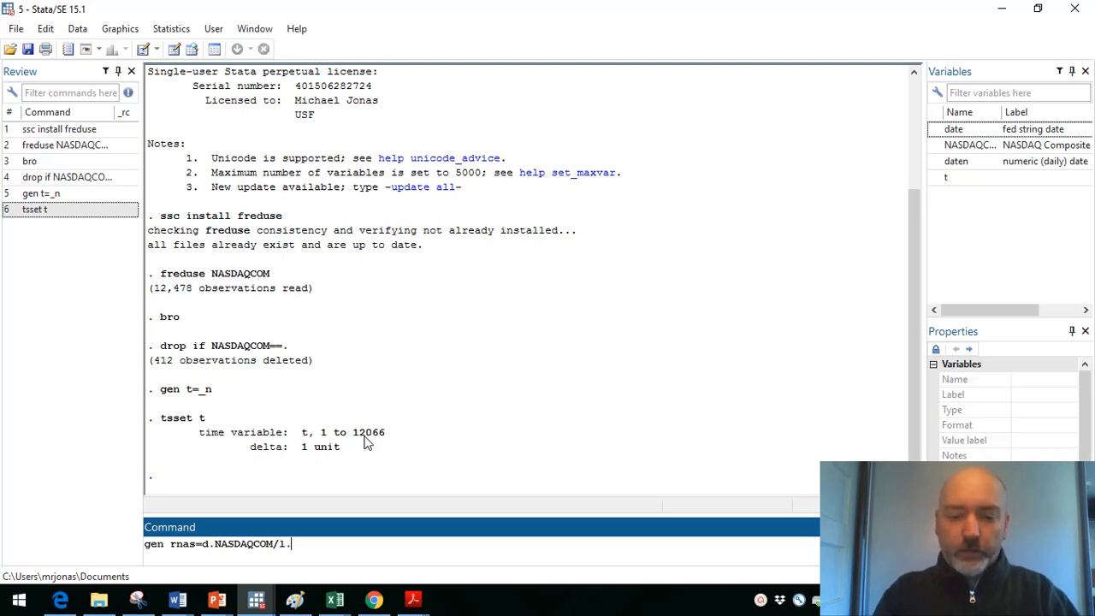
{"action": "type", "text": "NASDAC"}
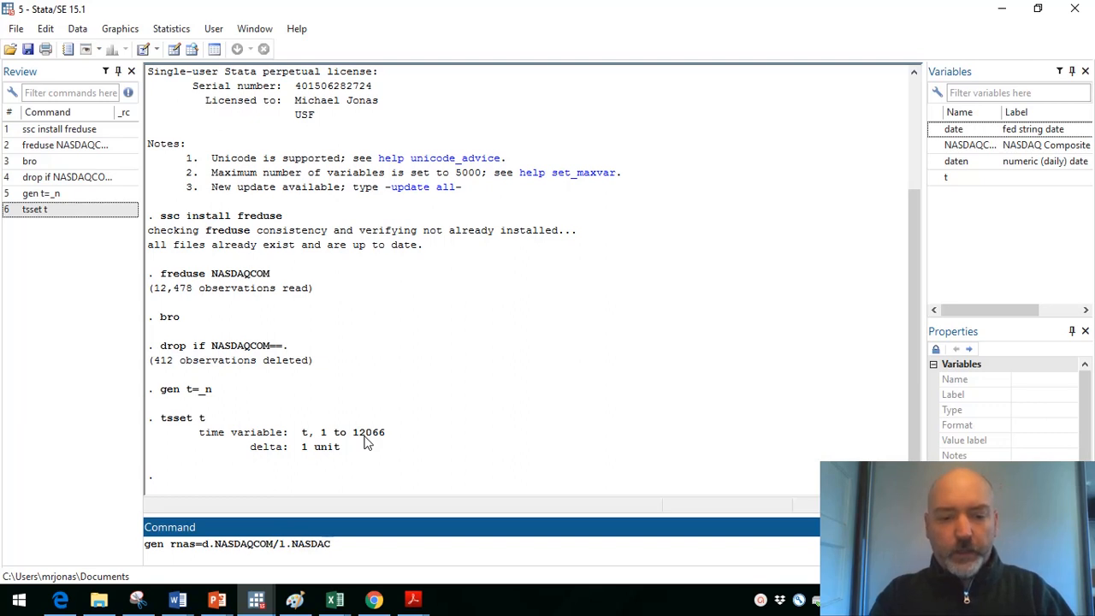
{"action": "type", "text": "C"}
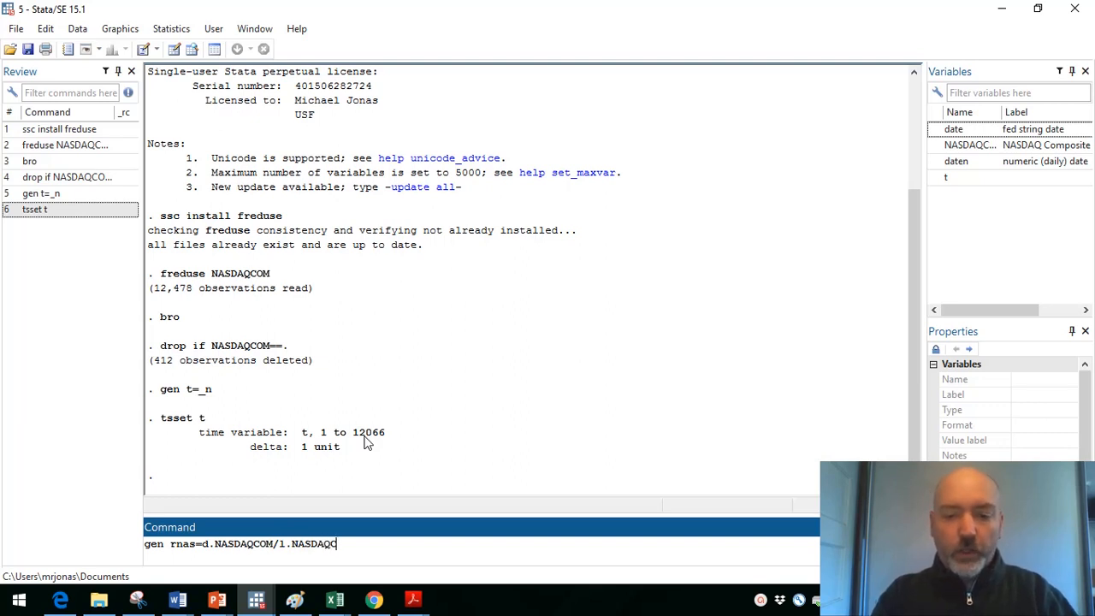
{"action": "key", "text": "Return"}
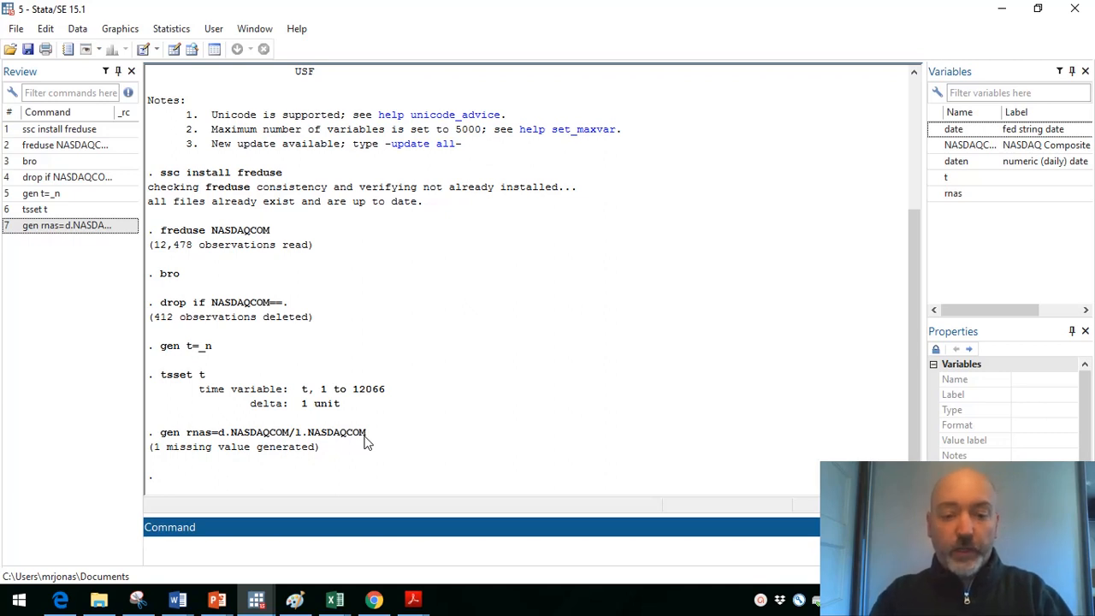
Step: Declare daten as the daily time variable with tsset daten
{"action": "type", "text": "tsset"}
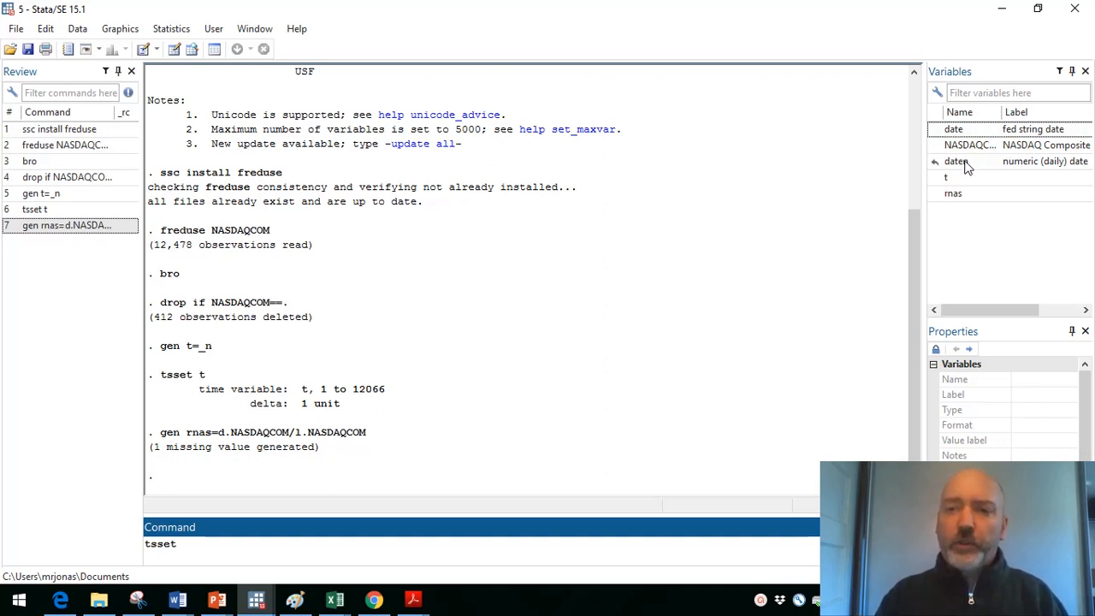
{"action": "left_click", "coordinate": [954, 161]}
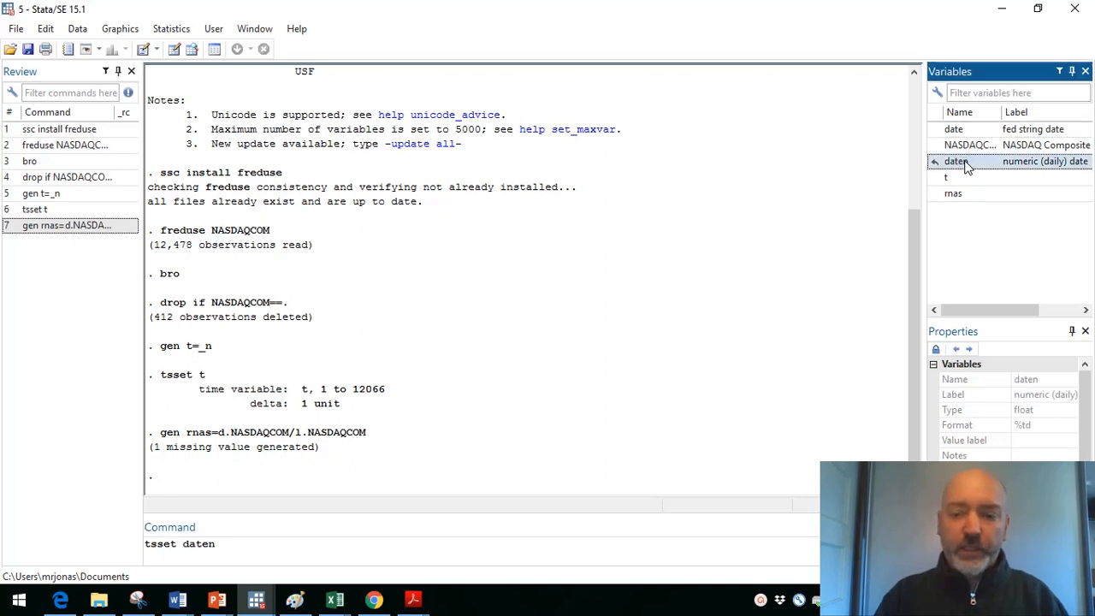
{"action": "key", "text": "Return"}
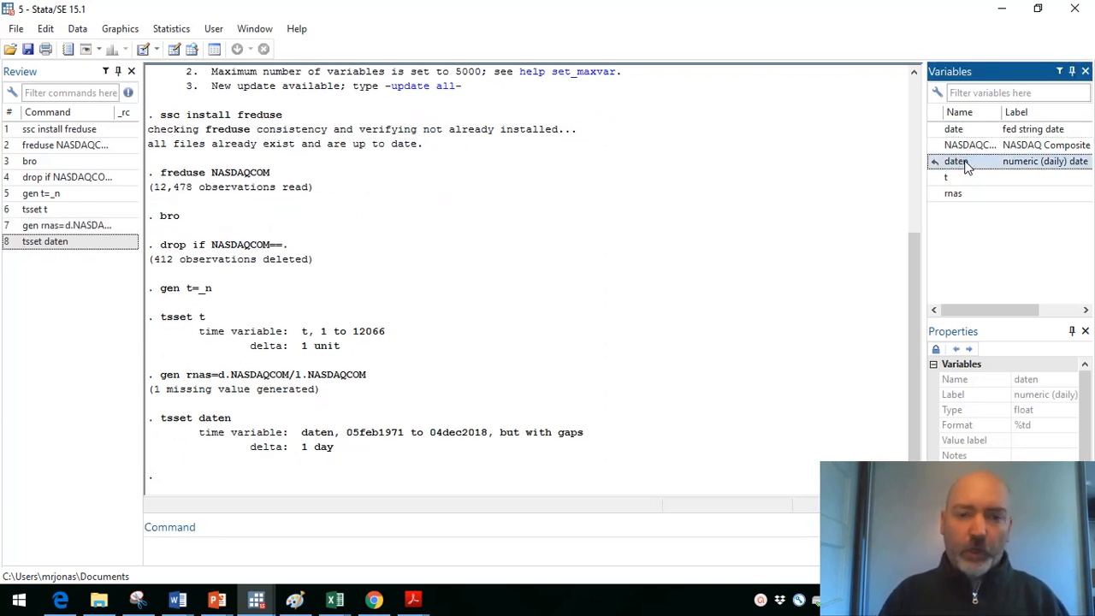
{"action": "mouse_move", "coordinate": [884, 178]}
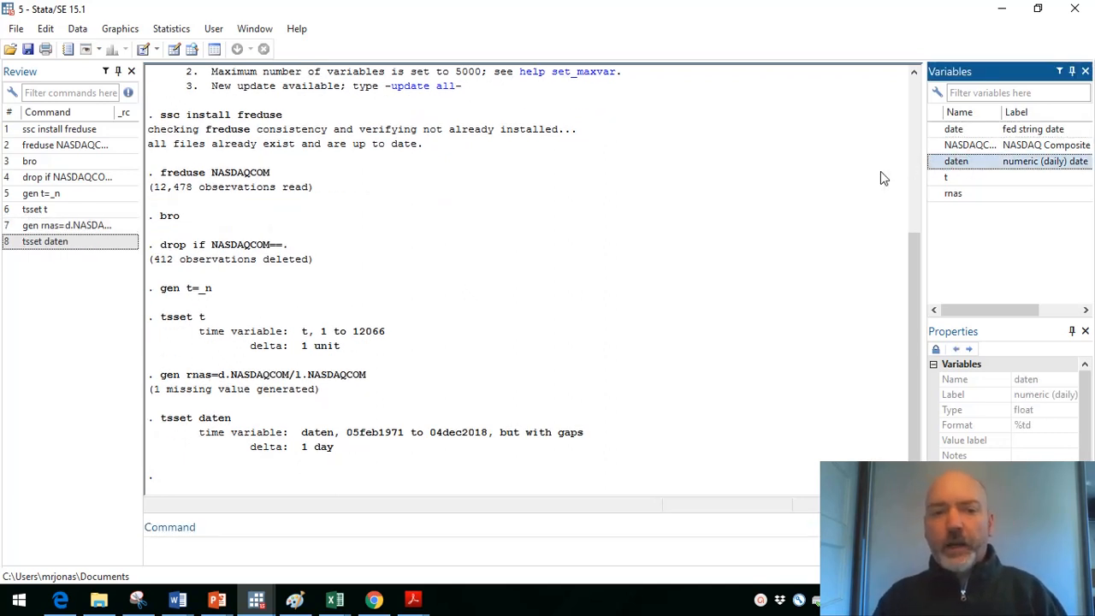
{"action": "mouse_move", "coordinate": [727, 265]}
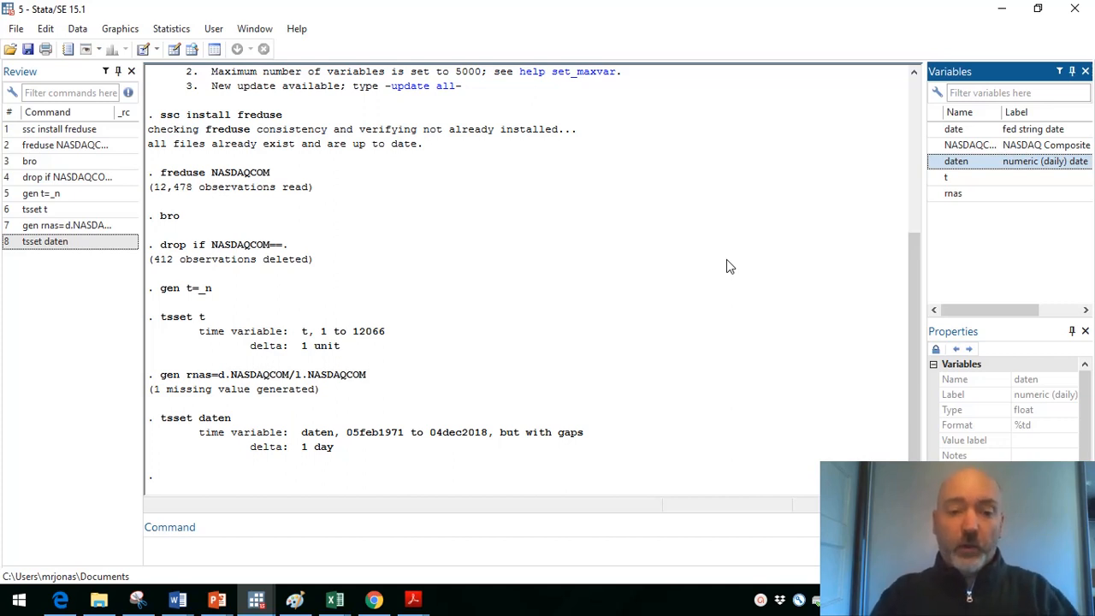
Step: Plot NASDAQCOM over time with tsline, naming the graph 'level'
{"action": "left_click", "coordinate": [314, 547]}
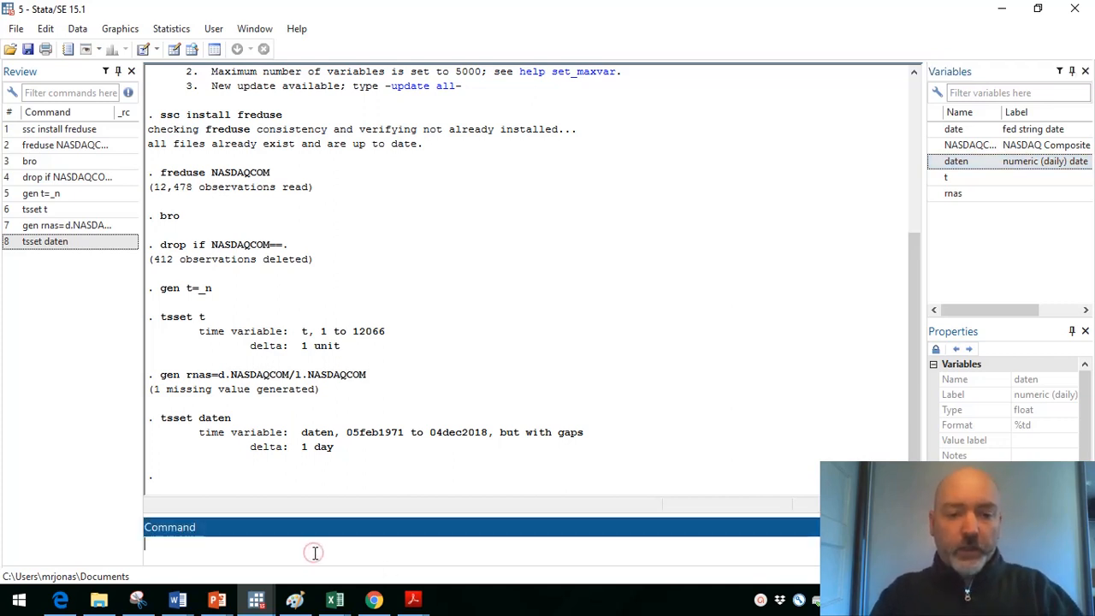
{"action": "type", "text": "tsline"}
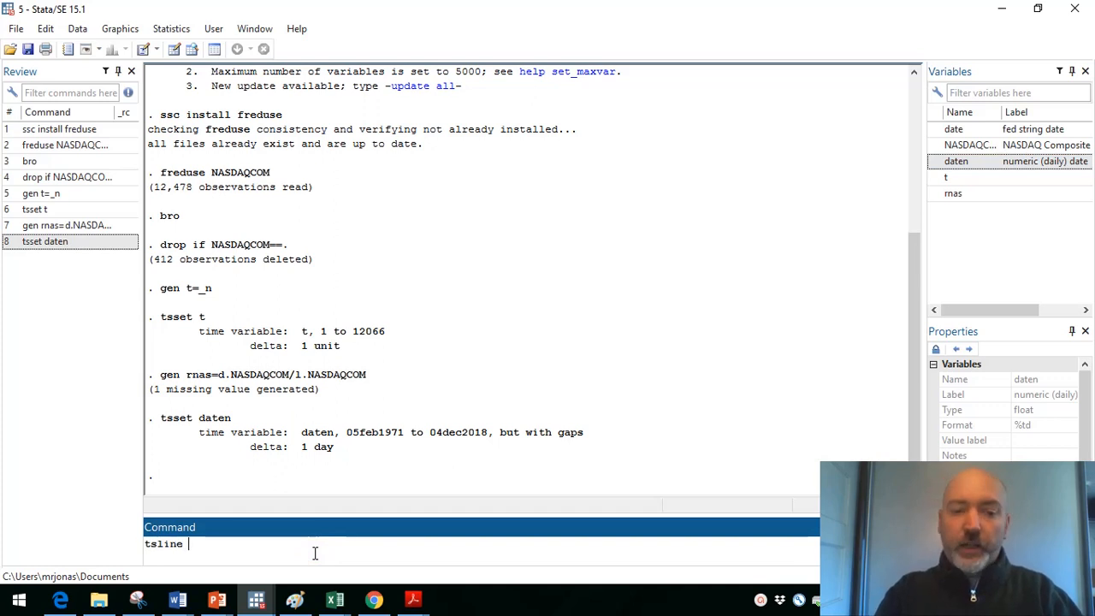
{"action": "type", "text": "NASDA"}
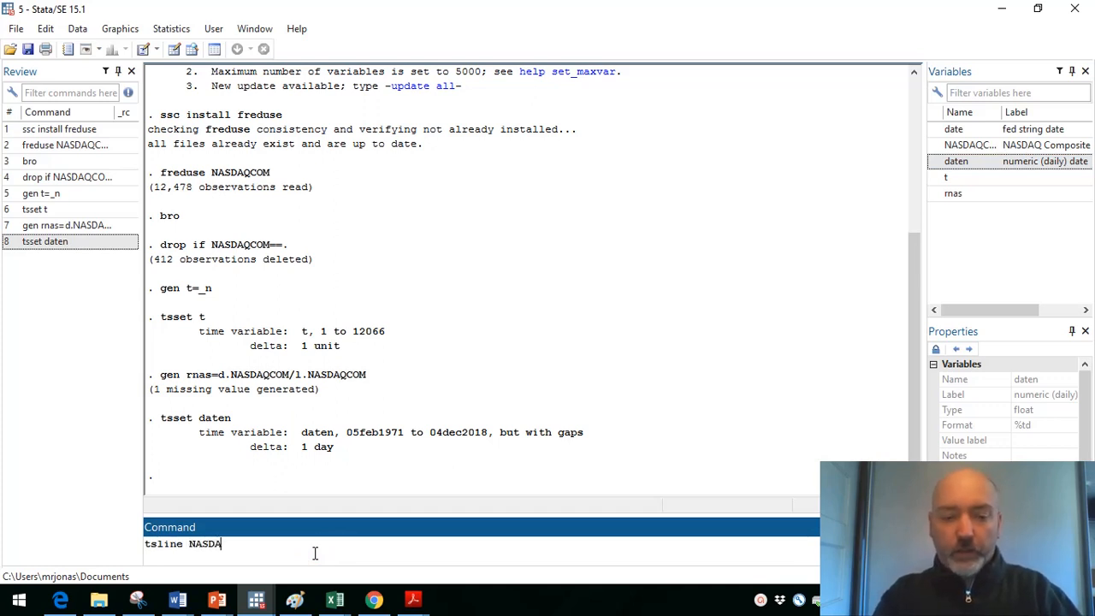
{"action": "type", "text": "QCOM"}
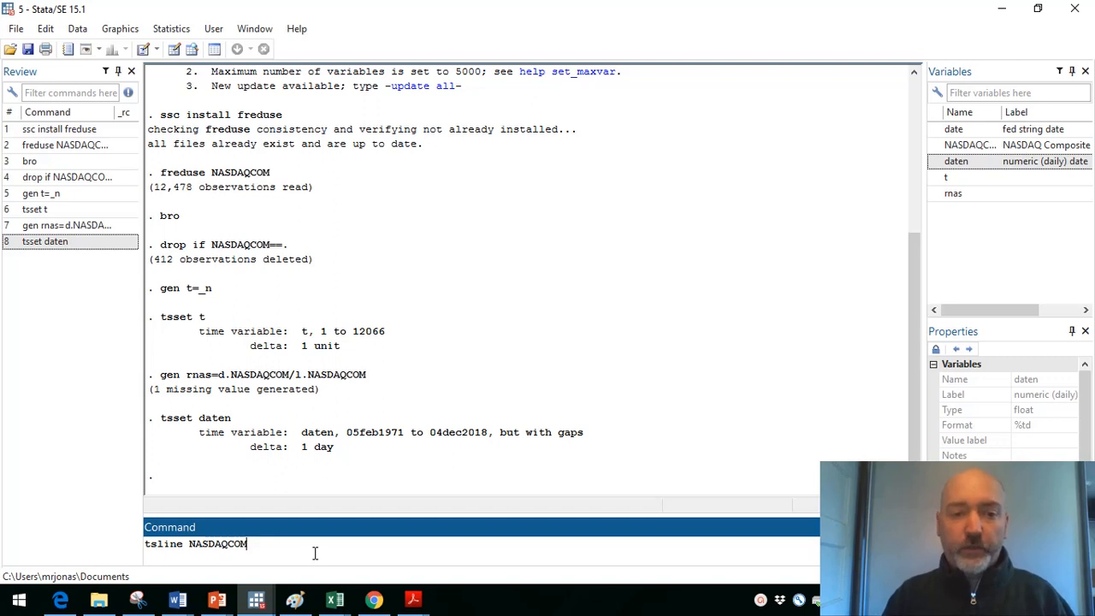
{"action": "type", "text": ","}
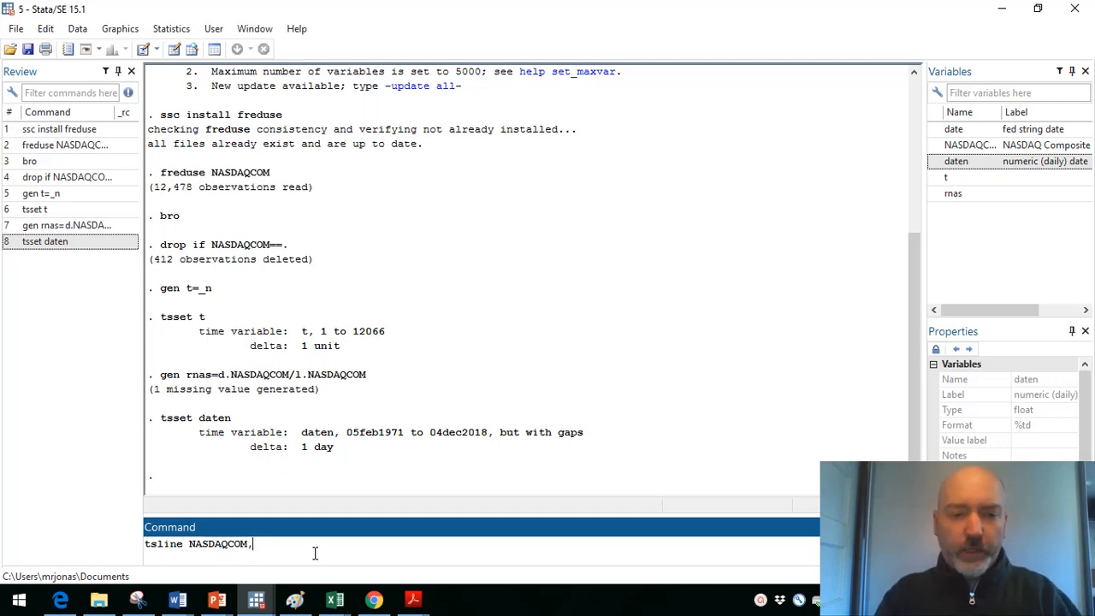
{"action": "type", "text": "name"}
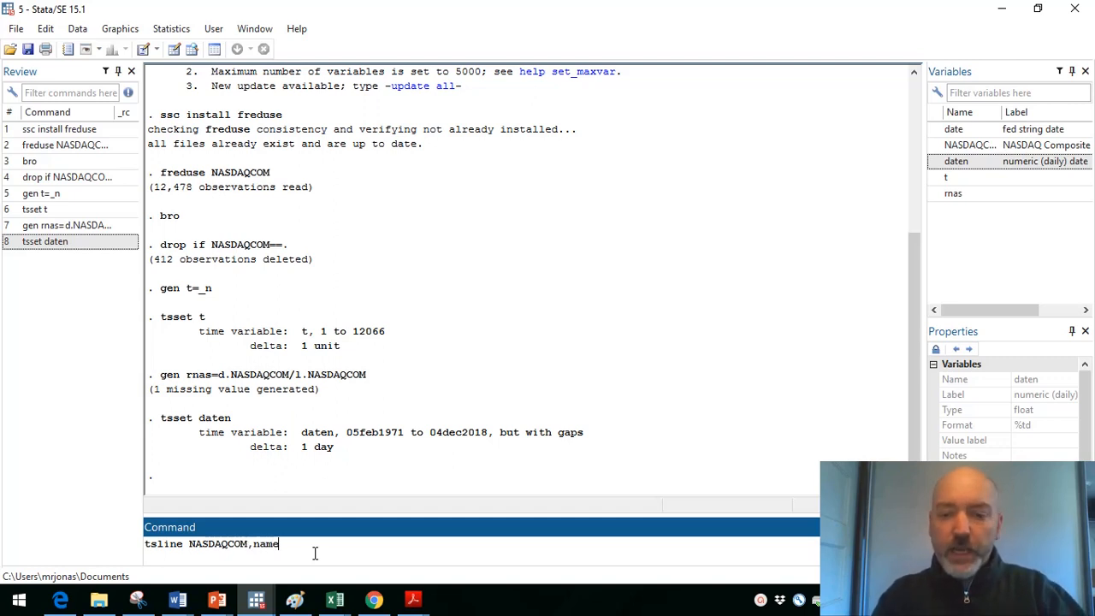
{"action": "type", "text": "("}
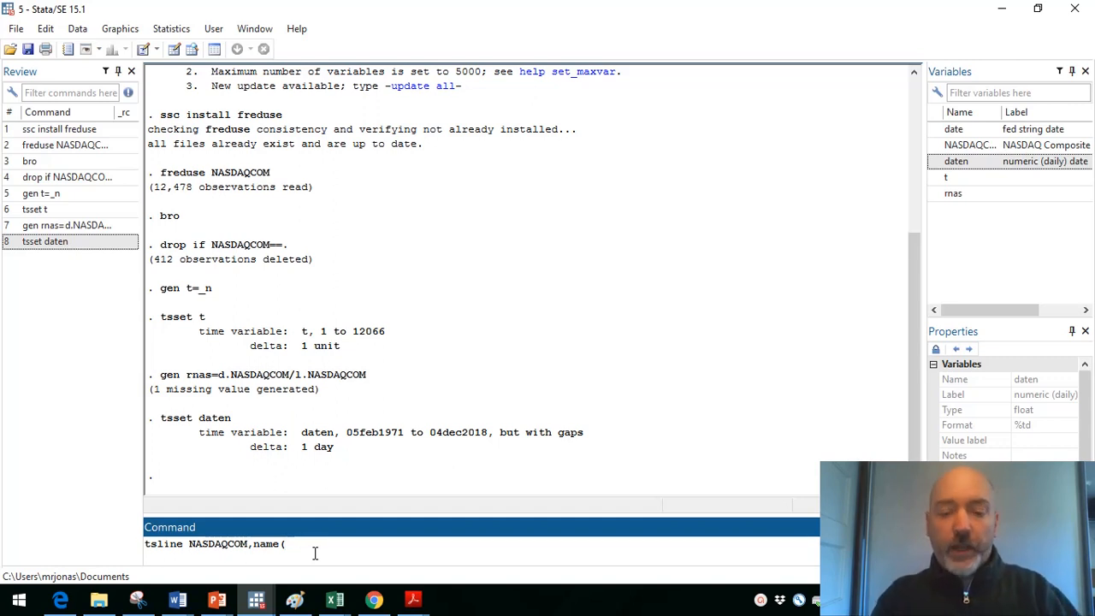
{"action": "type", "text": "le"}
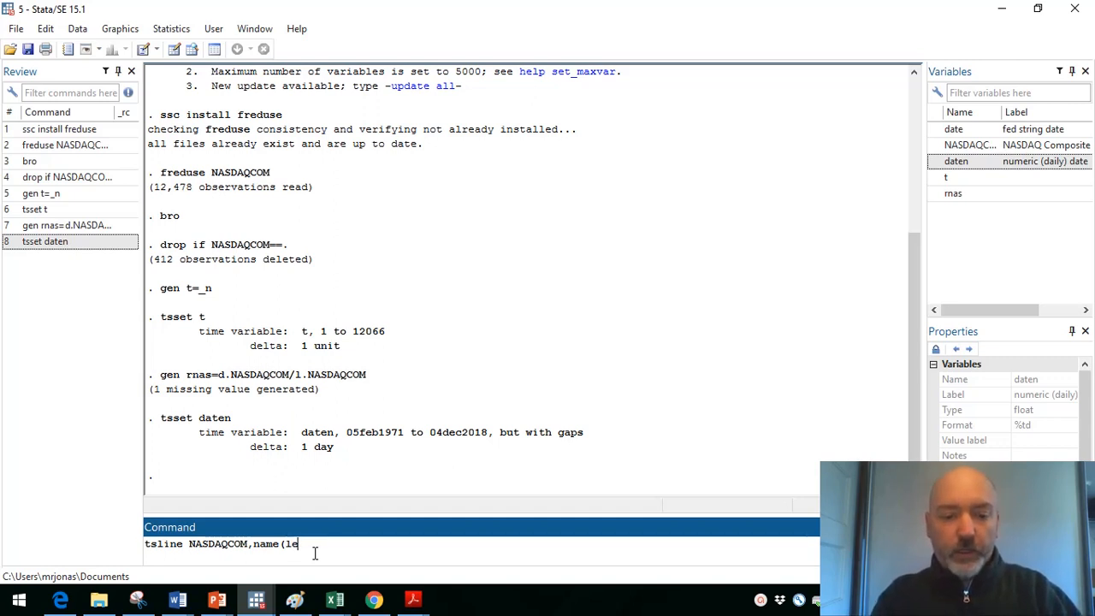
{"action": "type", "text": "vel)"}
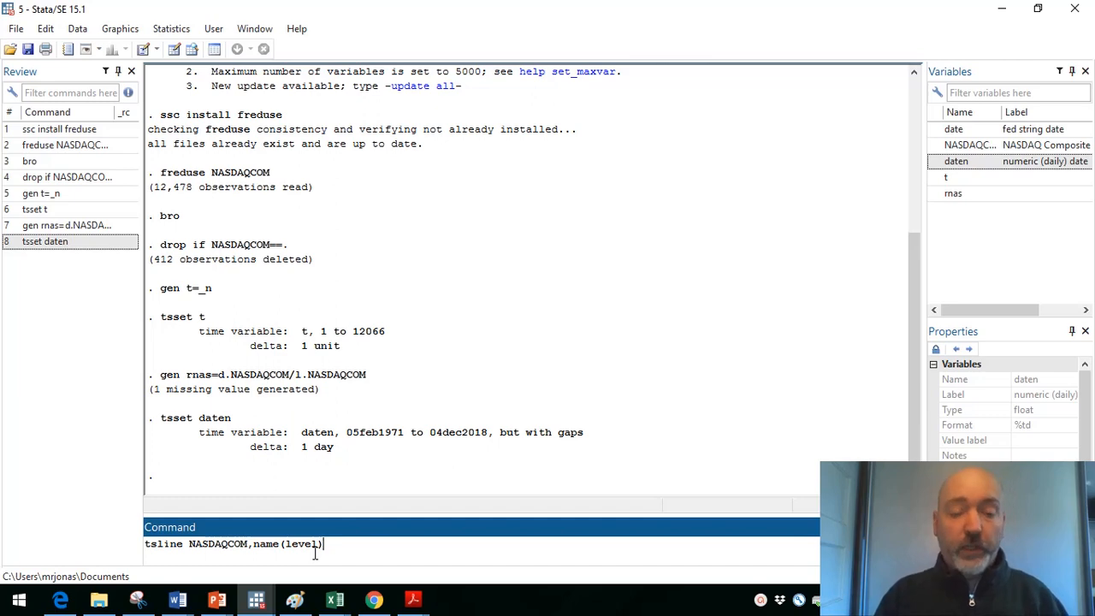
{"action": "key", "text": "Return"}
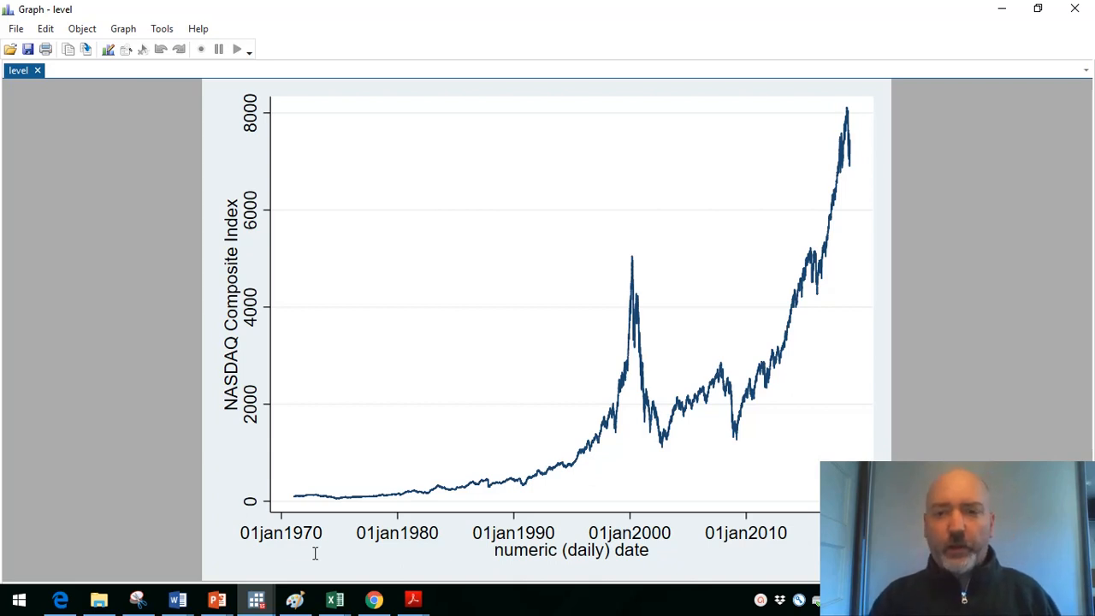
{"action": "mouse_move", "coordinate": [1043, 120]}
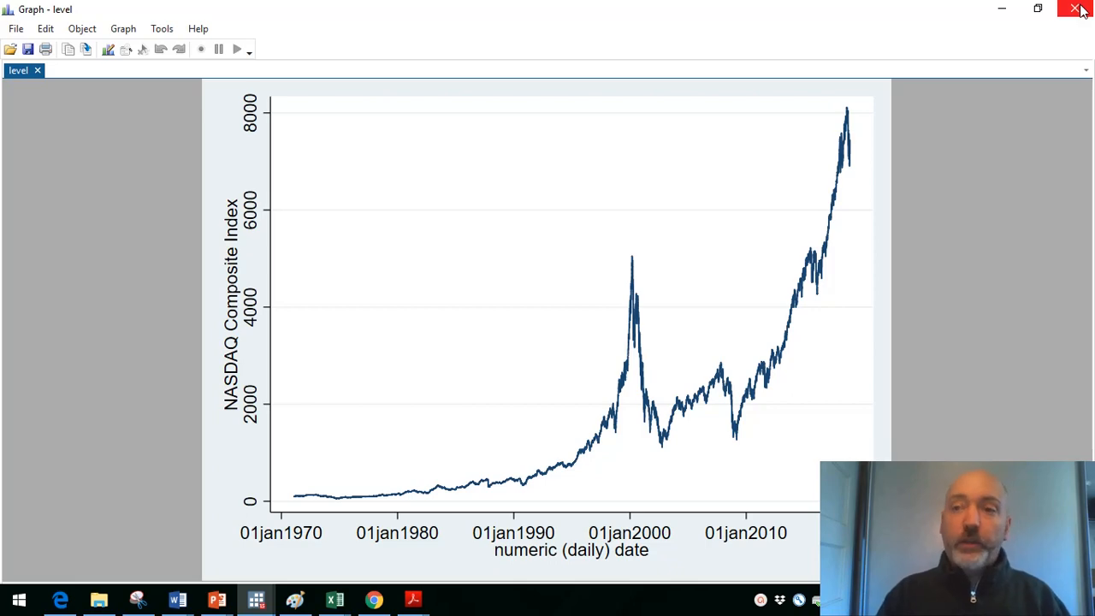
{"action": "left_click", "coordinate": [1076, 9]}
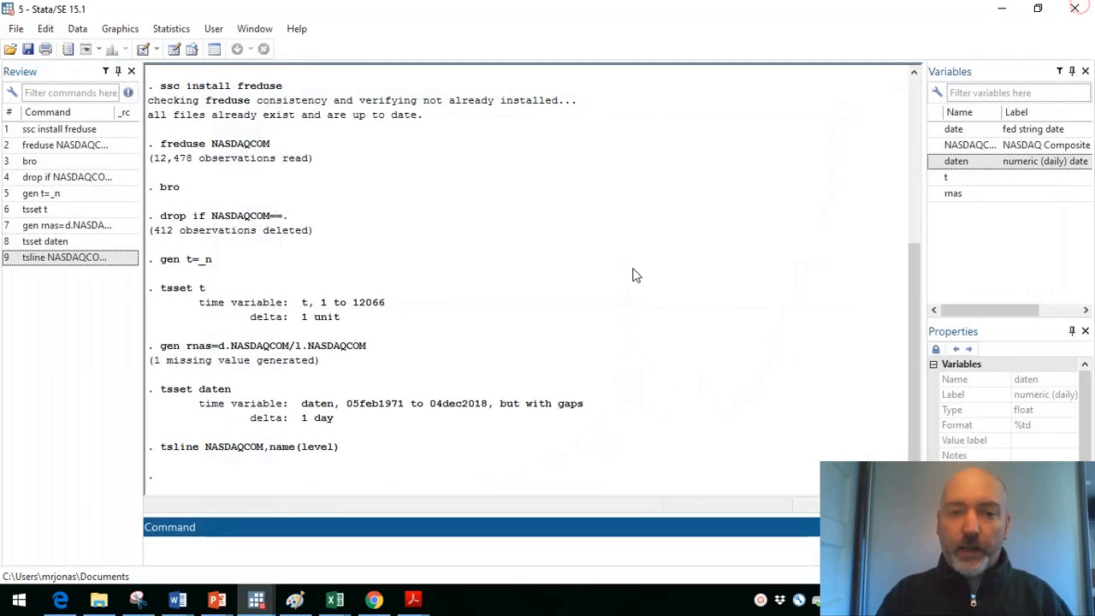
{"action": "type", "text": "ts"}
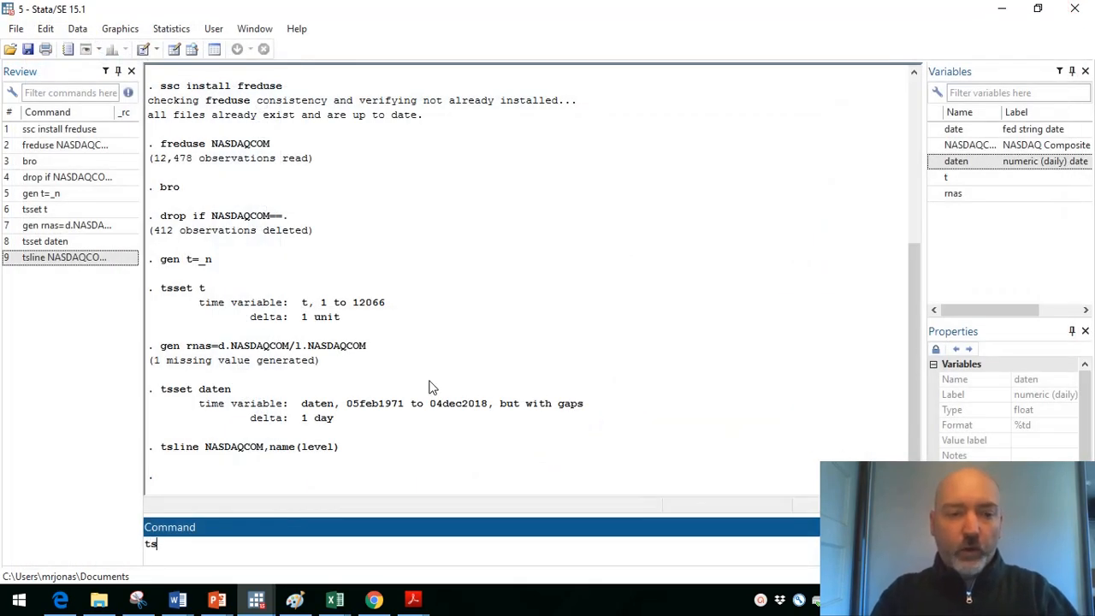
{"action": "type", "text": "line r"}
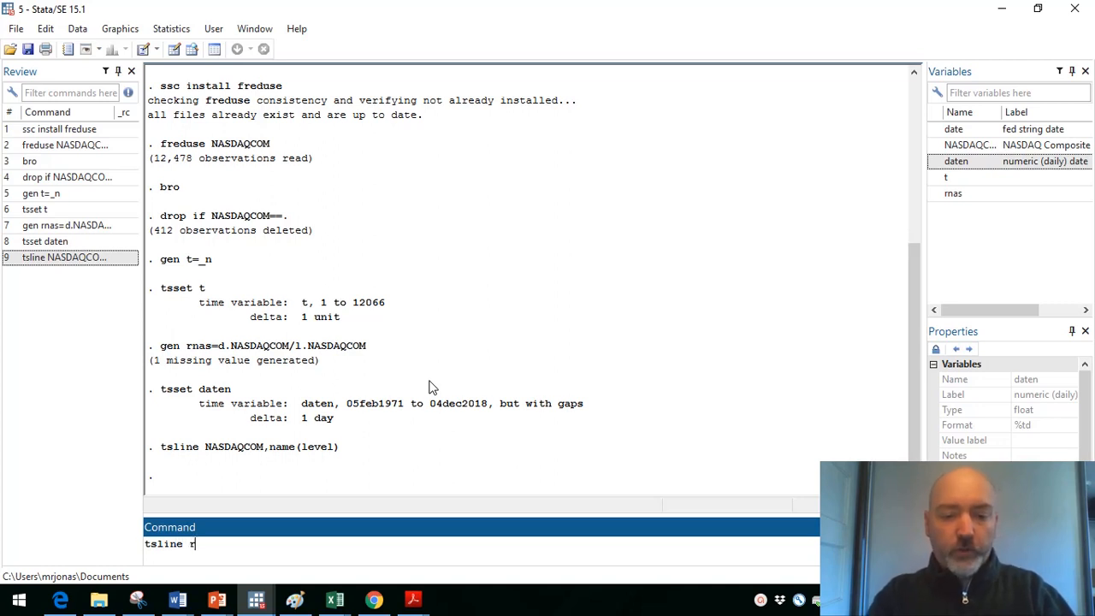
{"action": "type", "text": "nas"}
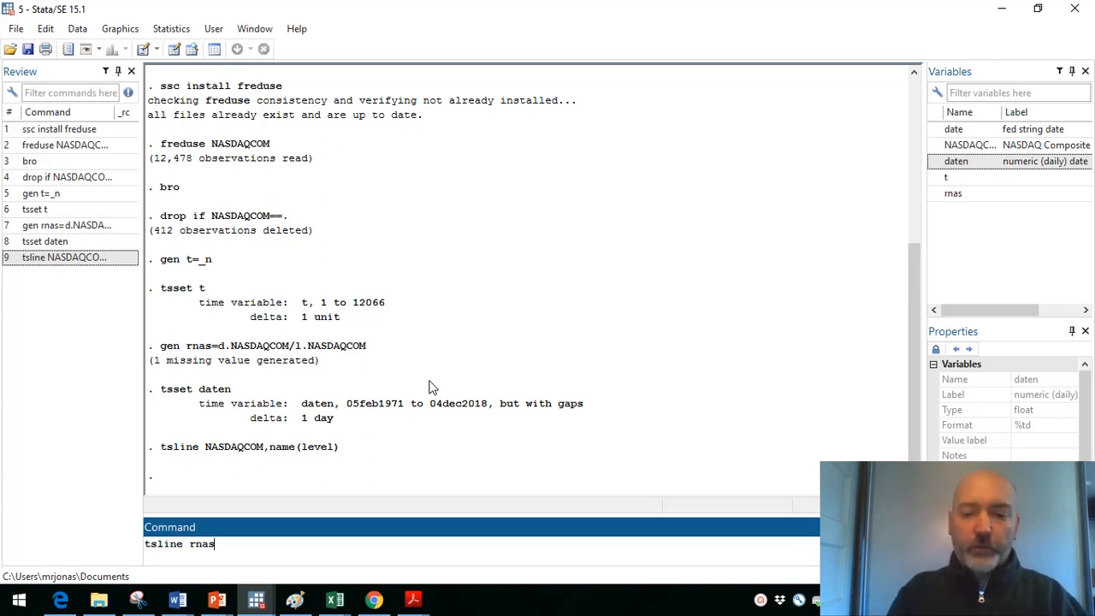
{"action": "type", "text": ",n"}
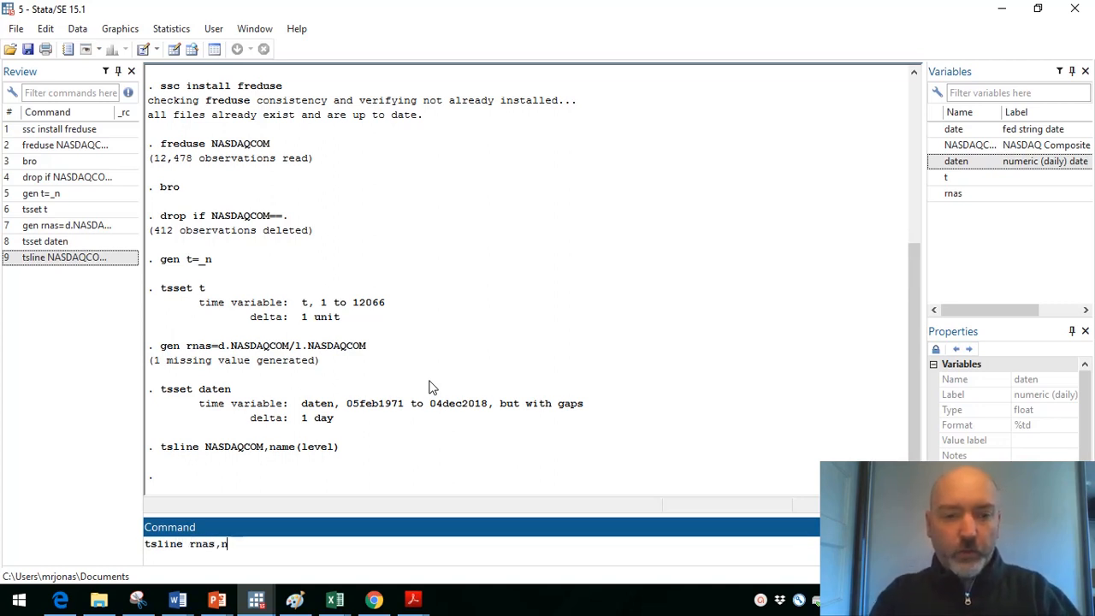
{"action": "type", "text": "ame"}
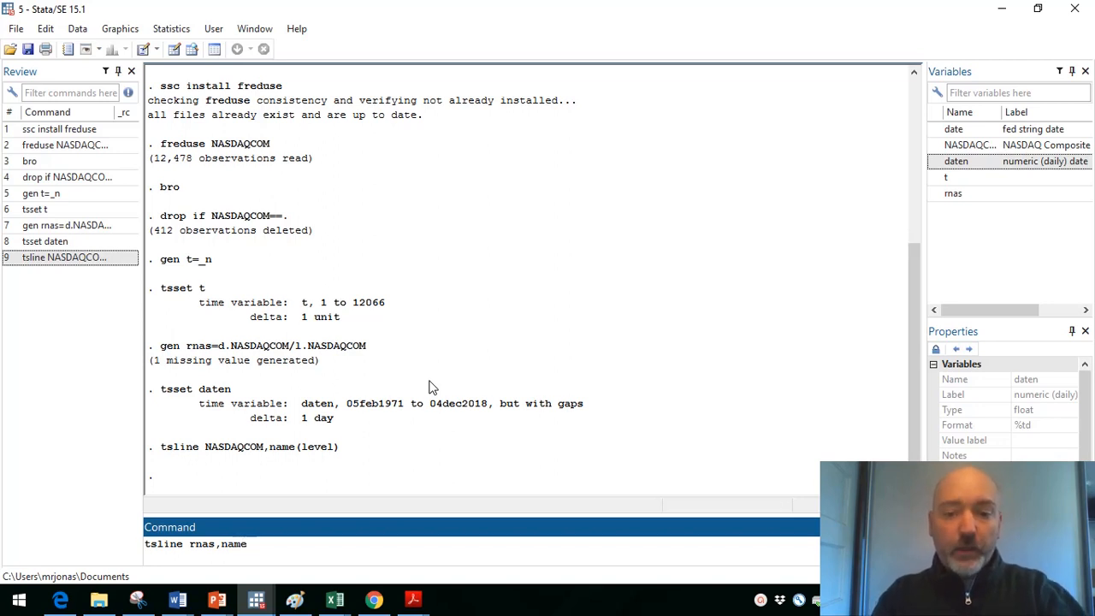
{"action": "type", "text": "("}
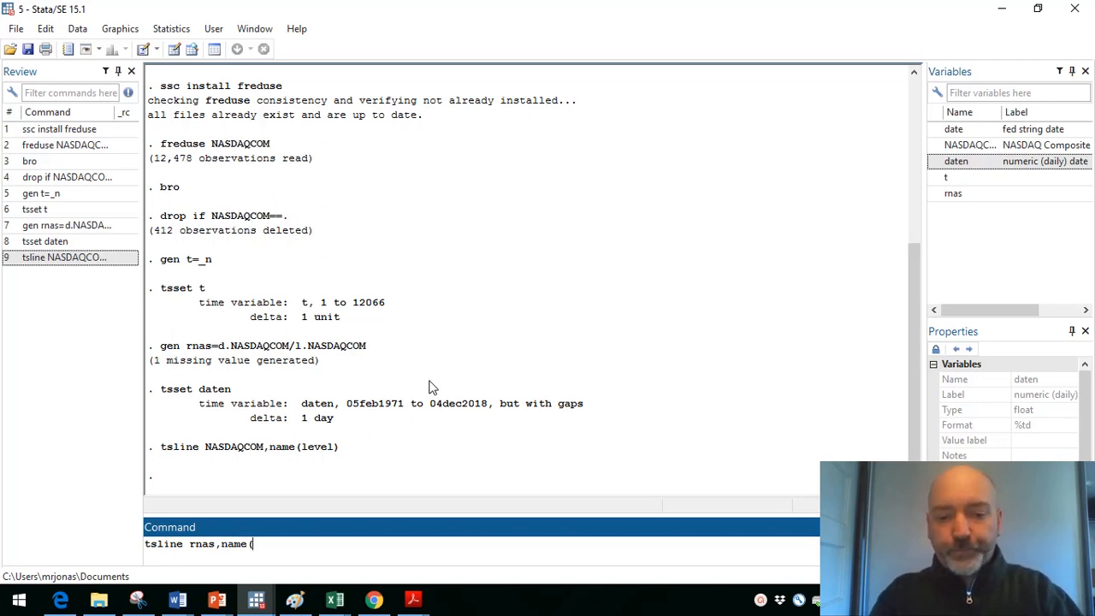
{"action": "type", "text": "return)"}
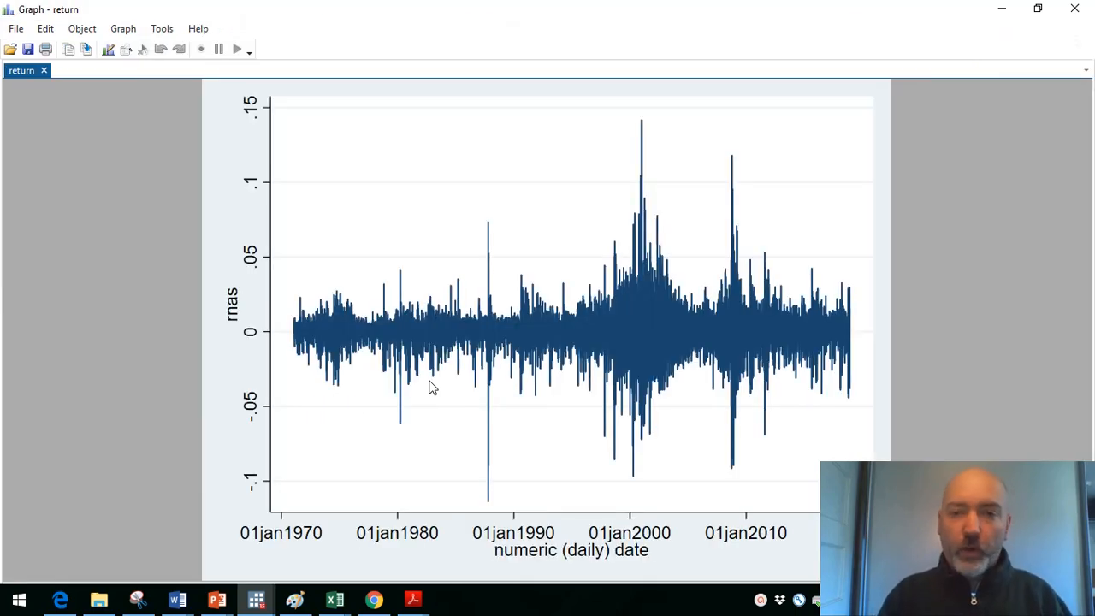
{"action": "mouse_move", "coordinate": [668, 336]}
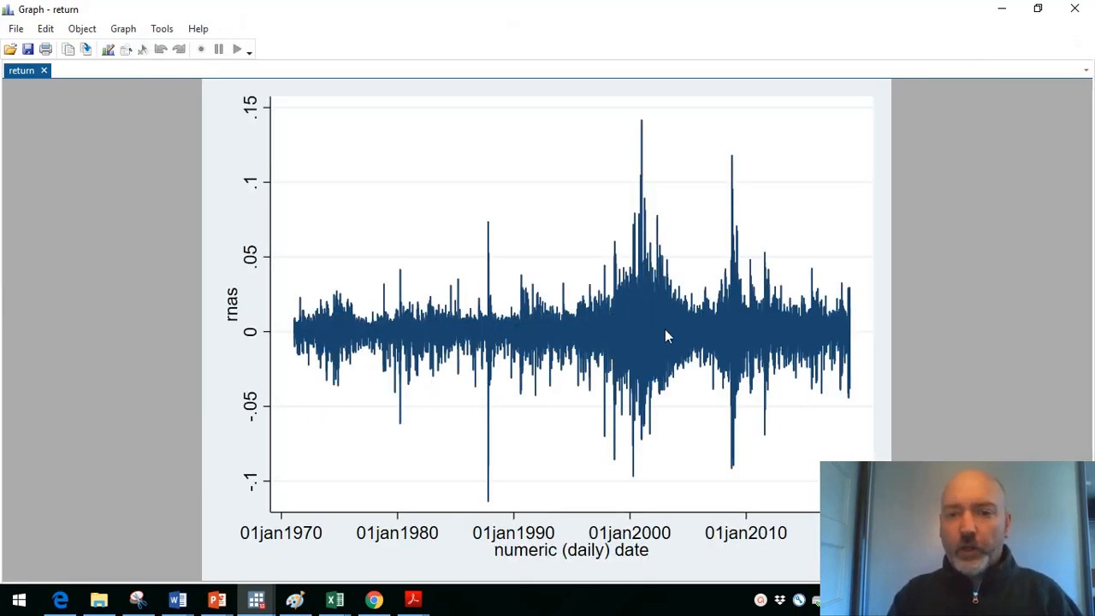
{"action": "mouse_move", "coordinate": [740, 335]}
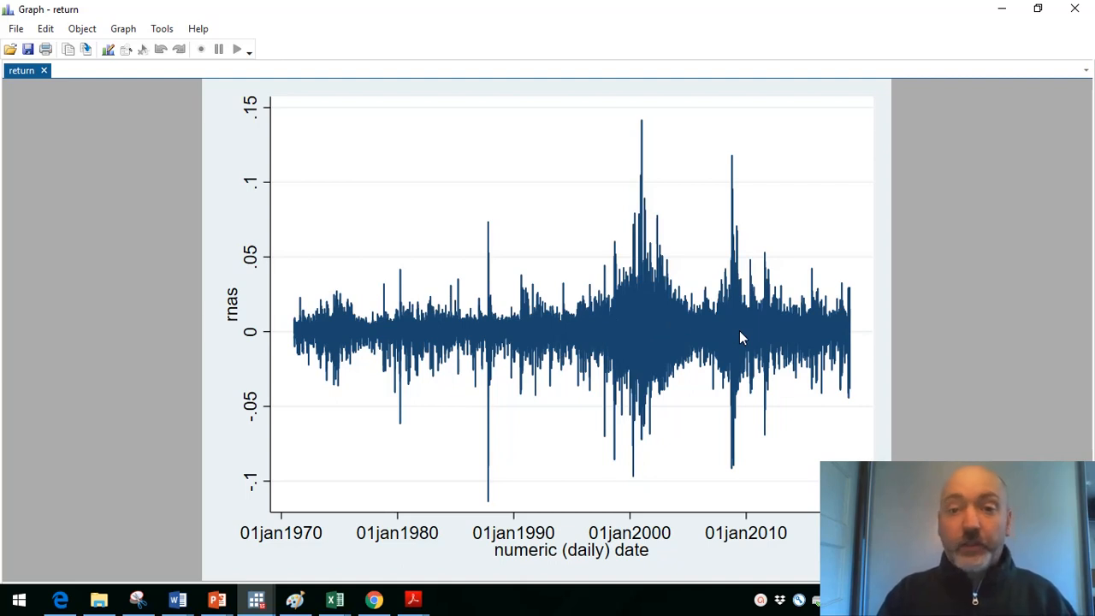
{"action": "mouse_move", "coordinate": [1075, 10]}
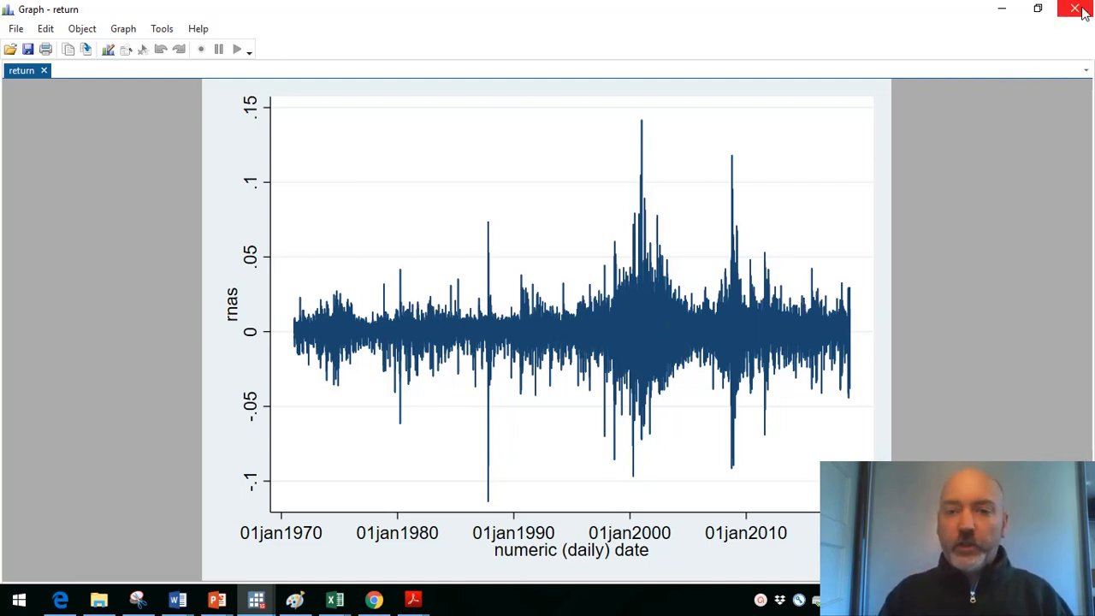
{"action": "mouse_move", "coordinate": [670, 328]}
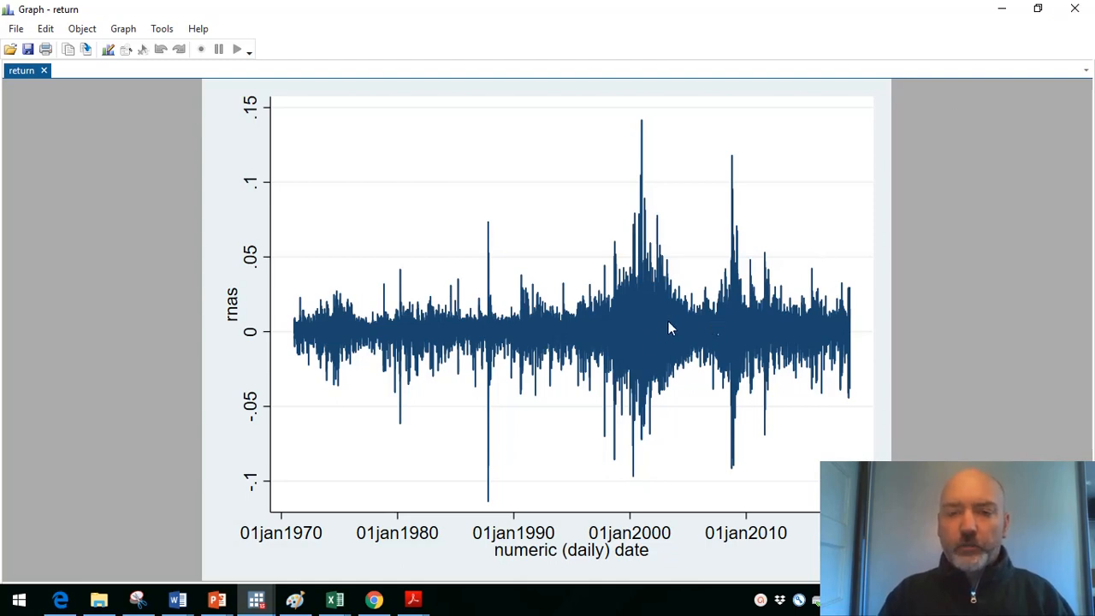
{"action": "mouse_move", "coordinate": [1076, 8]}
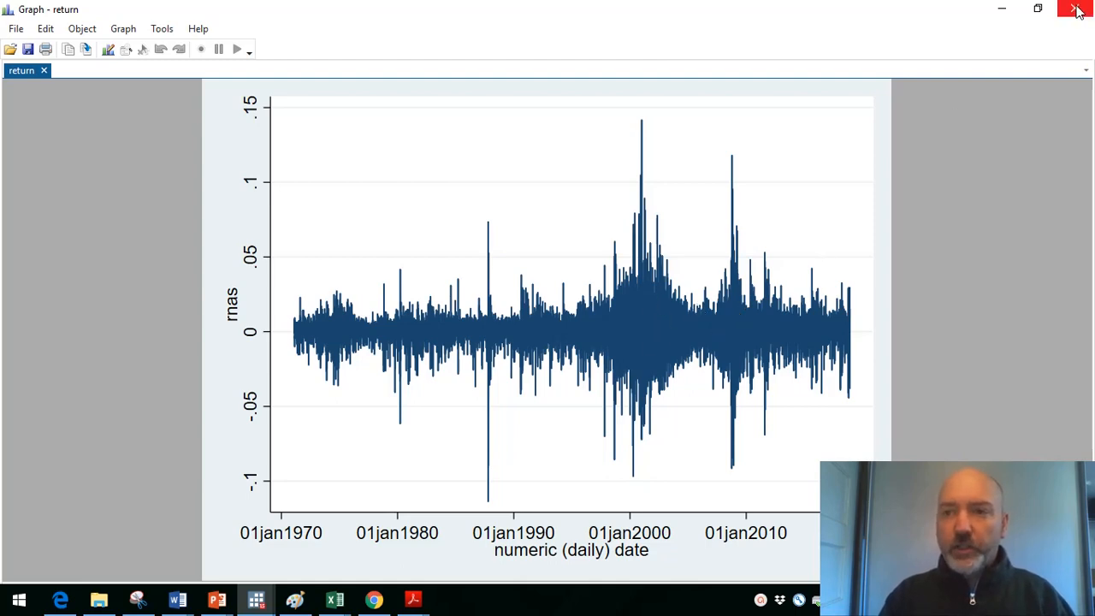
Step: Close the returns graph and enter hist NASDAQCOM,name(histnas) for a level histogram
{"action": "left_click", "coordinate": [1078, 9]}
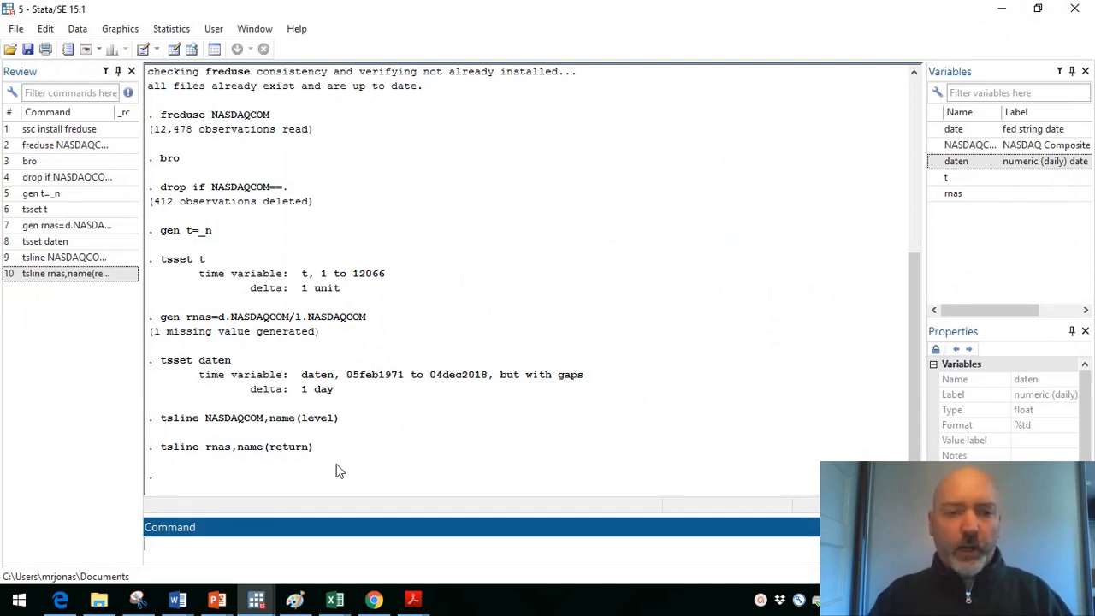
{"action": "type", "text": "his"}
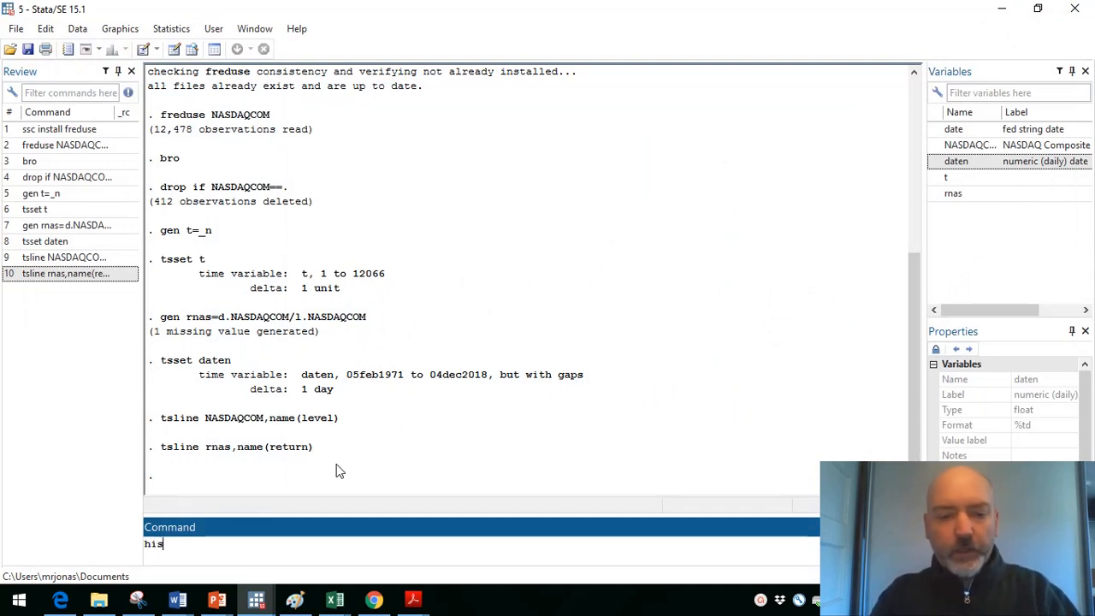
{"action": "type", "text": "t"}
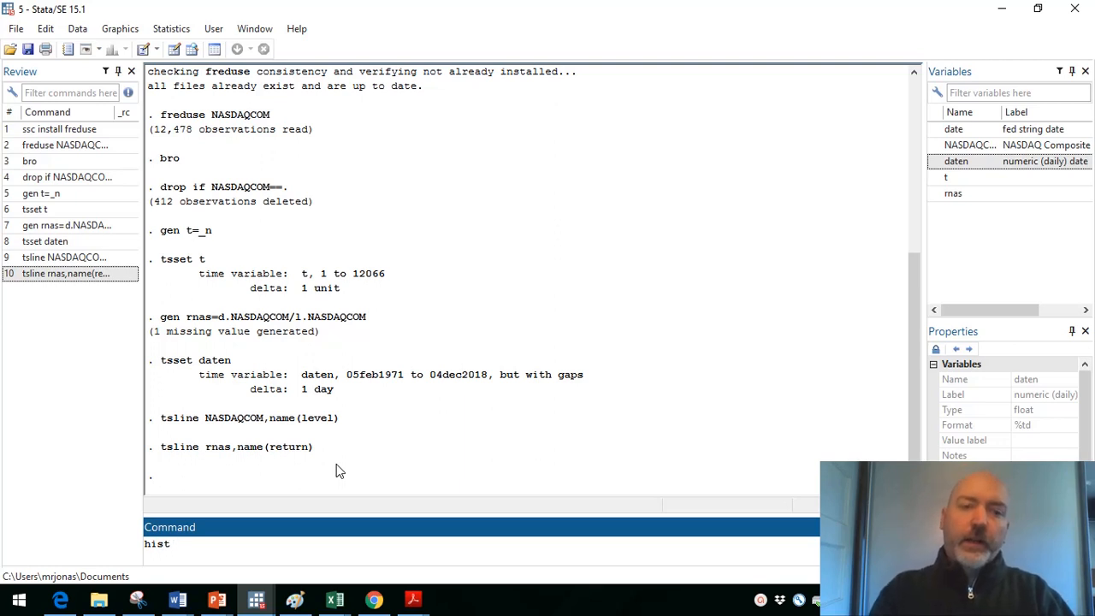
{"action": "type", "text": "NASDA"}
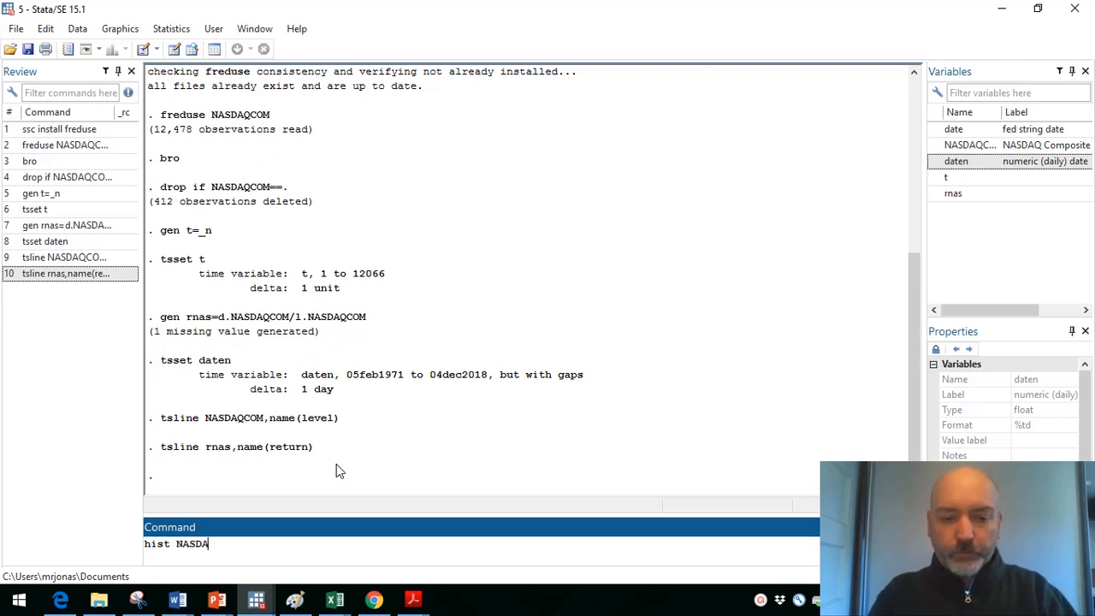
{"action": "type", "text": "QCOM"}
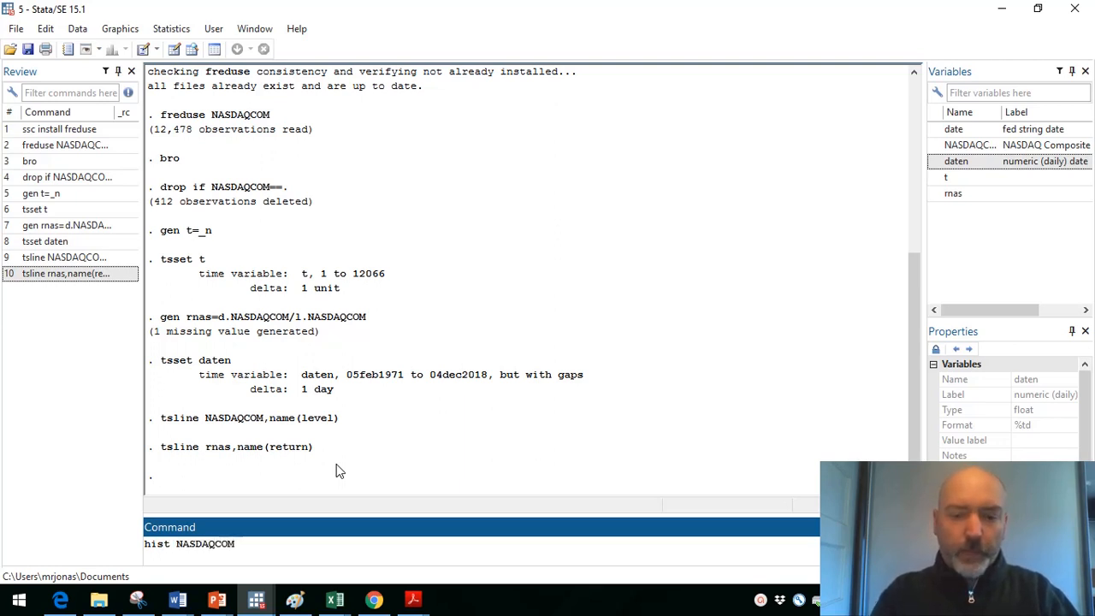
{"action": "type", "text": ",name"}
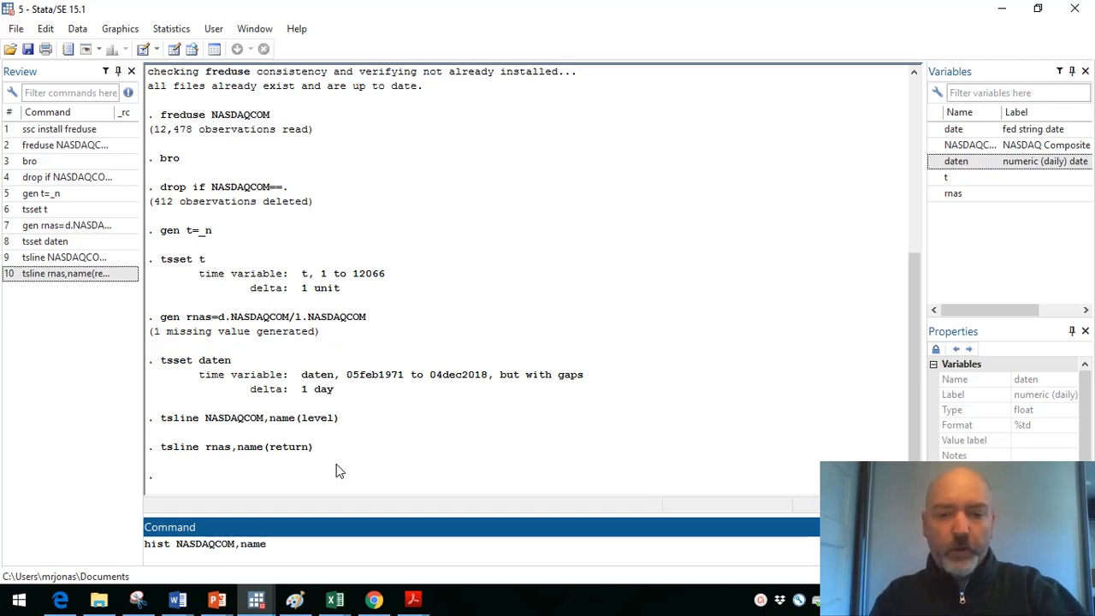
{"action": "type", "text": "("}
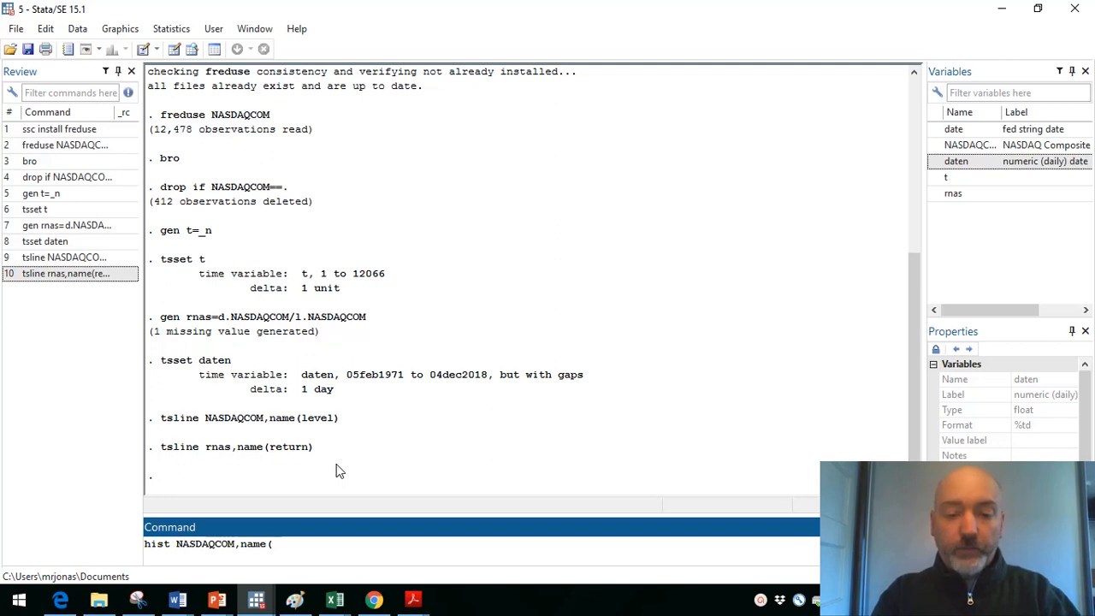
{"action": "type", "text": "his"}
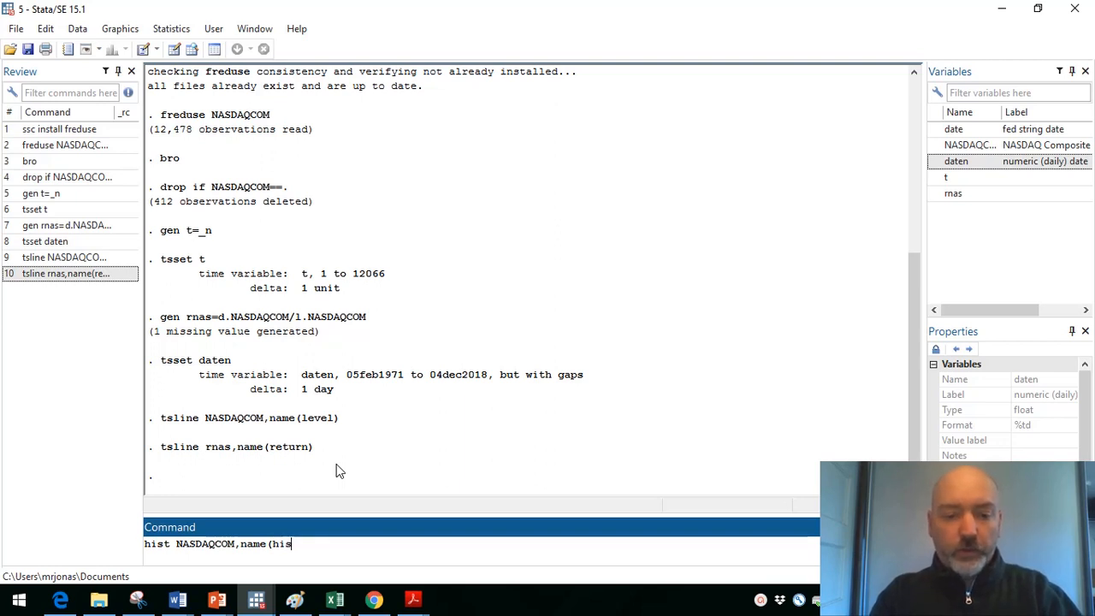
{"action": "type", "text": "tnas"}
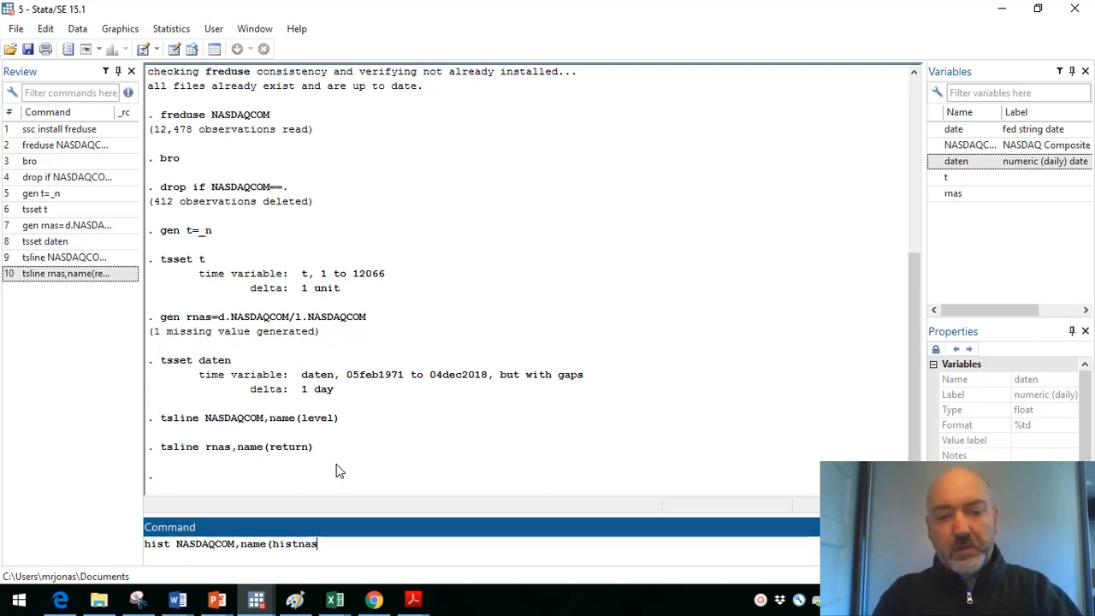
{"action": "type", "text": ")"}
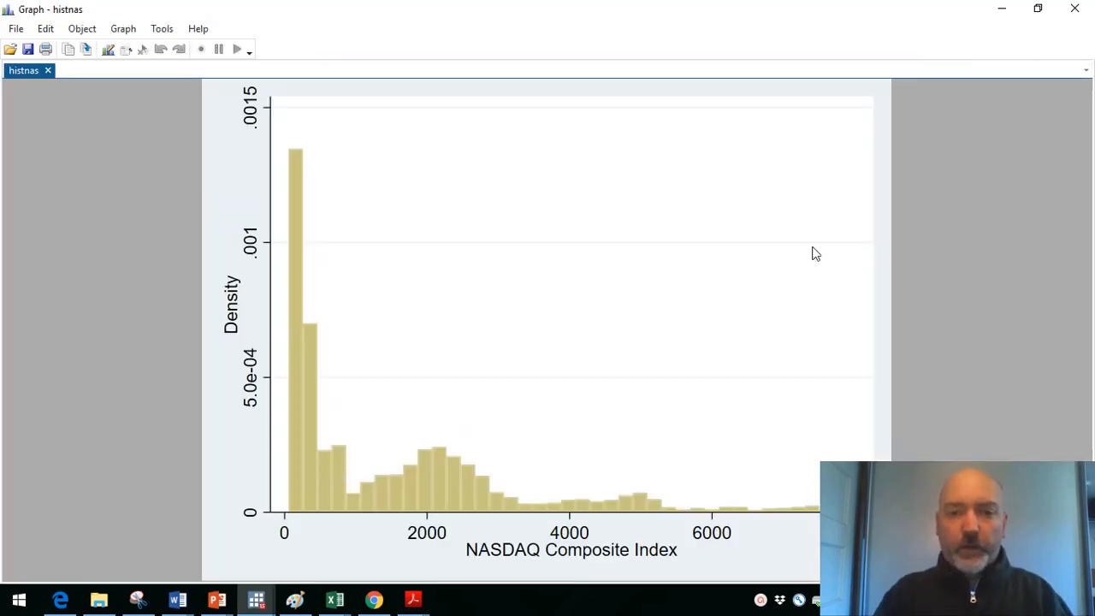
{"action": "mouse_move", "coordinate": [425, 441]}
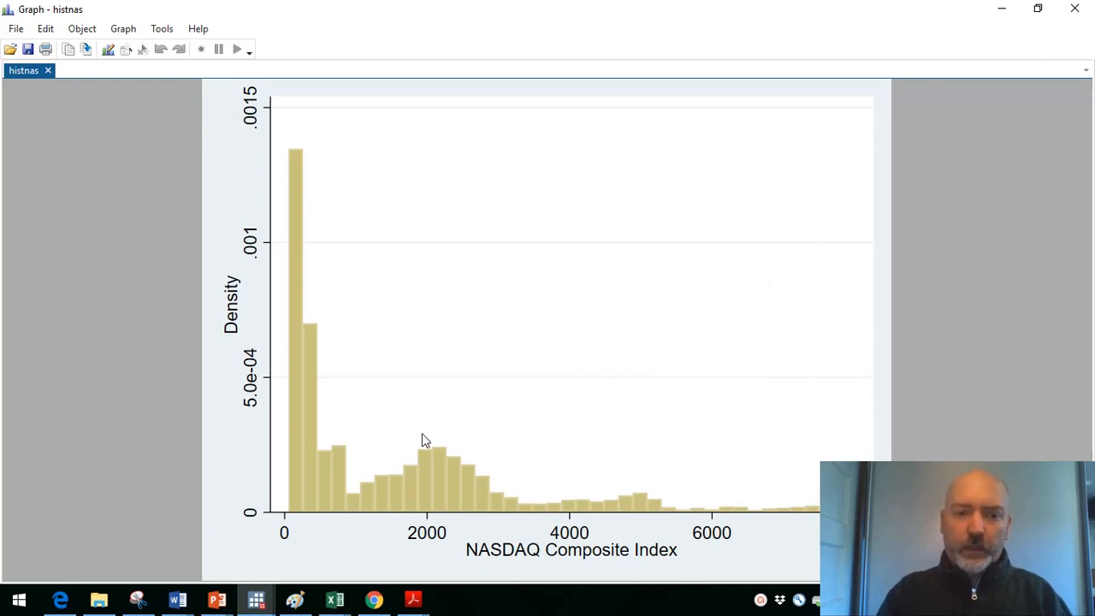
{"action": "mouse_move", "coordinate": [1064, 158]}
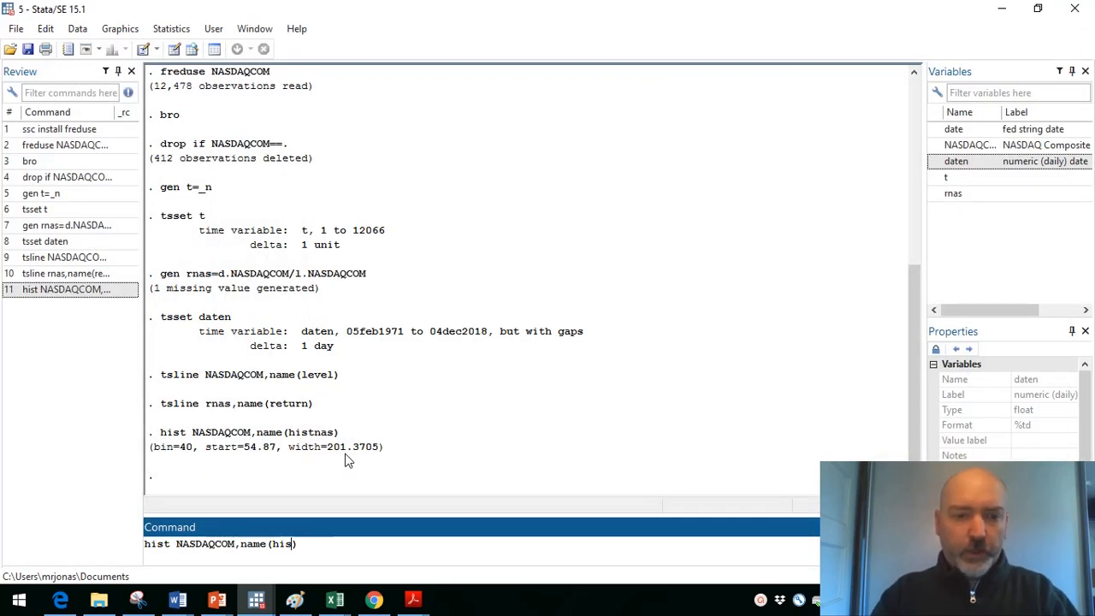
Step: Draw the rnas returns histogram named 'histret', then close its graph window
{"action": "type", "text": "t"}
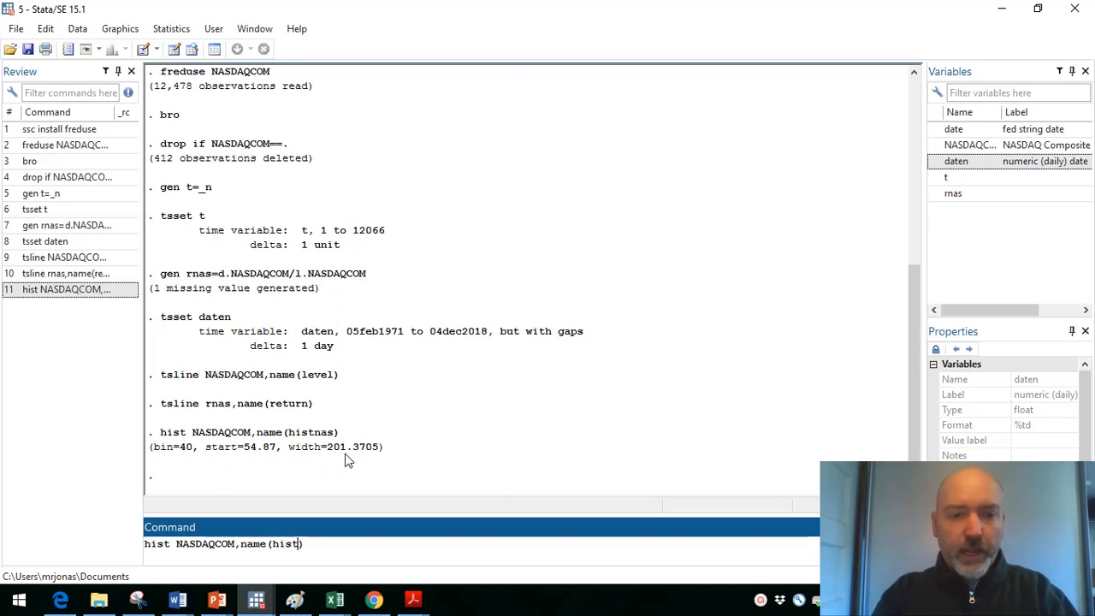
{"action": "type", "text": "ret"}
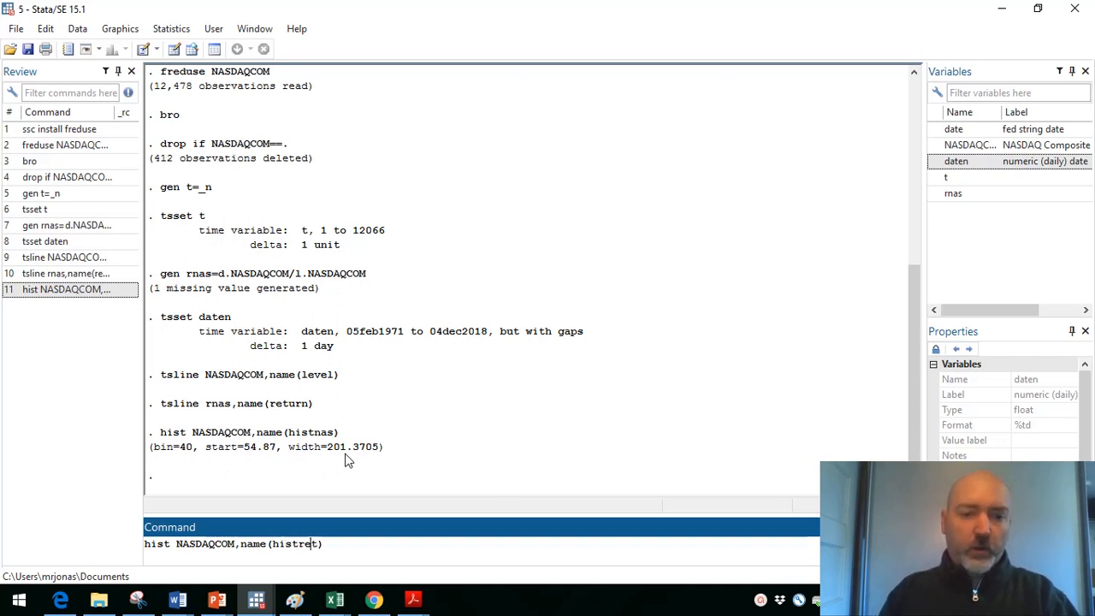
{"action": "key", "text": "BackSpace"}
{"action": "type", "text": "rnas"}
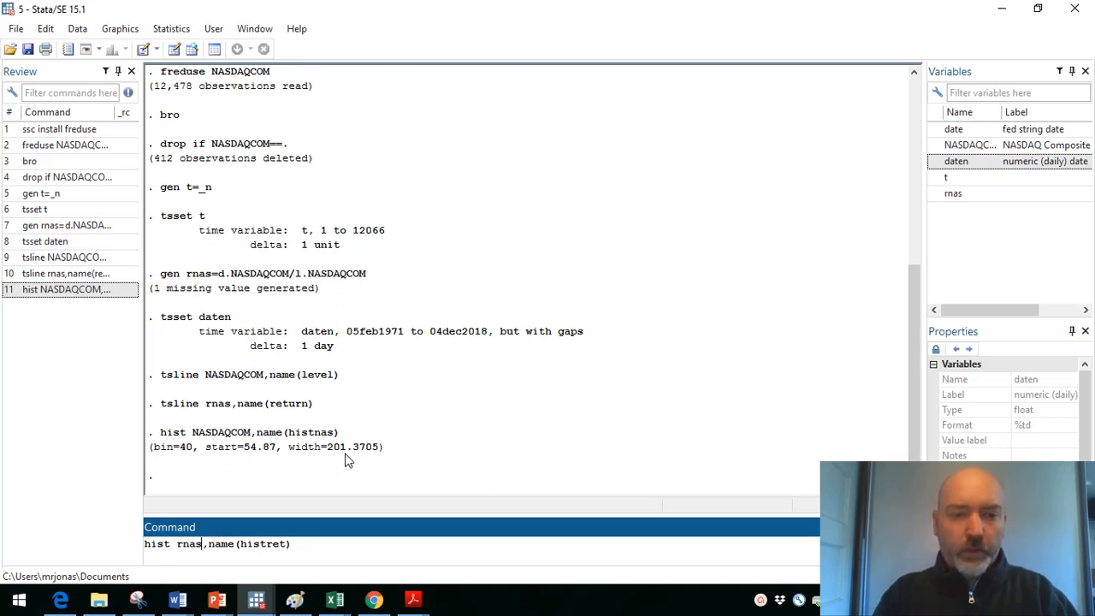
{"action": "key", "text": "Return"}
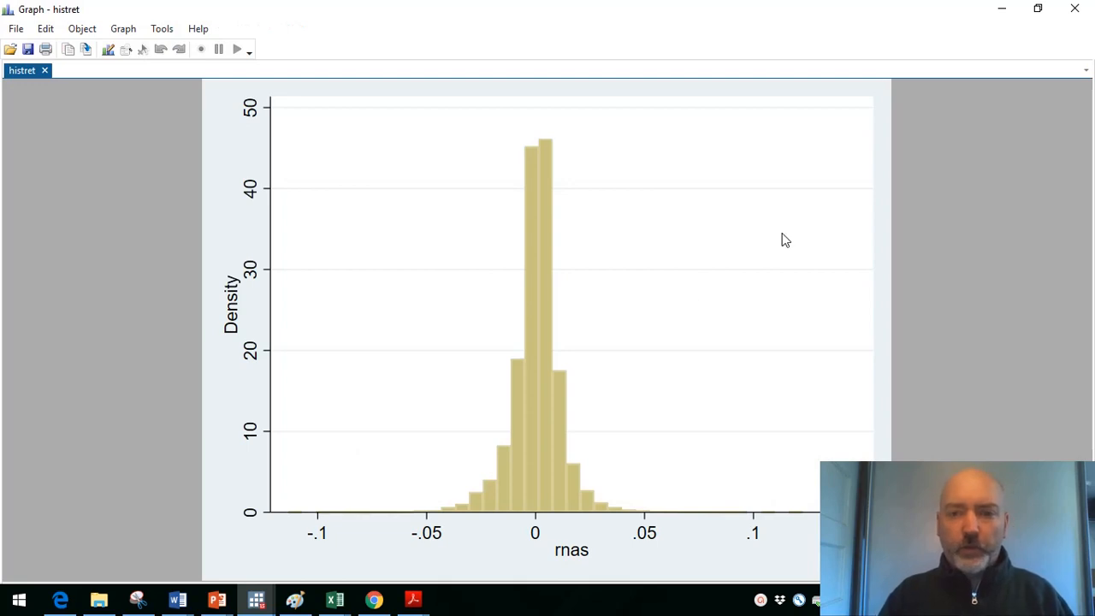
{"action": "mouse_move", "coordinate": [1076, 9]}
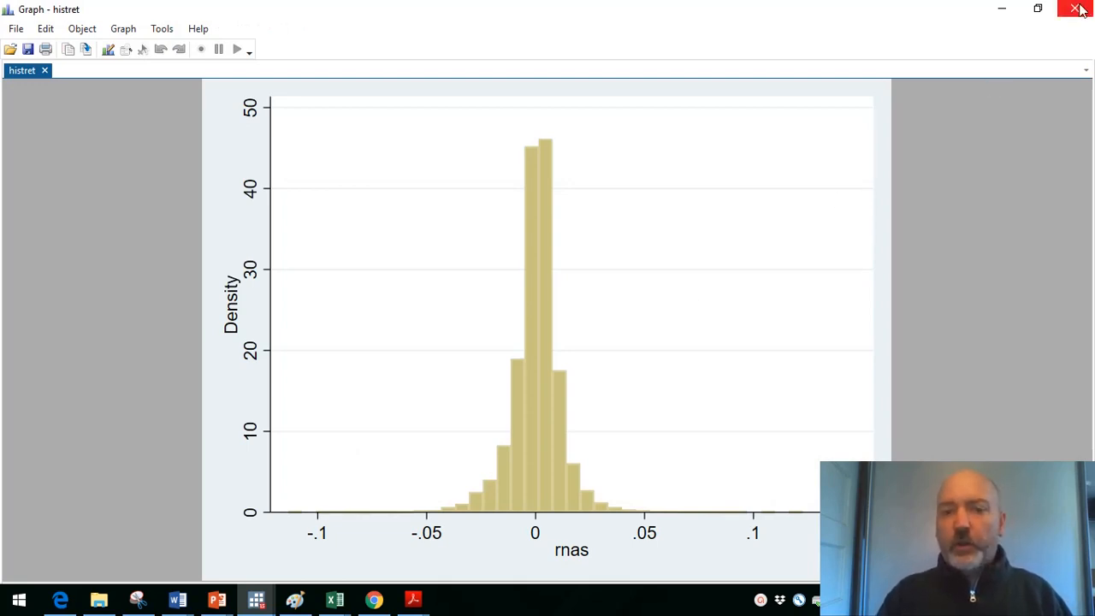
{"action": "left_click", "coordinate": [1076, 8]}
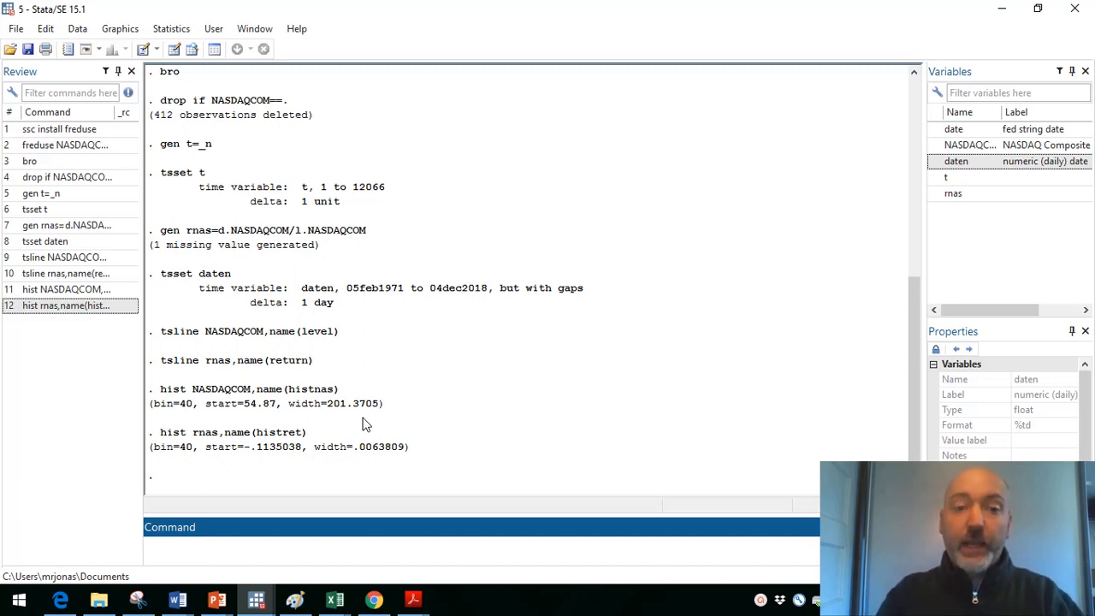
Step: Enter graph combine listing the graphs level, return, histnas and histret
{"action": "type", "text": "d"}
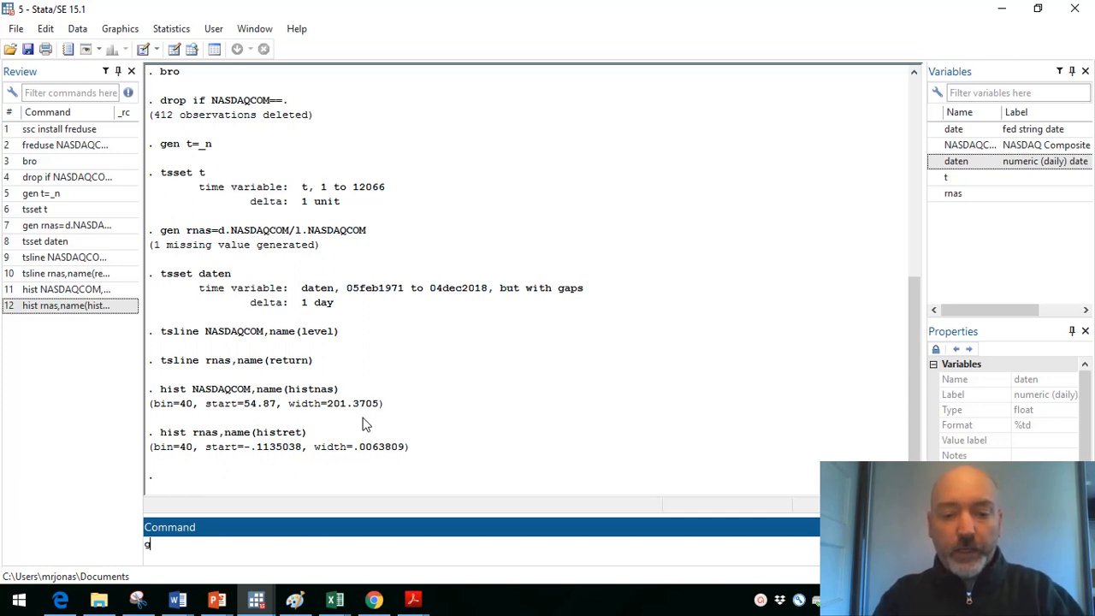
{"action": "type", "text": "raph"}
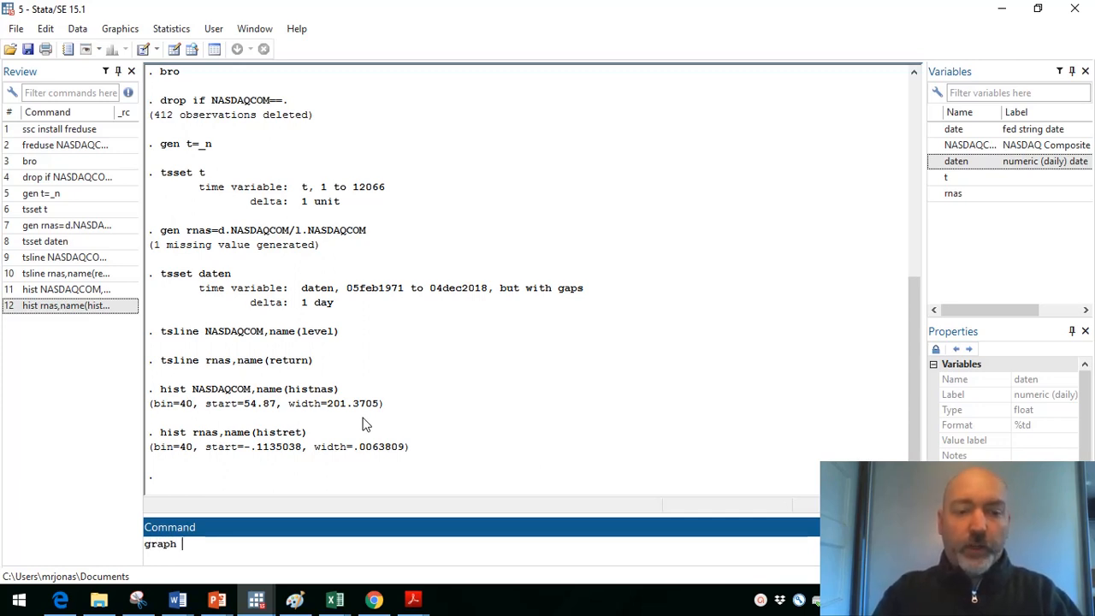
{"action": "type", "text": "combine"}
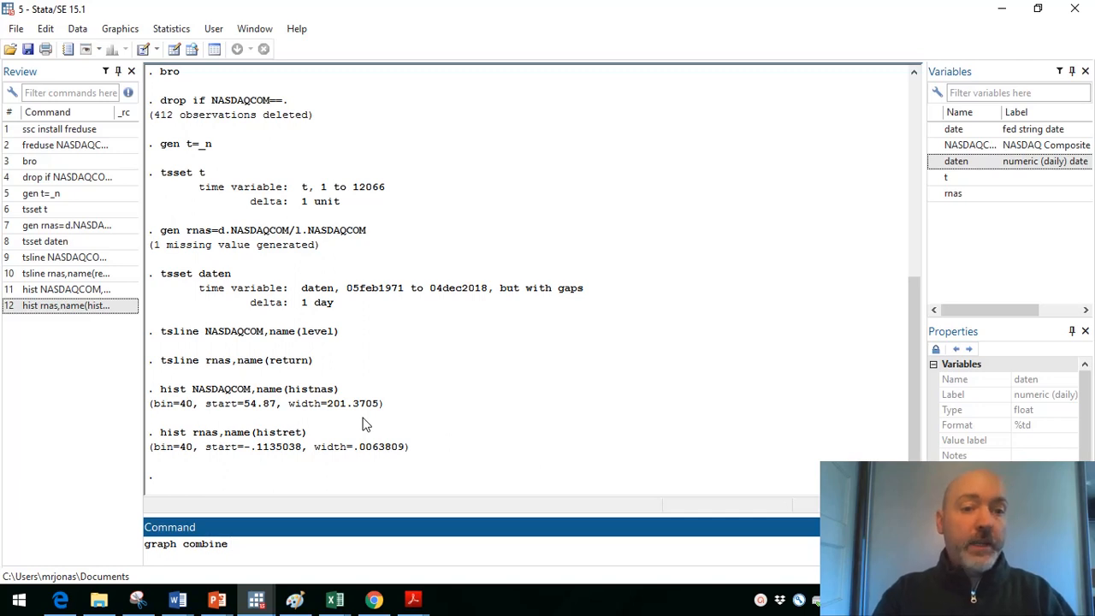
{"action": "type", "text": "level"}
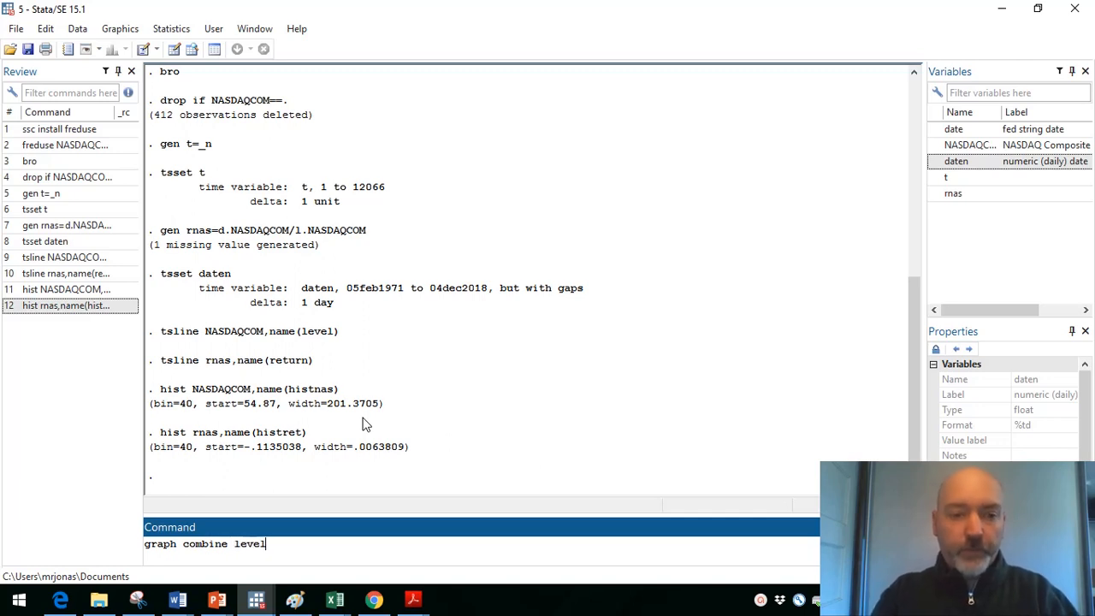
{"action": "type", "text": "r"}
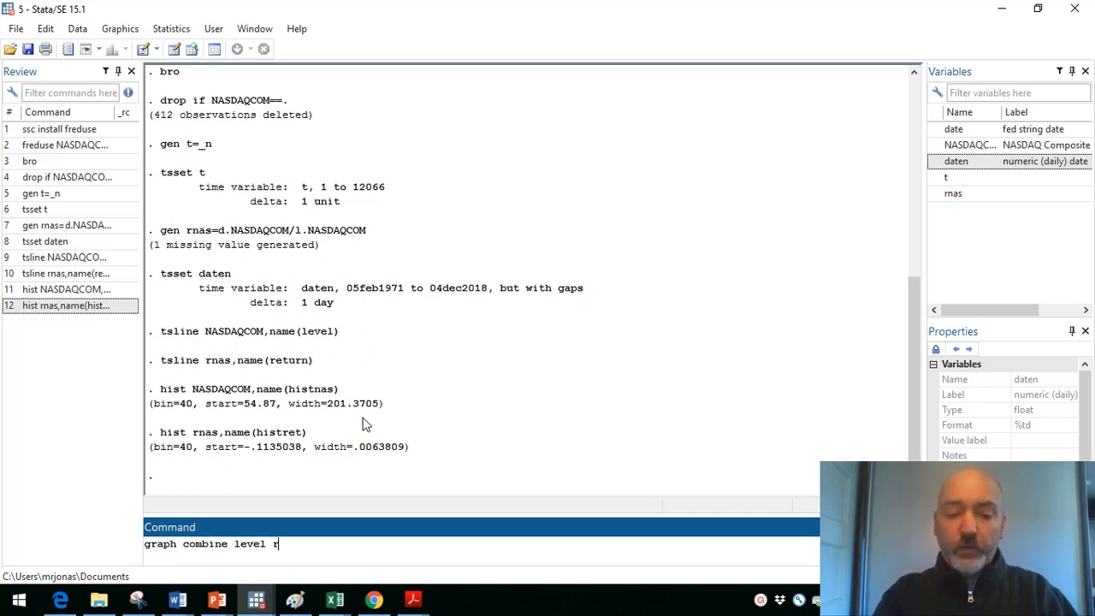
{"action": "type", "text": "eturn"}
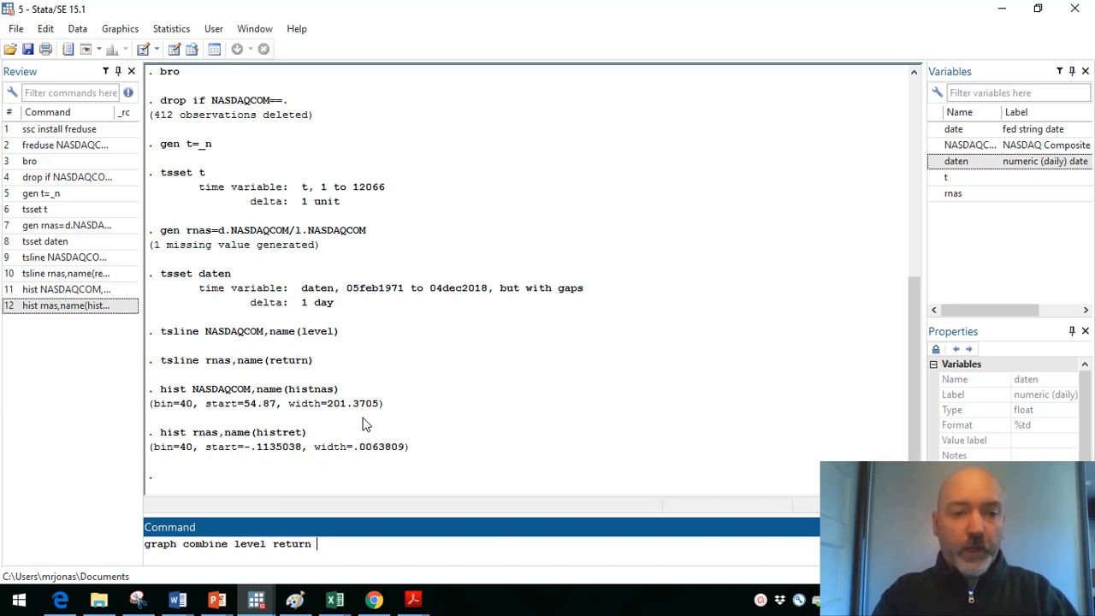
{"action": "type", "text": "hist"}
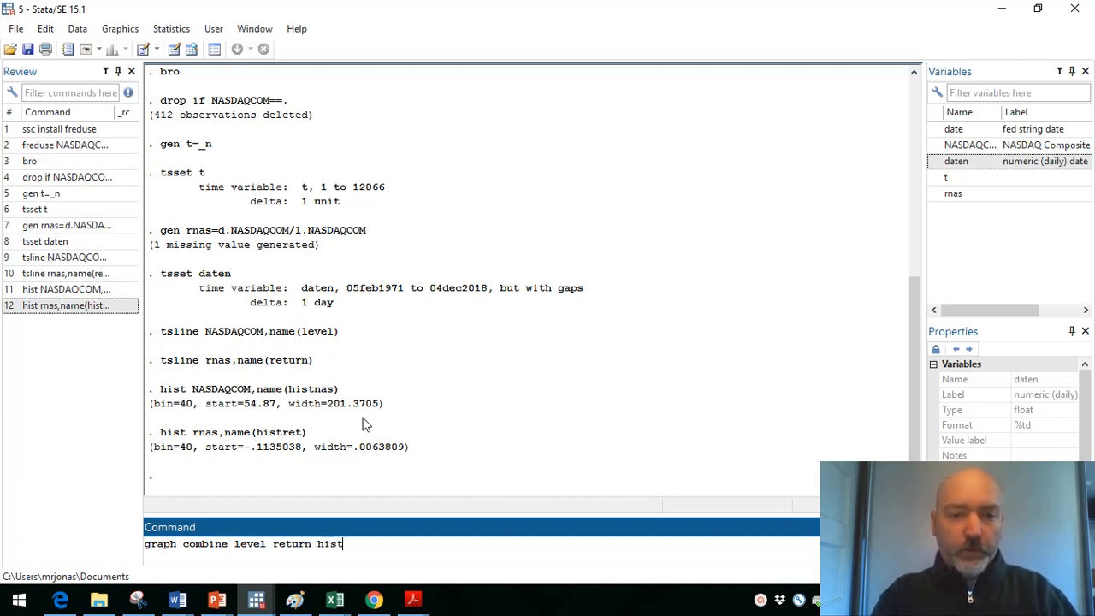
{"action": "type", "text": "nas"}
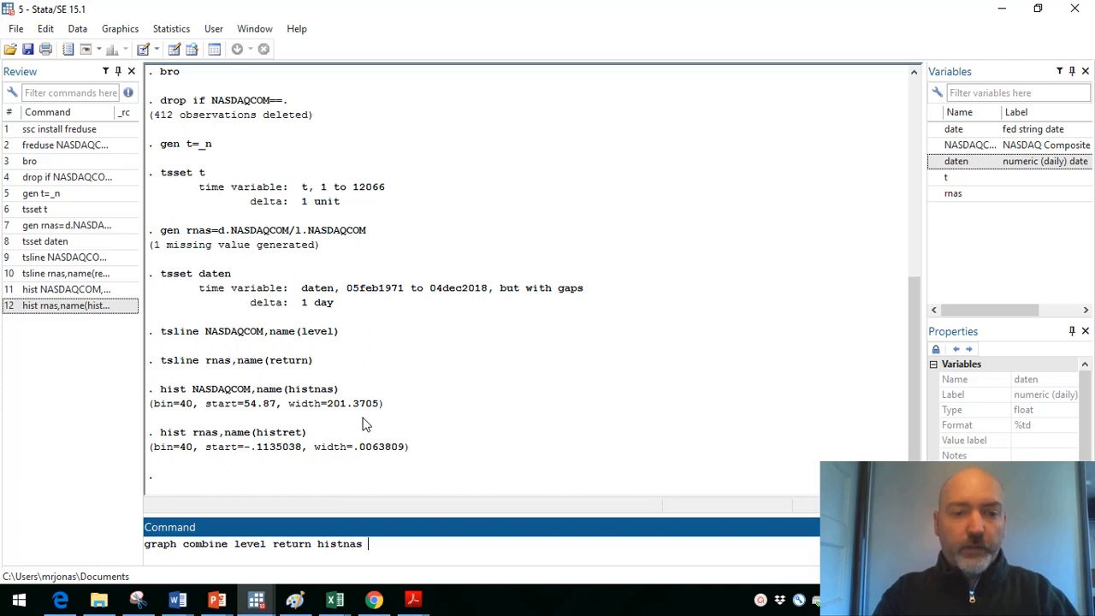
{"action": "type", "text": "histre"}
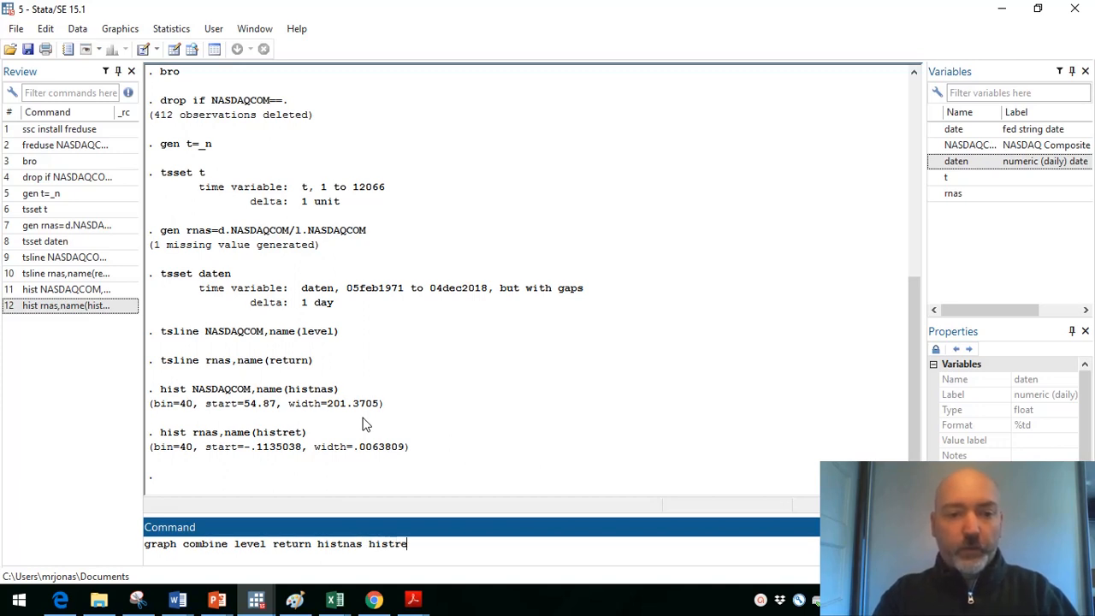
{"action": "type", "text": "t"}
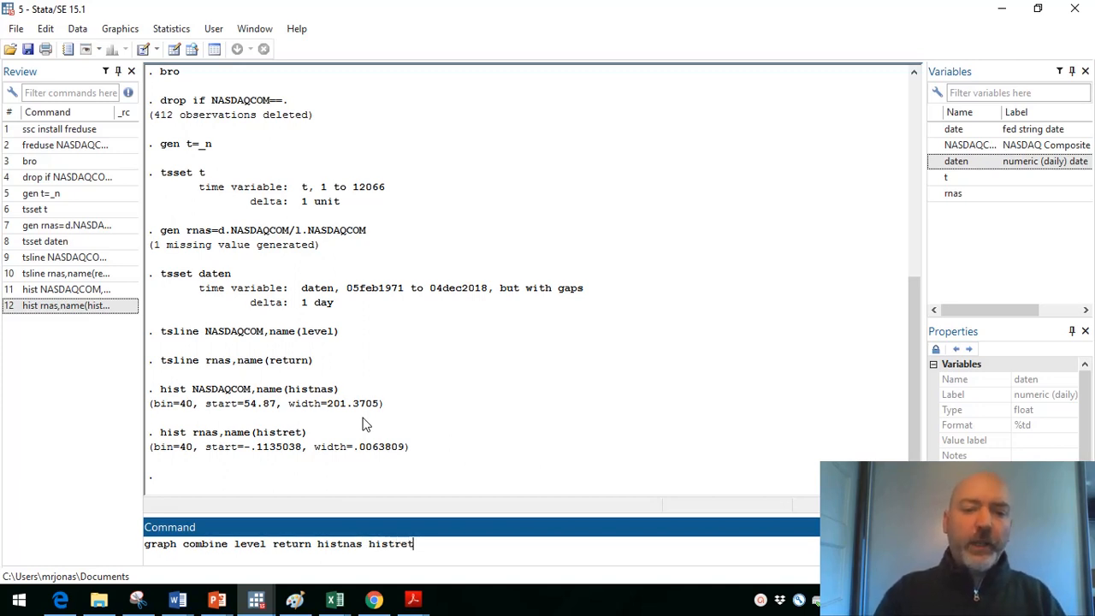
Step: Add col(2) row(2) options and run the command for a two-by-two figure
{"action": "type", "text": ","}
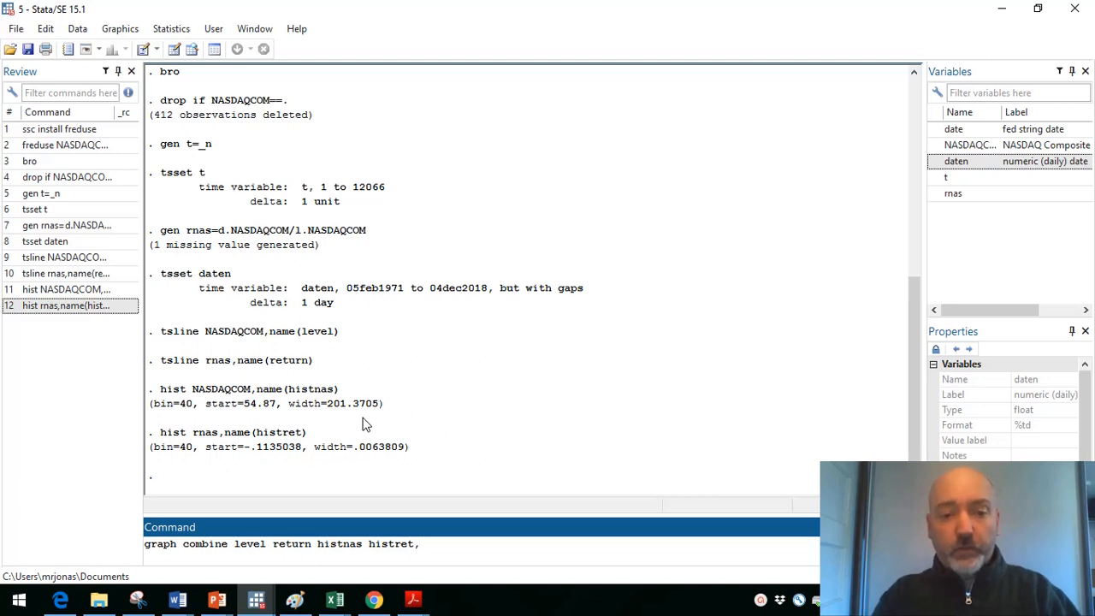
{"action": "type", "text": ",col"}
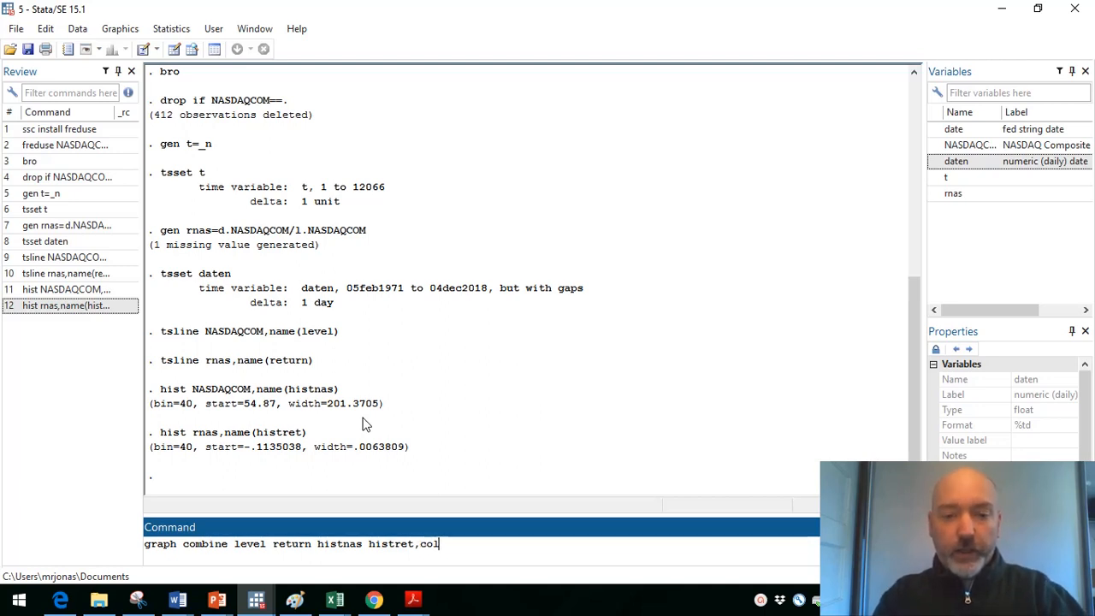
{"action": "type", "text": "(2)"}
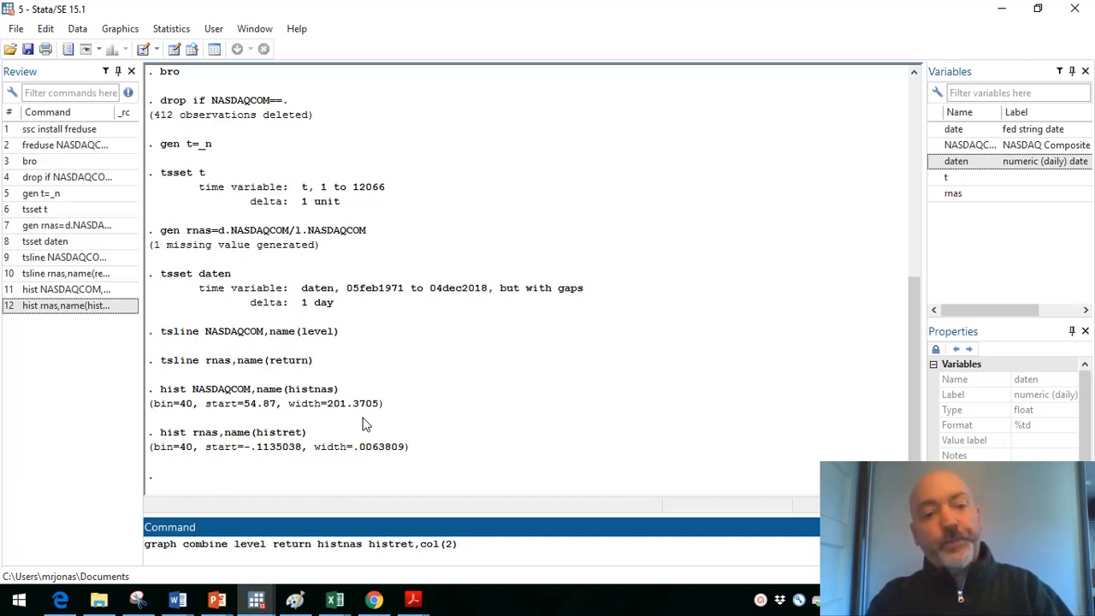
{"action": "type", "text": "row(2"}
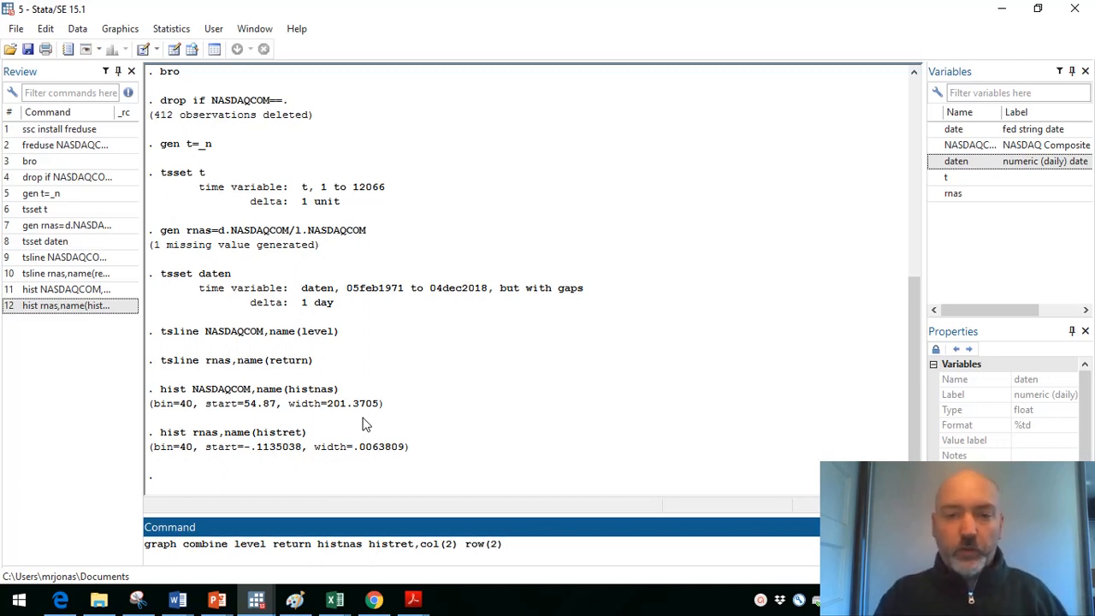
{"action": "key", "text": "Return"}
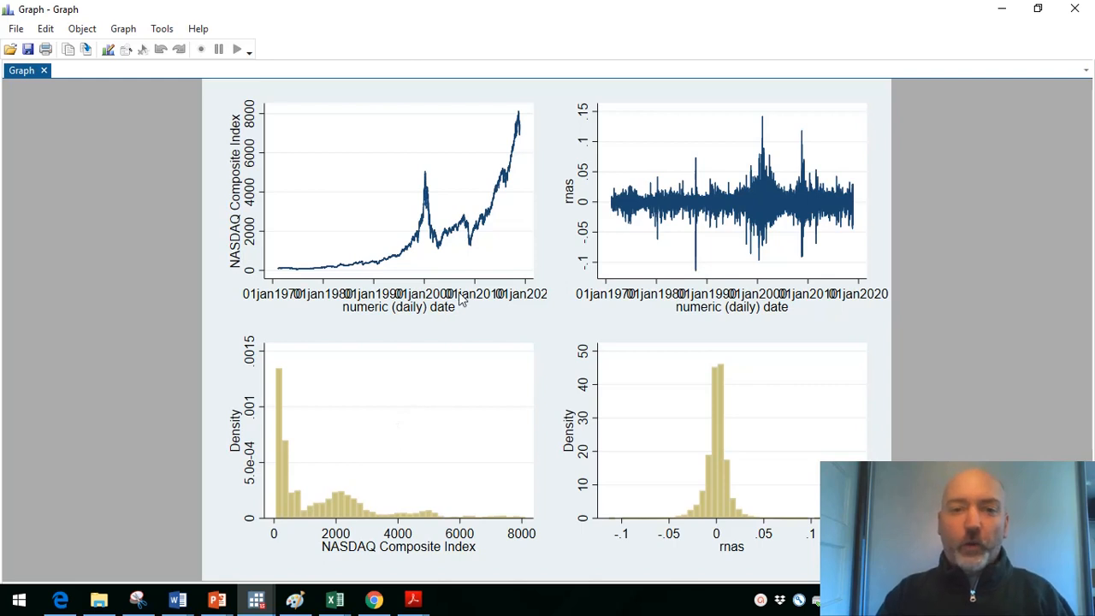
{"action": "mouse_move", "coordinate": [618, 213]}
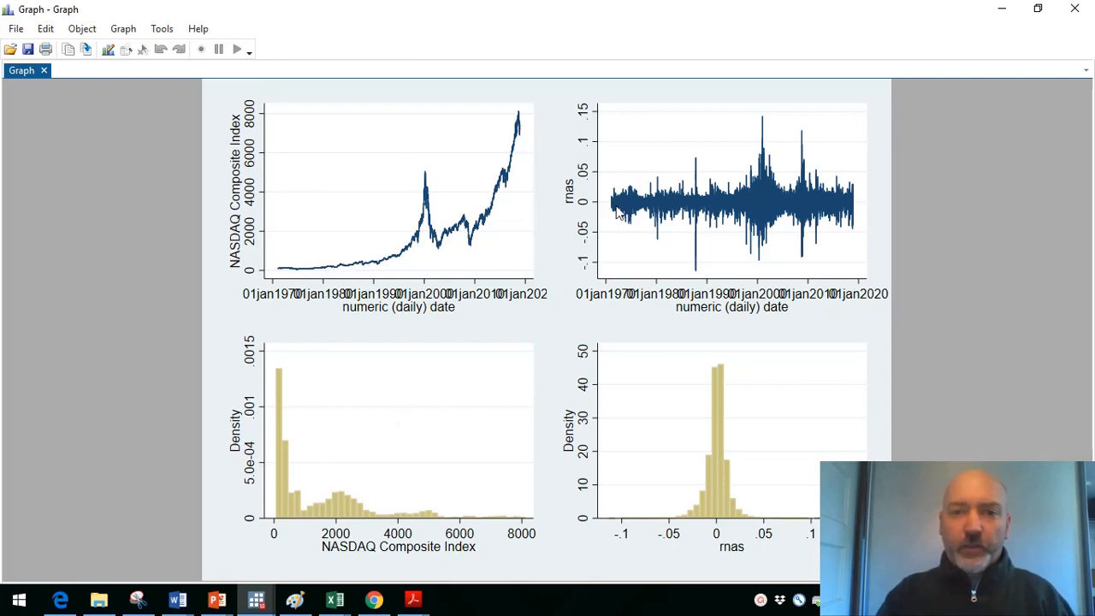
{"action": "mouse_move", "coordinate": [717, 498]}
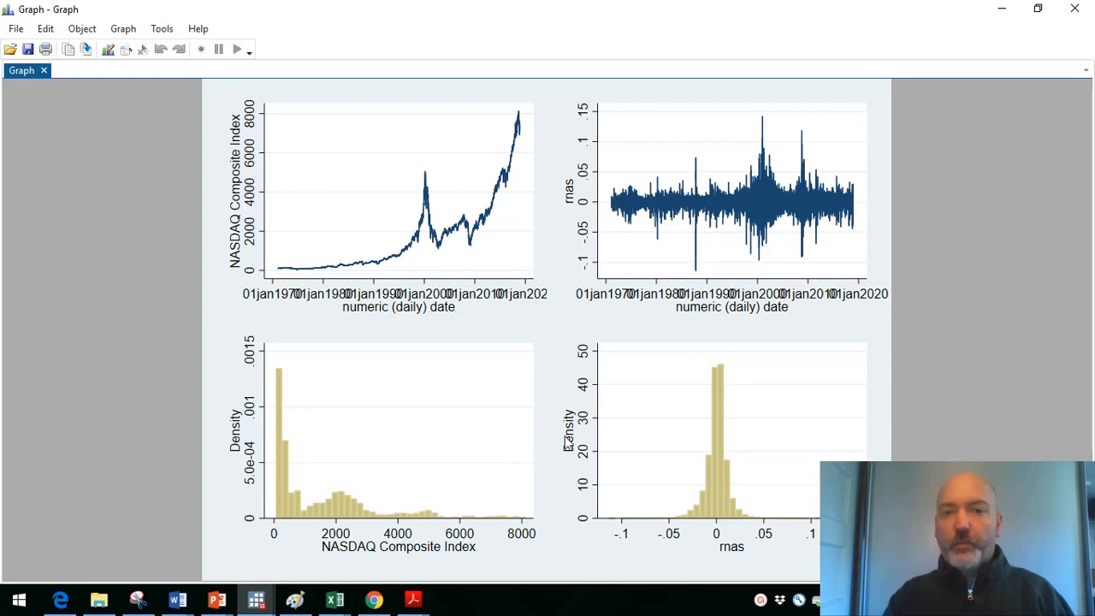
{"action": "mouse_move", "coordinate": [605, 431]}
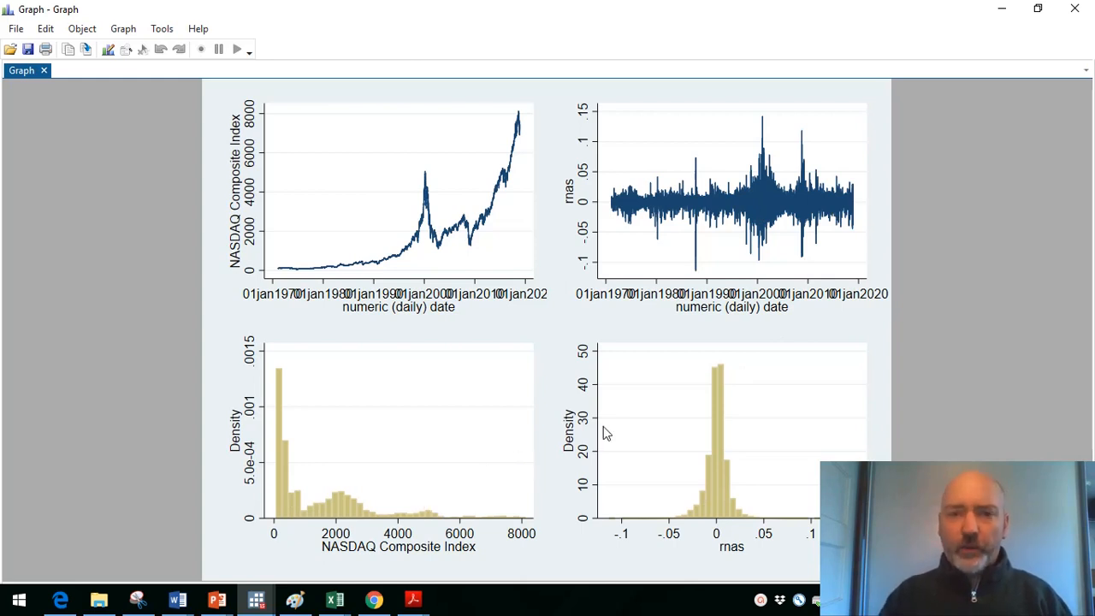
{"action": "mouse_move", "coordinate": [495, 298]}
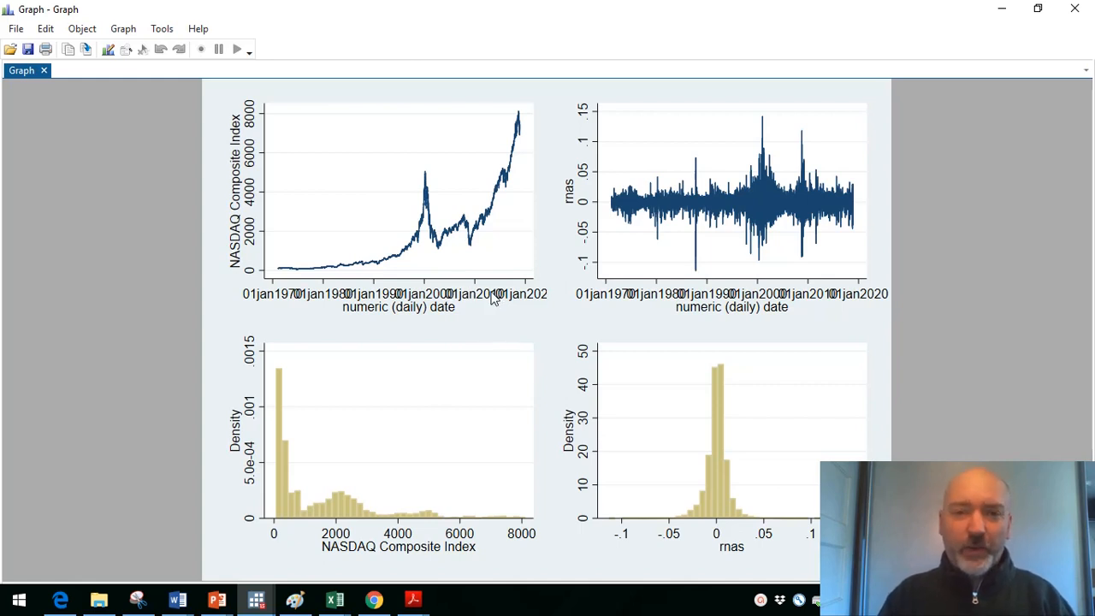
{"action": "mouse_move", "coordinate": [527, 302]}
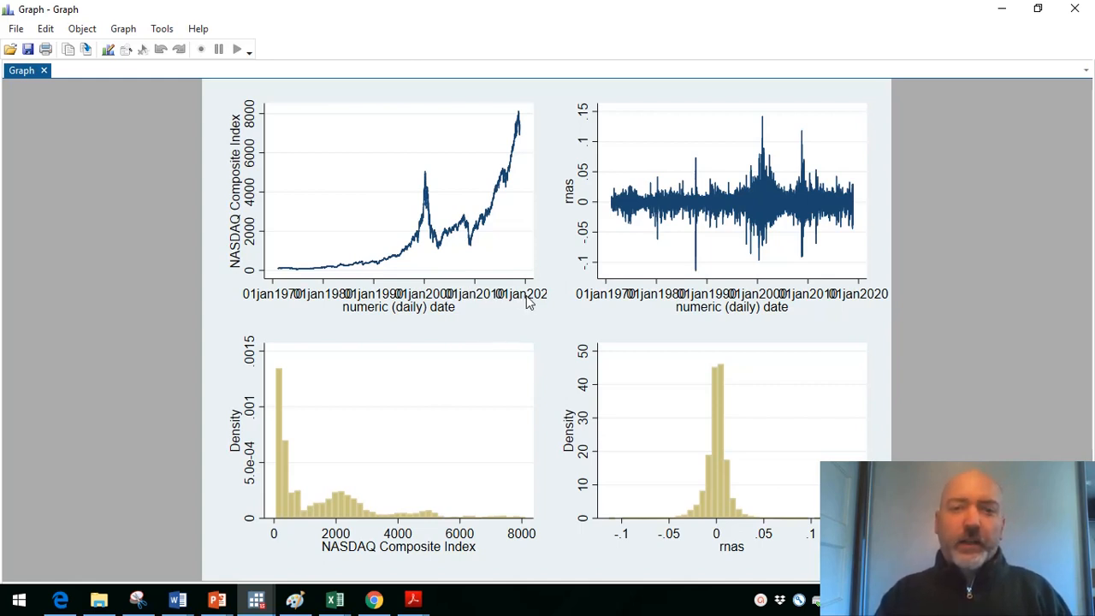
{"action": "mouse_move", "coordinate": [499, 295]}
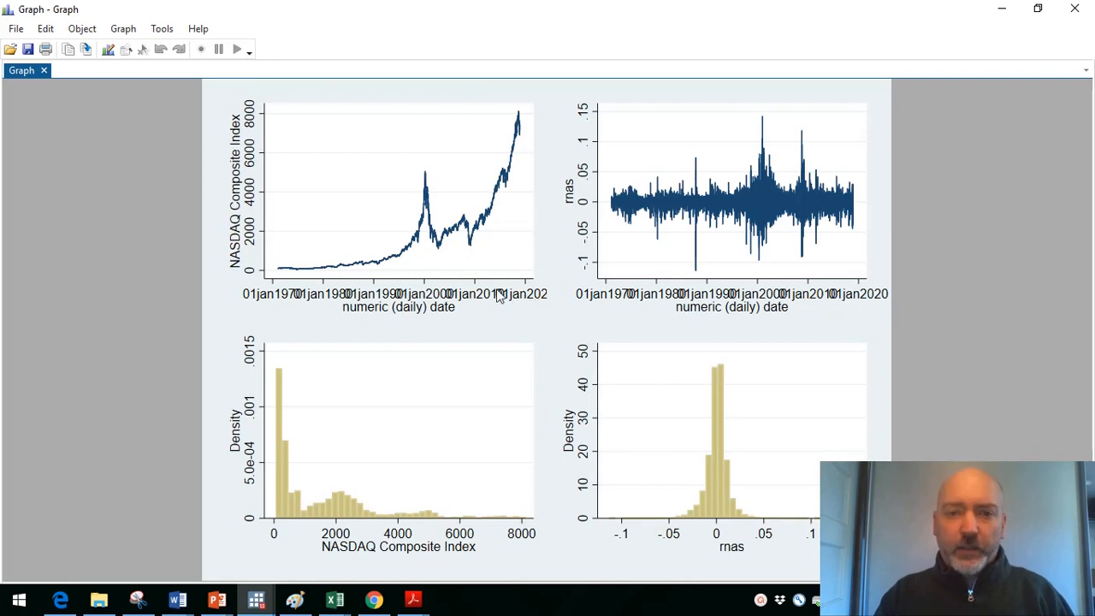
{"action": "mouse_move", "coordinate": [470, 301]}
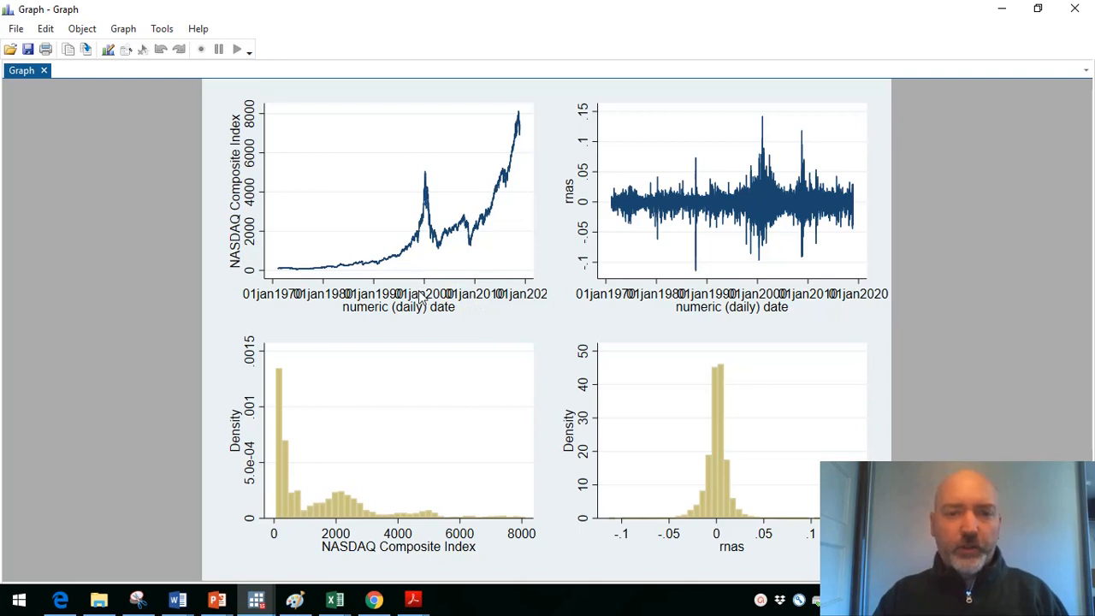
{"action": "mouse_move", "coordinate": [389, 288]}
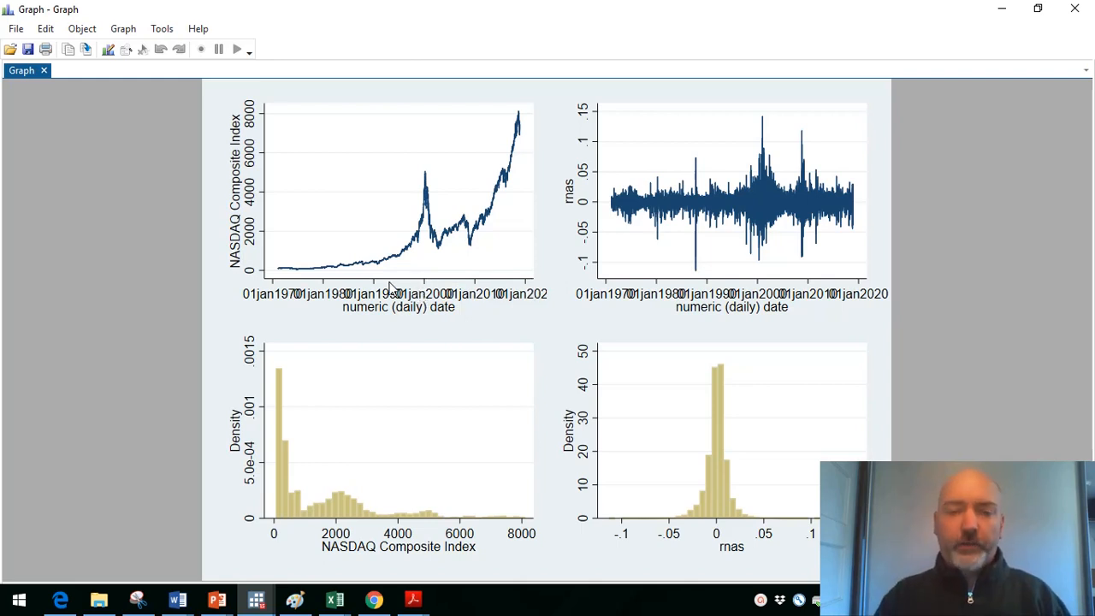
{"action": "mouse_move", "coordinate": [15, 28]}
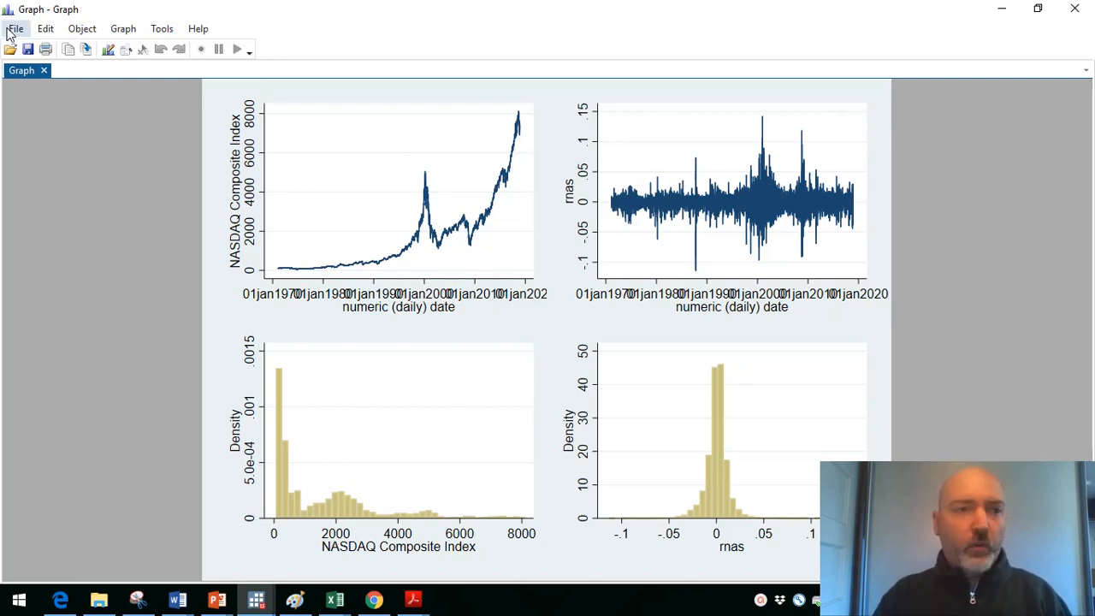
Step: Start the Graph Editor and open Label properties for the level plot's date axis
{"action": "left_click", "coordinate": [15, 28]}
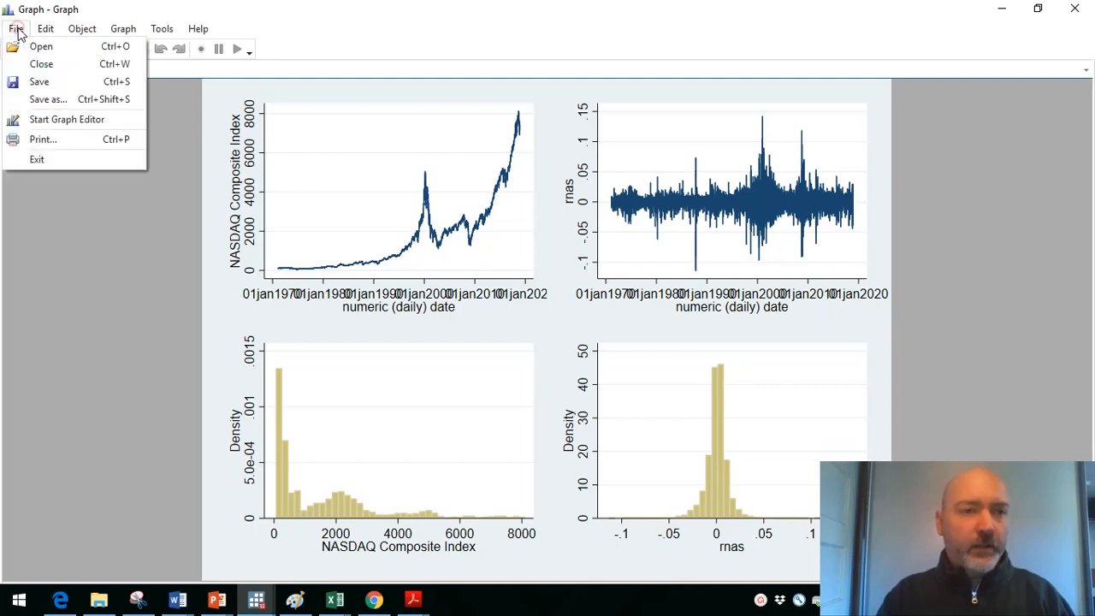
{"action": "left_click", "coordinate": [67, 119]}
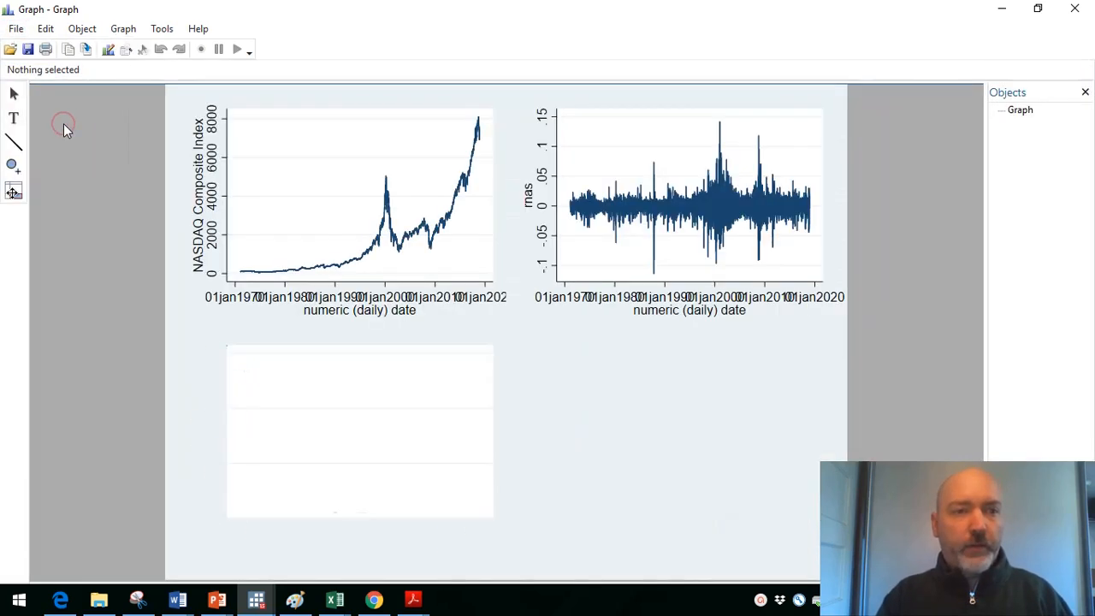
{"action": "left_click", "coordinate": [449, 291]}
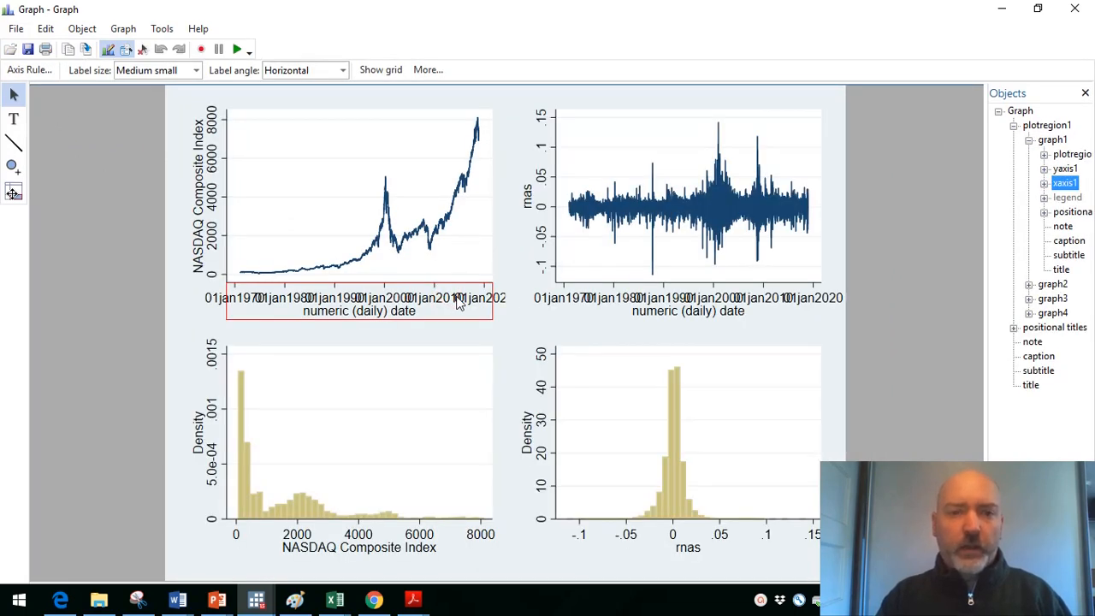
{"action": "double_click", "coordinate": [359, 297]}
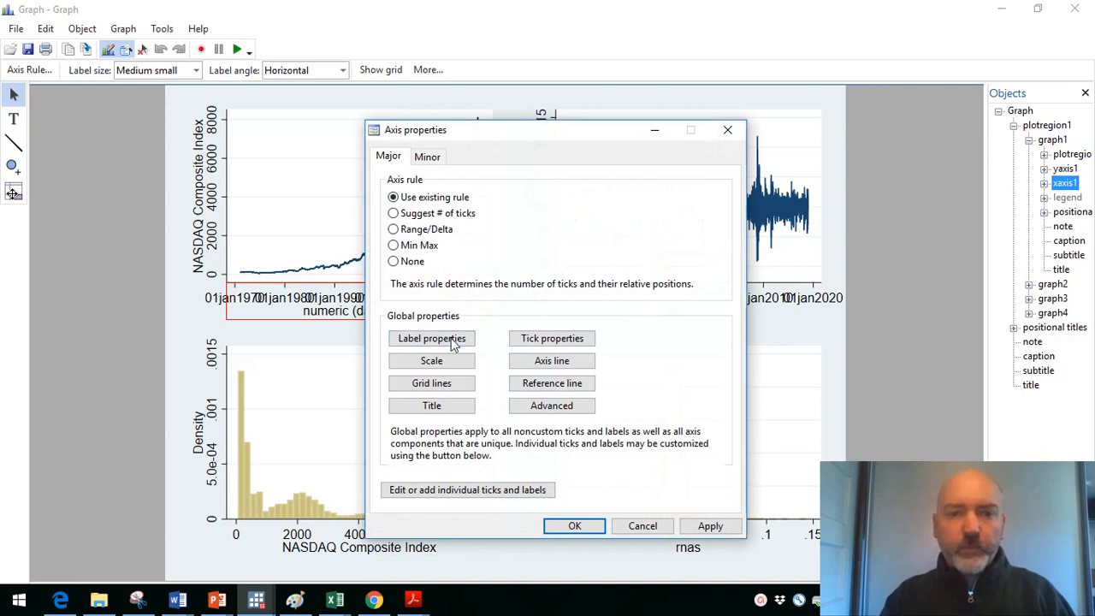
{"action": "mouse_move", "coordinate": [431, 338]}
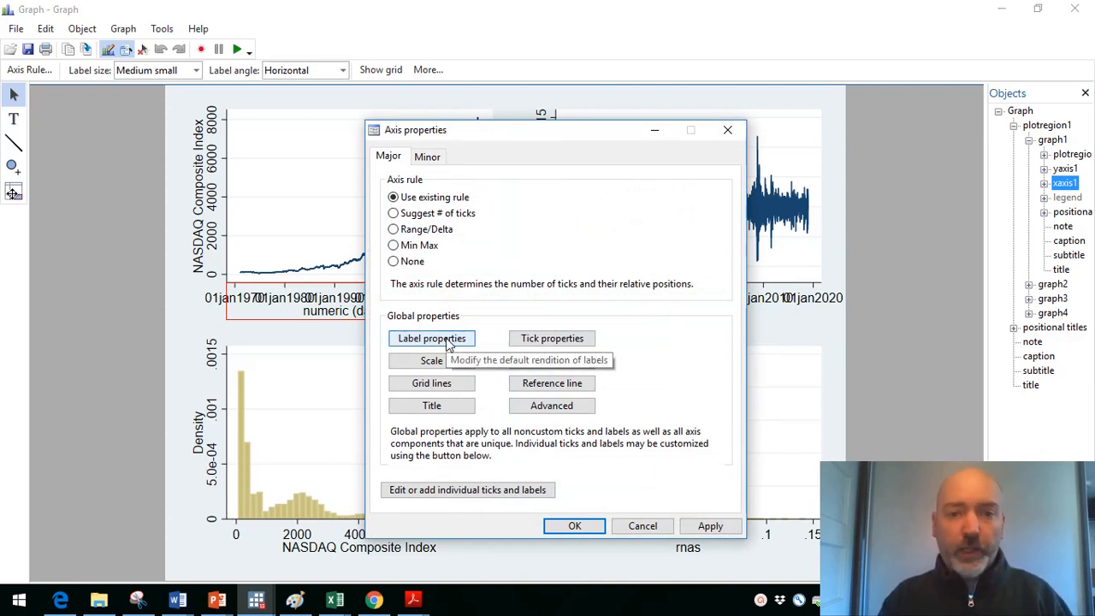
{"action": "left_click", "coordinate": [431, 338]}
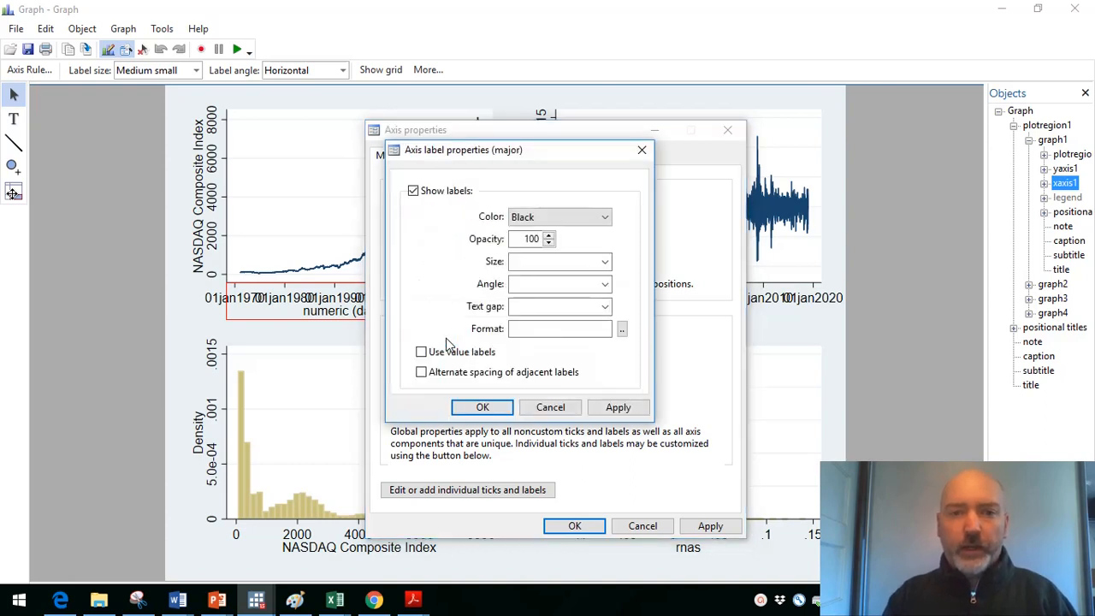
Step: Shrink the level plot's date labels to size 2 after first trying 10, then select the return plot's axis
{"action": "left_click", "coordinate": [552, 261]}
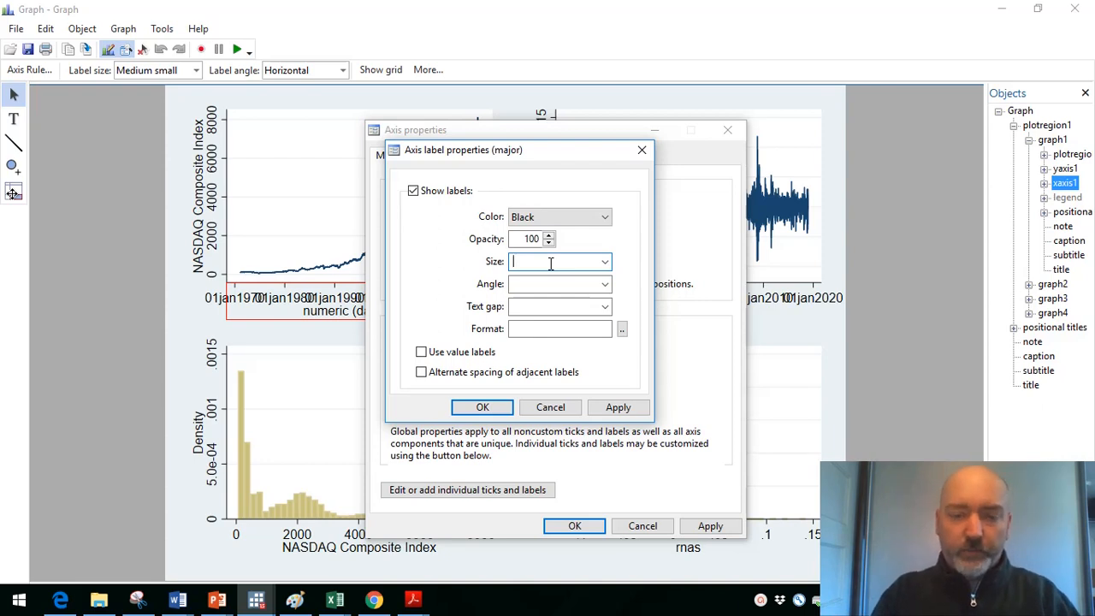
{"action": "type", "text": "10"}
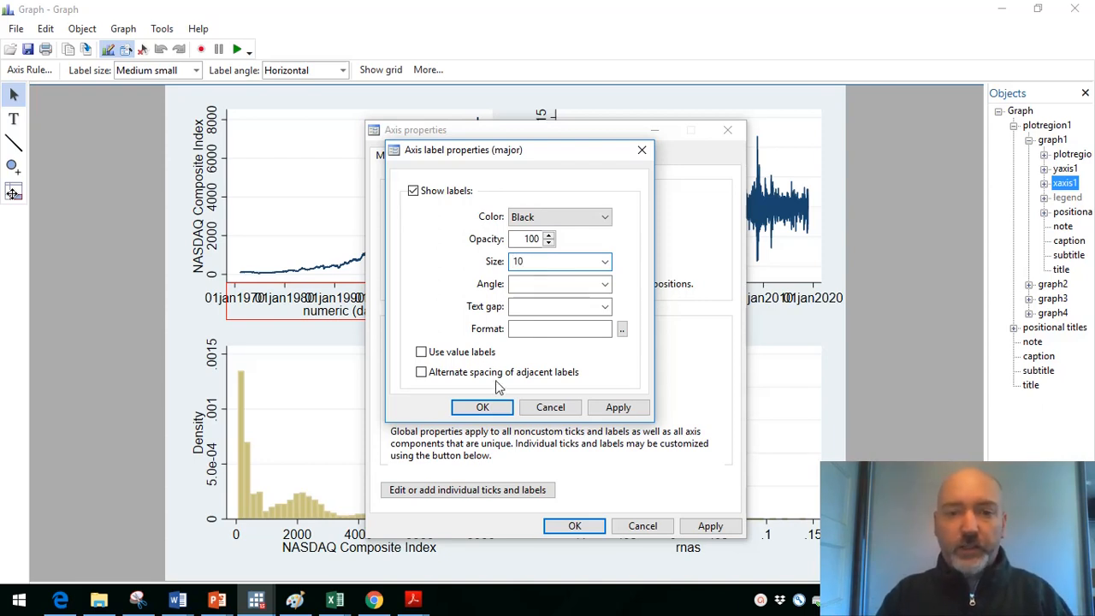
{"action": "left_click", "coordinate": [482, 406]}
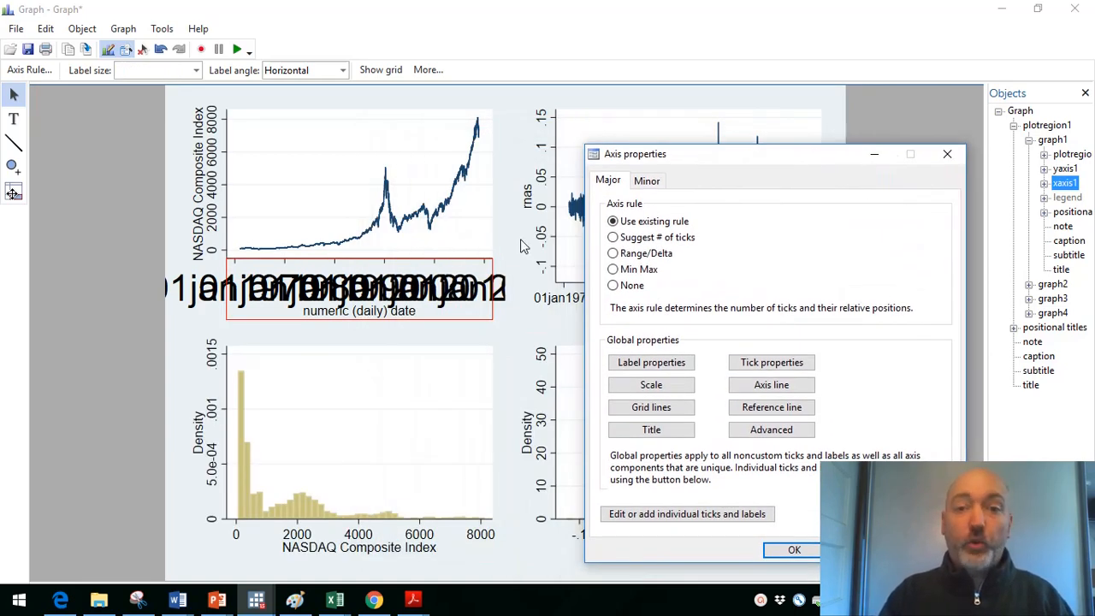
{"action": "mouse_move", "coordinate": [651, 362]}
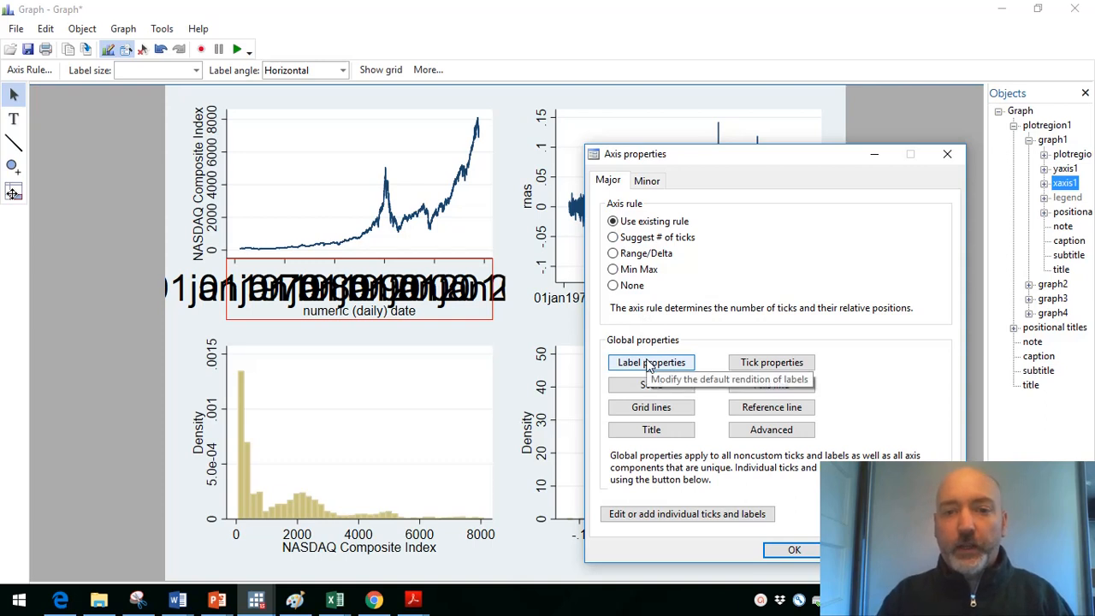
{"action": "left_click", "coordinate": [651, 362]}
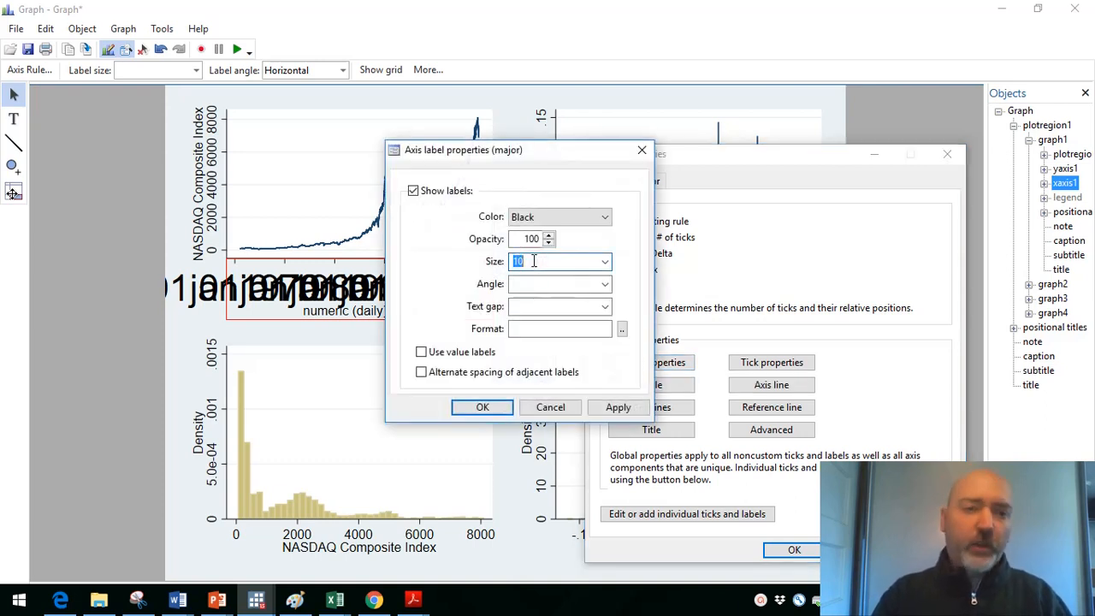
{"action": "type", "text": "2"}
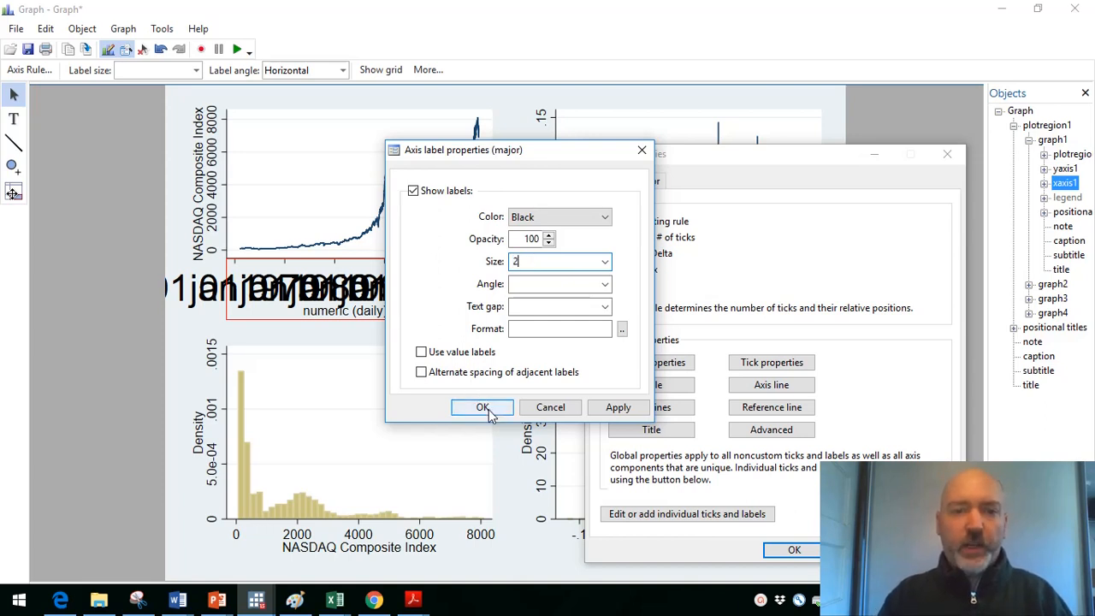
{"action": "left_click", "coordinate": [483, 408]}
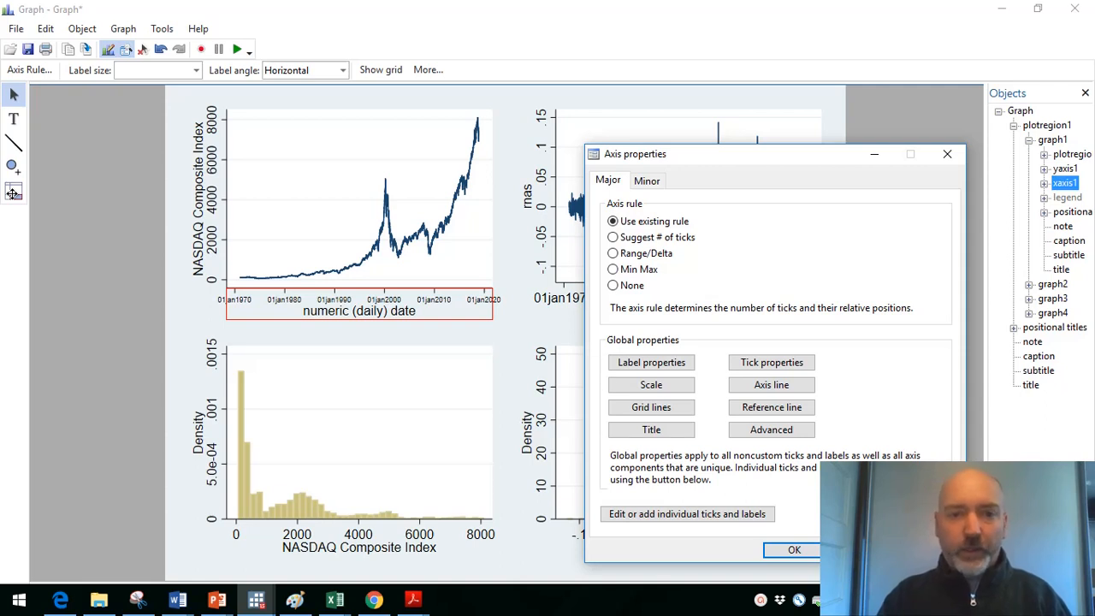
{"action": "left_click", "coordinate": [792, 549]}
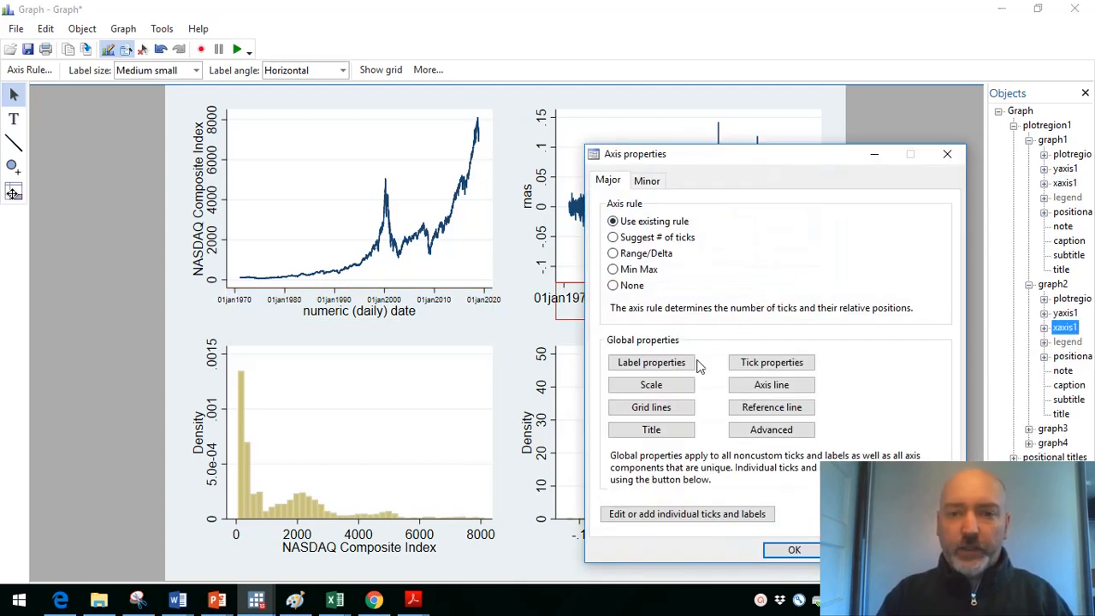
Step: Set the return plot's x-axis date label size to 2 and close its axis properties
{"action": "left_click", "coordinate": [651, 362]}
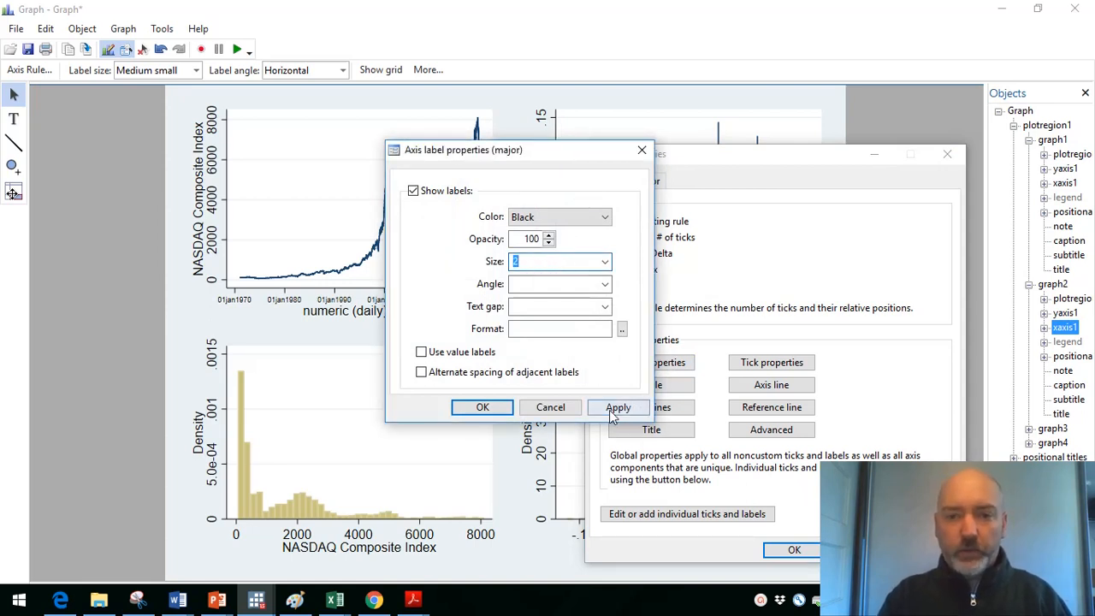
{"action": "left_click", "coordinate": [619, 406]}
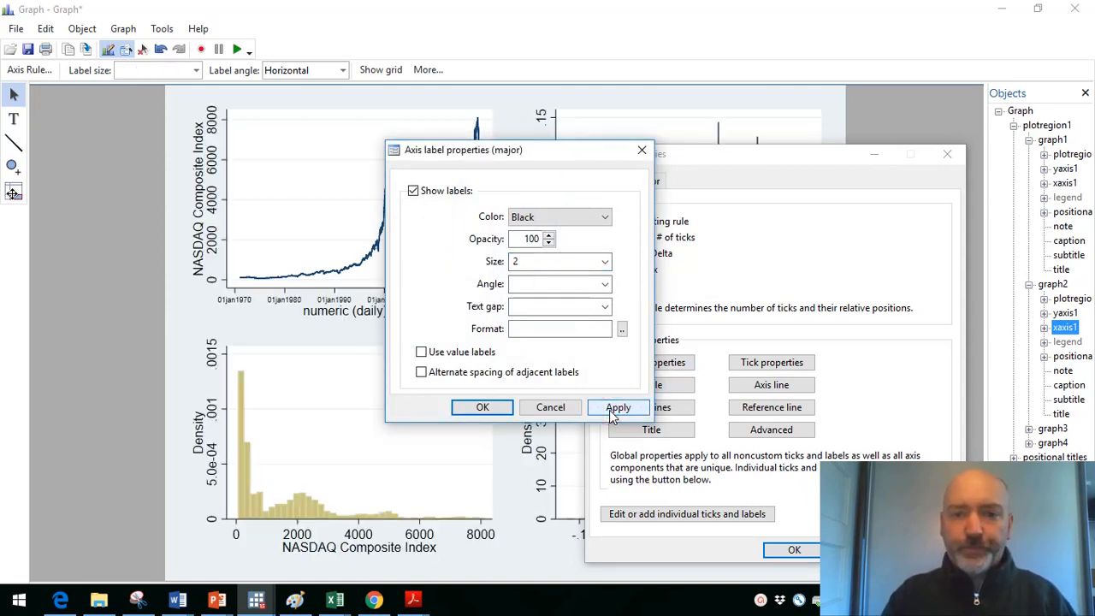
{"action": "left_click", "coordinate": [482, 406]}
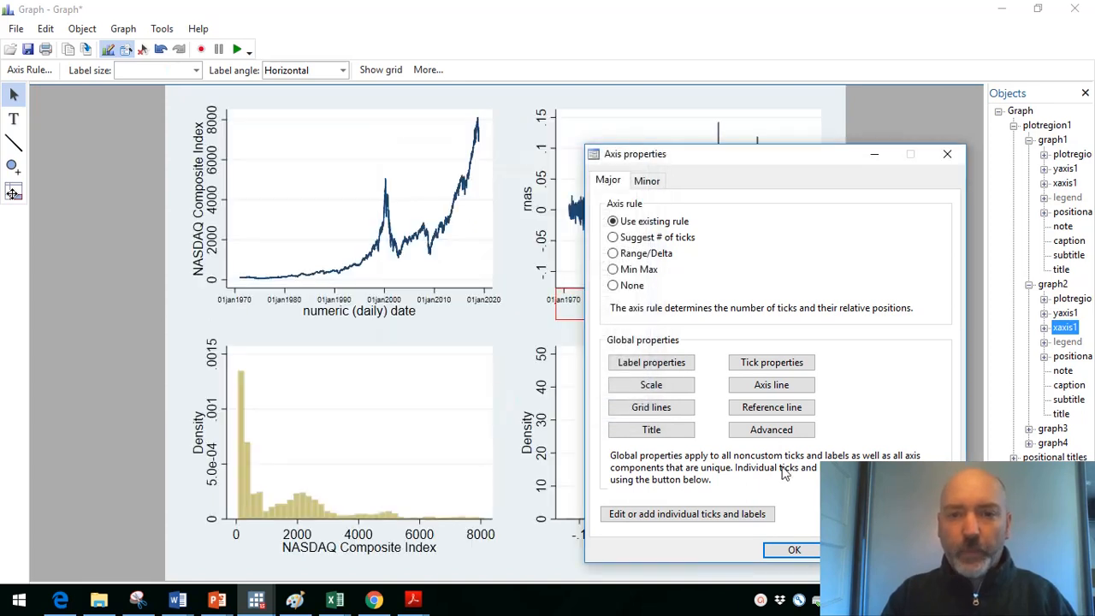
{"action": "left_click", "coordinate": [793, 549]}
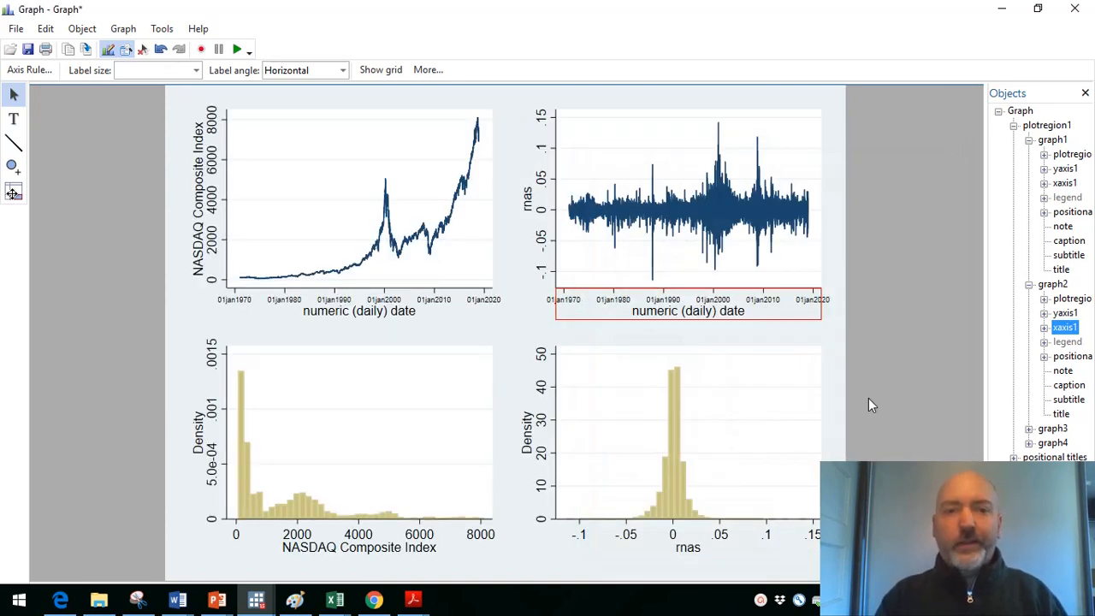
{"action": "mouse_move", "coordinate": [347, 351]}
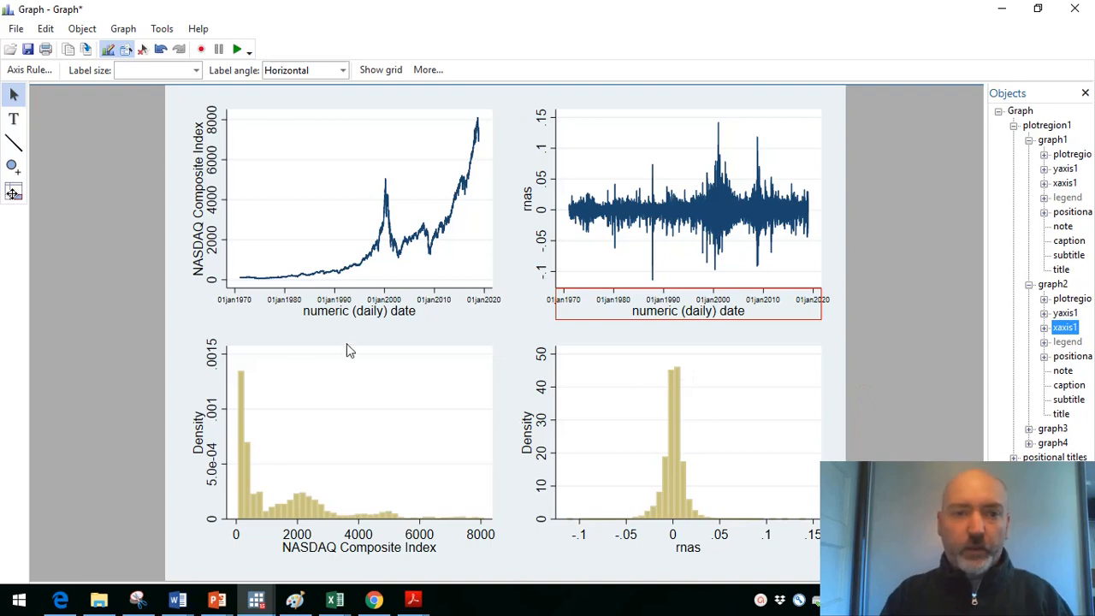
{"action": "mouse_move", "coordinate": [148, 319]}
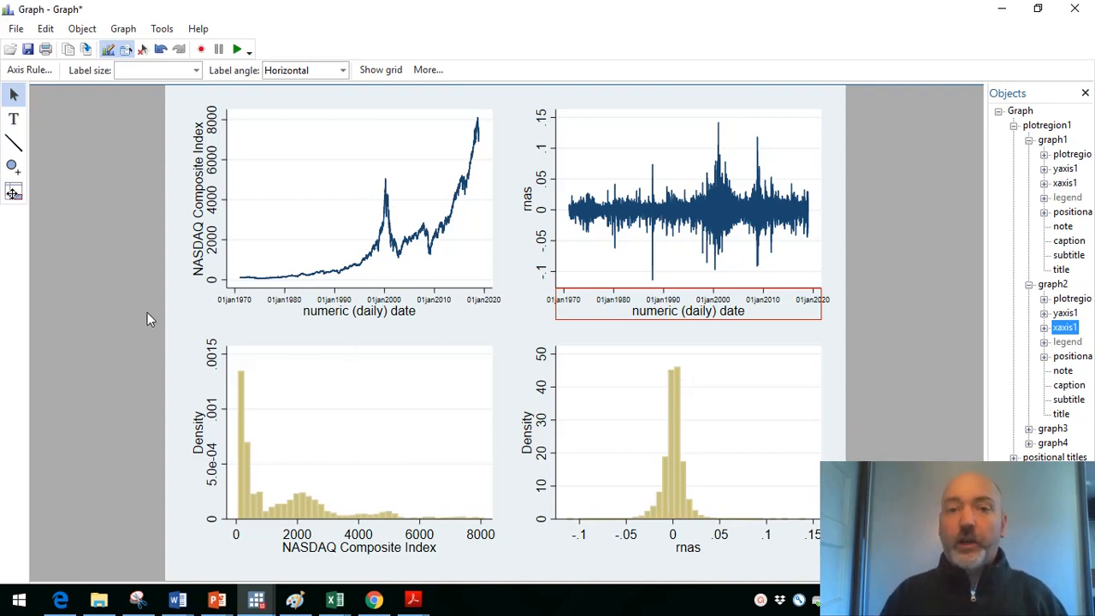